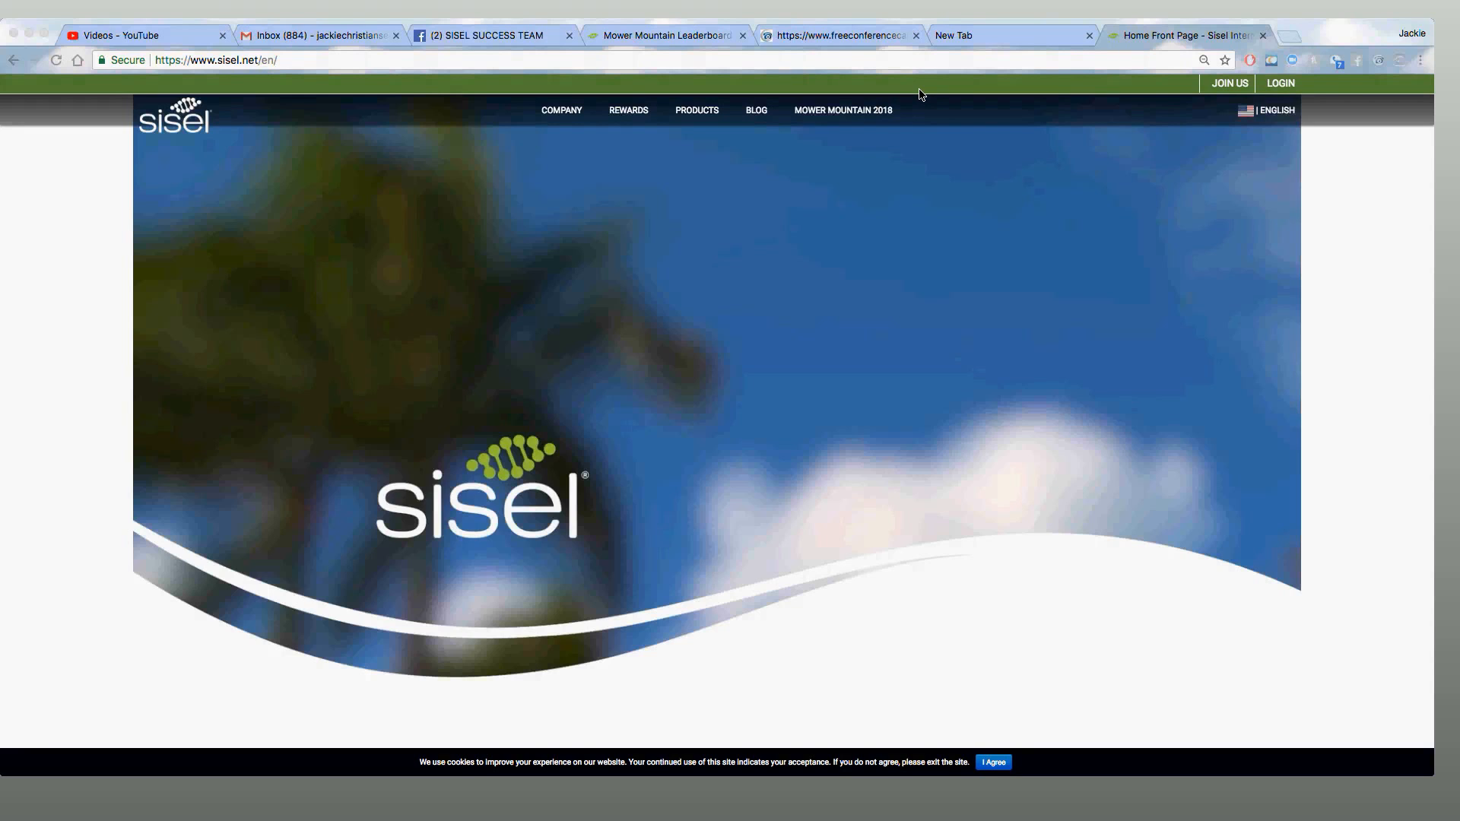
mouse_move(283, 73)
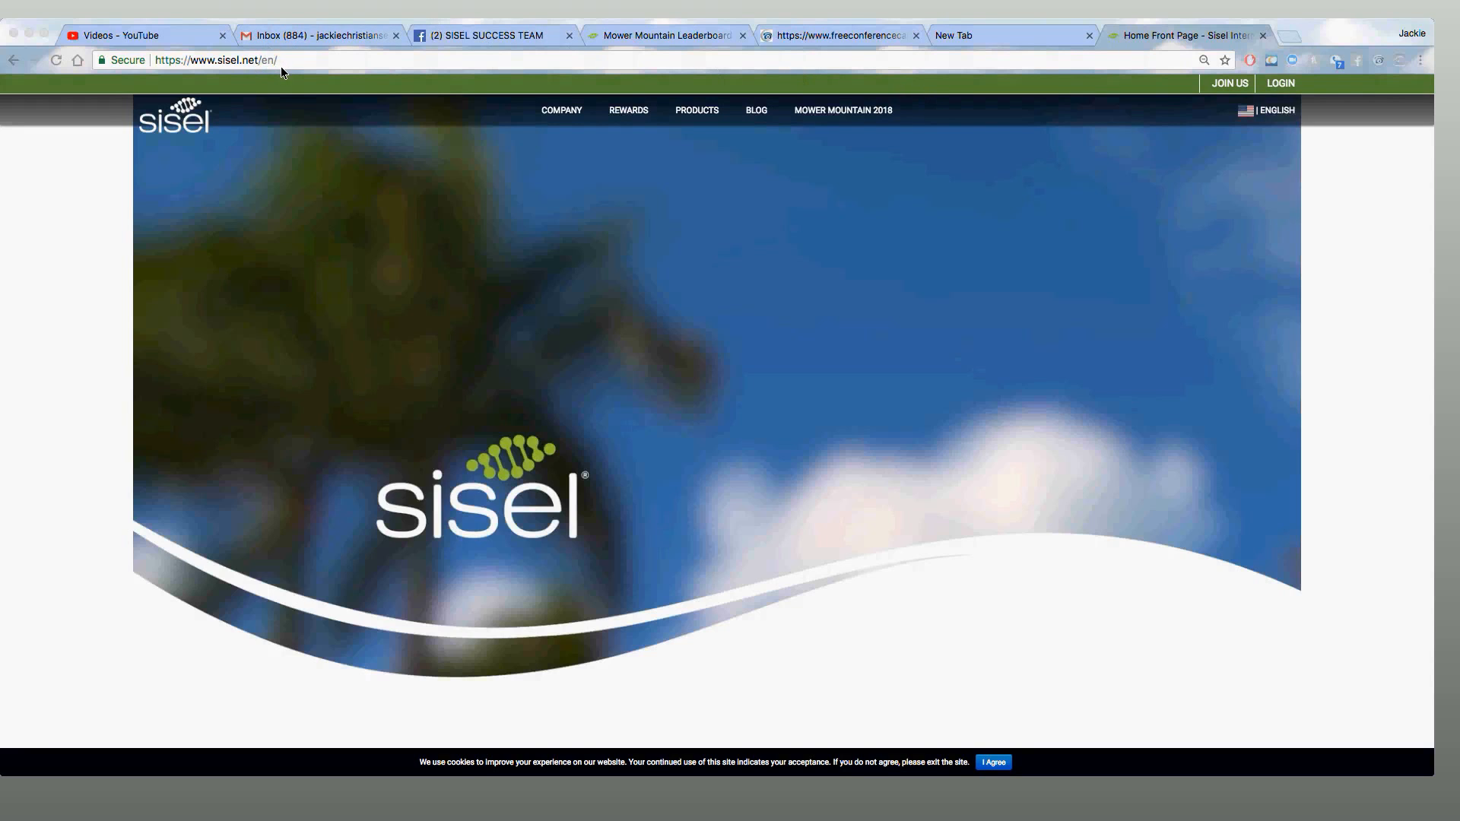
mouse_move(287, 72)
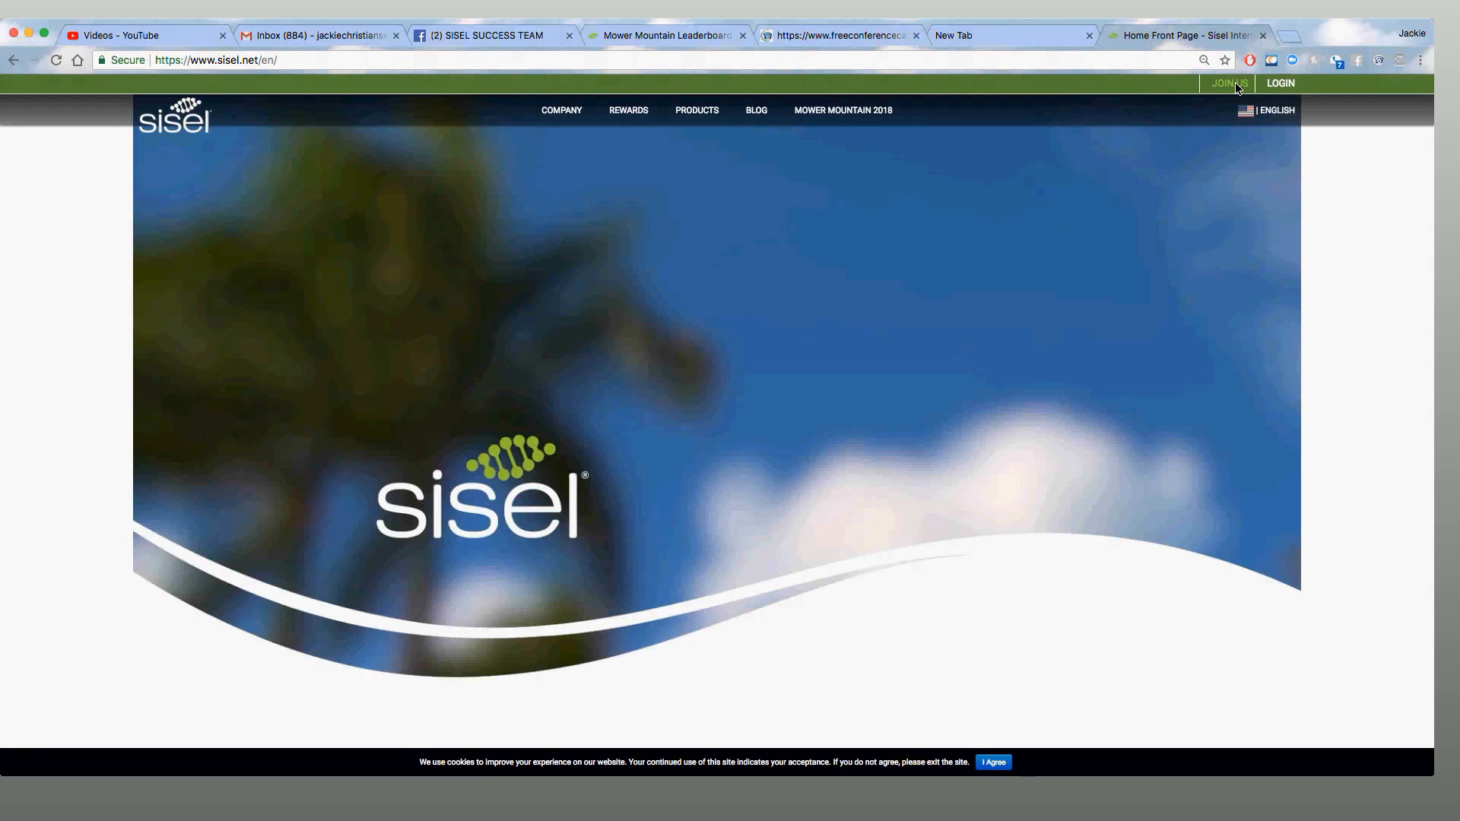
mouse_move(1228, 84)
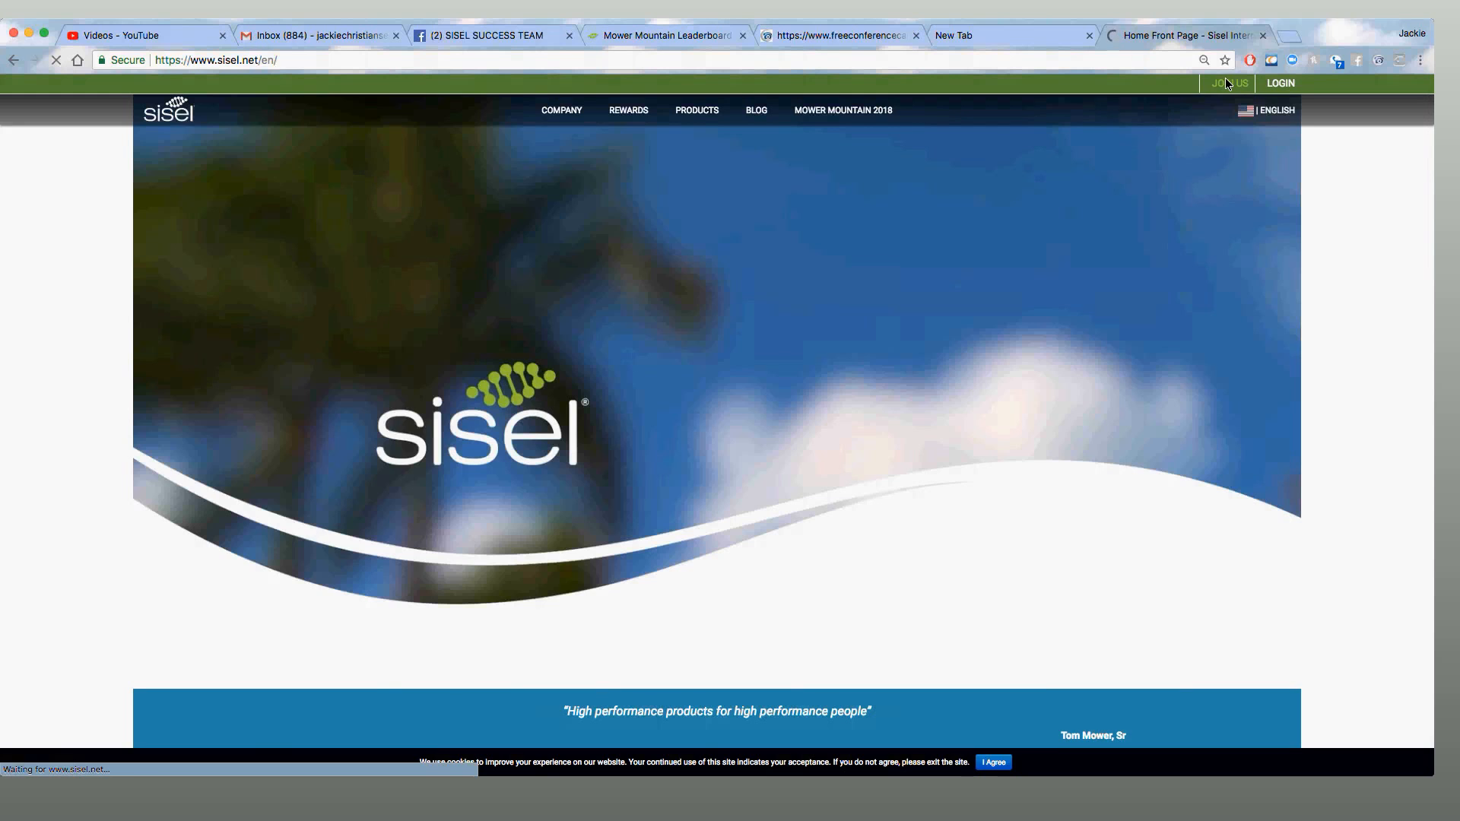
Step: Start enrollment from JOIN US and enter sponsor username 'per'
click(1228, 82)
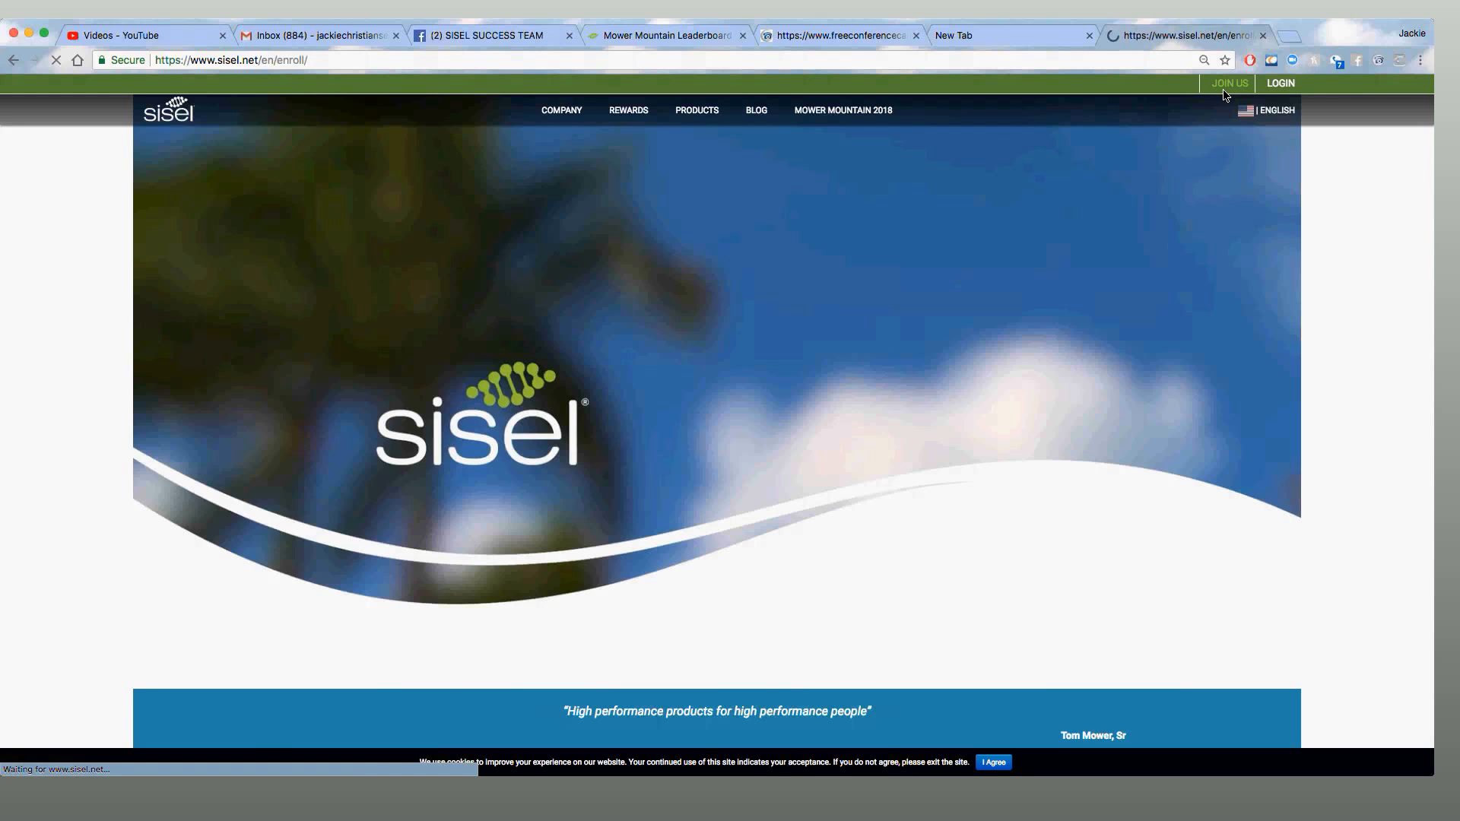
click(1228, 82)
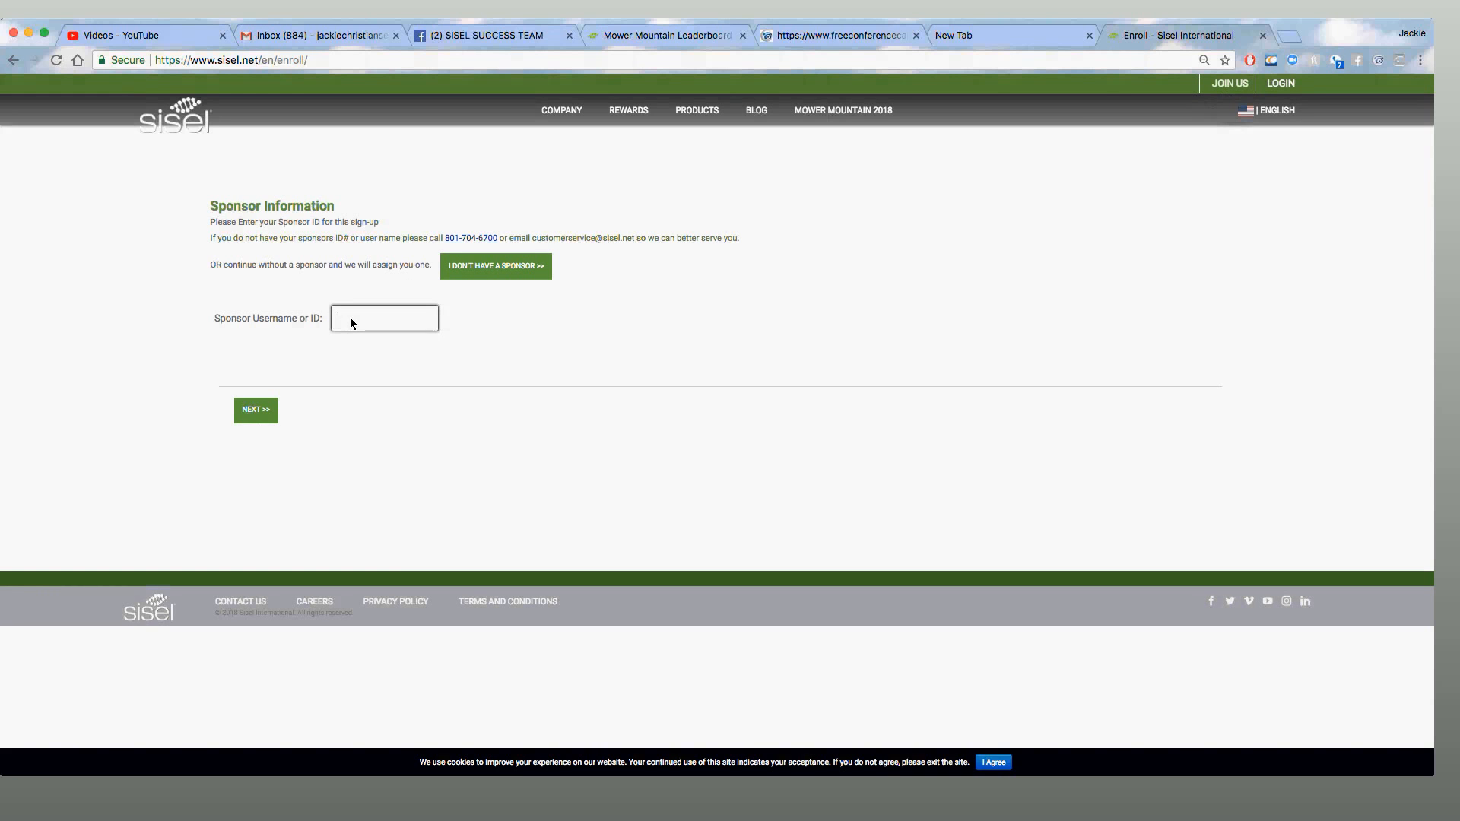
text(personalhealth)
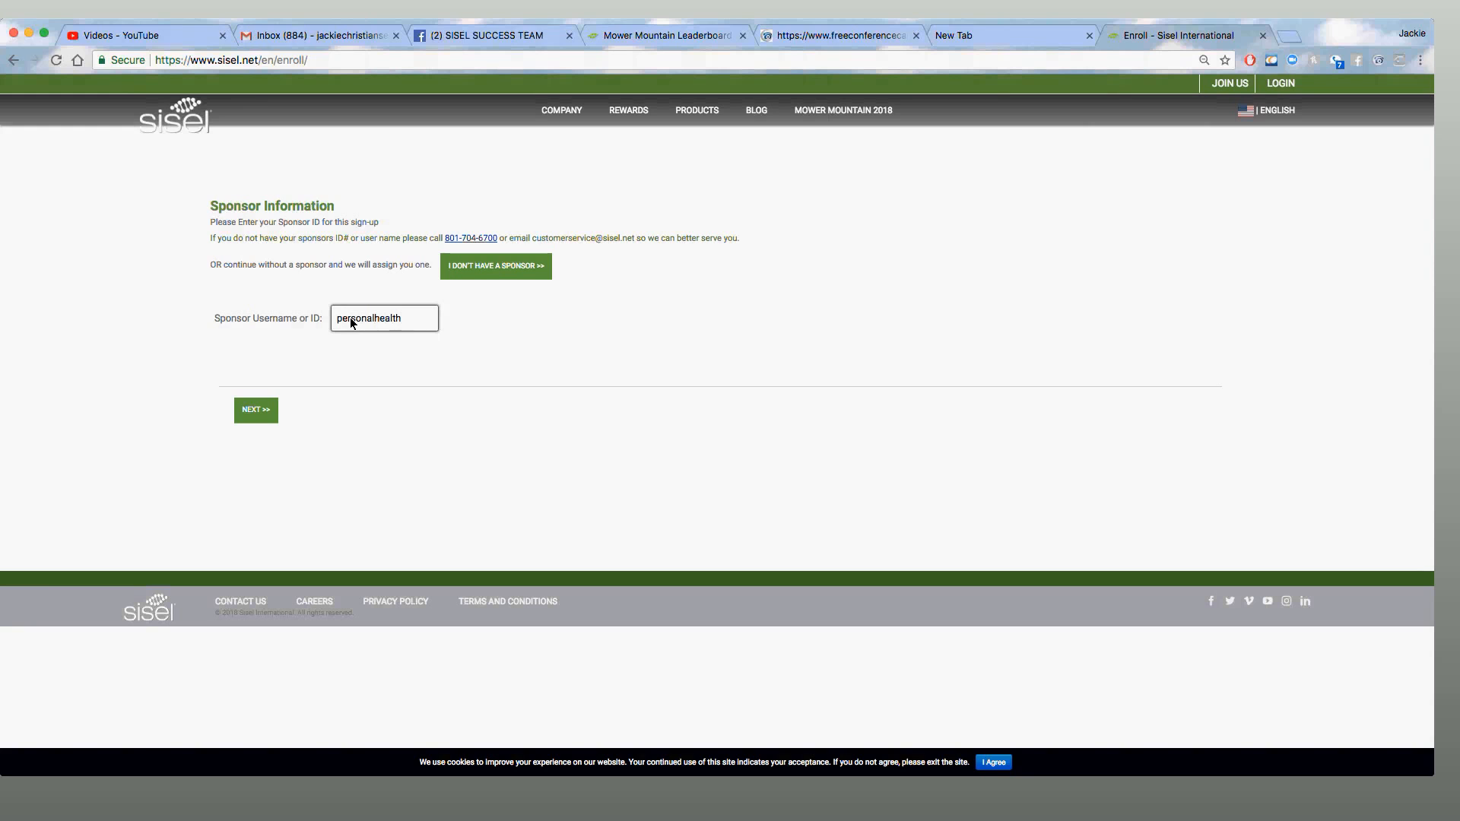
mouse_move(346, 283)
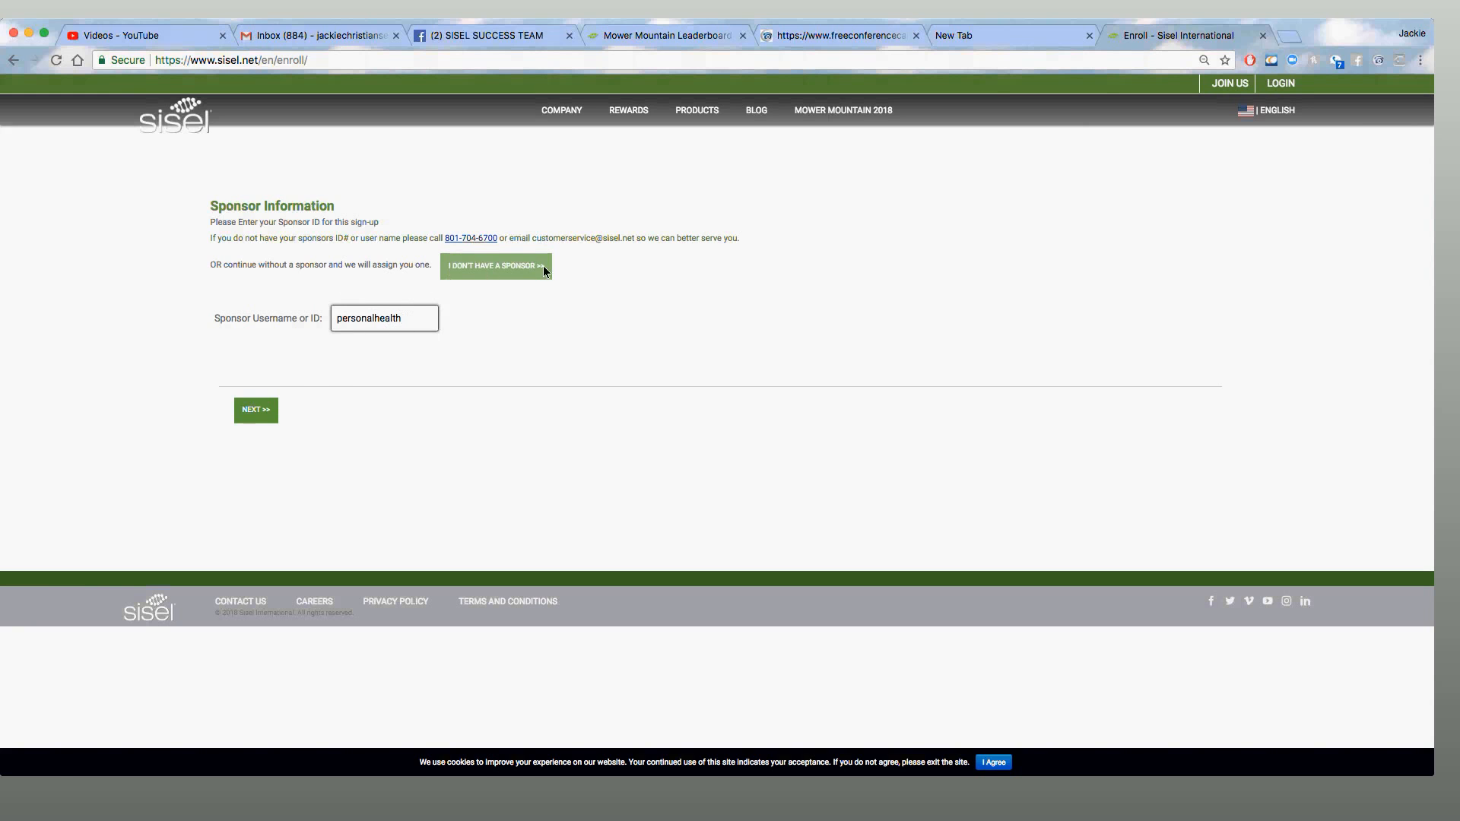
Step: Continue without a sponsor, choose United States as home country and Preferred Customer enrollment
click(256, 409)
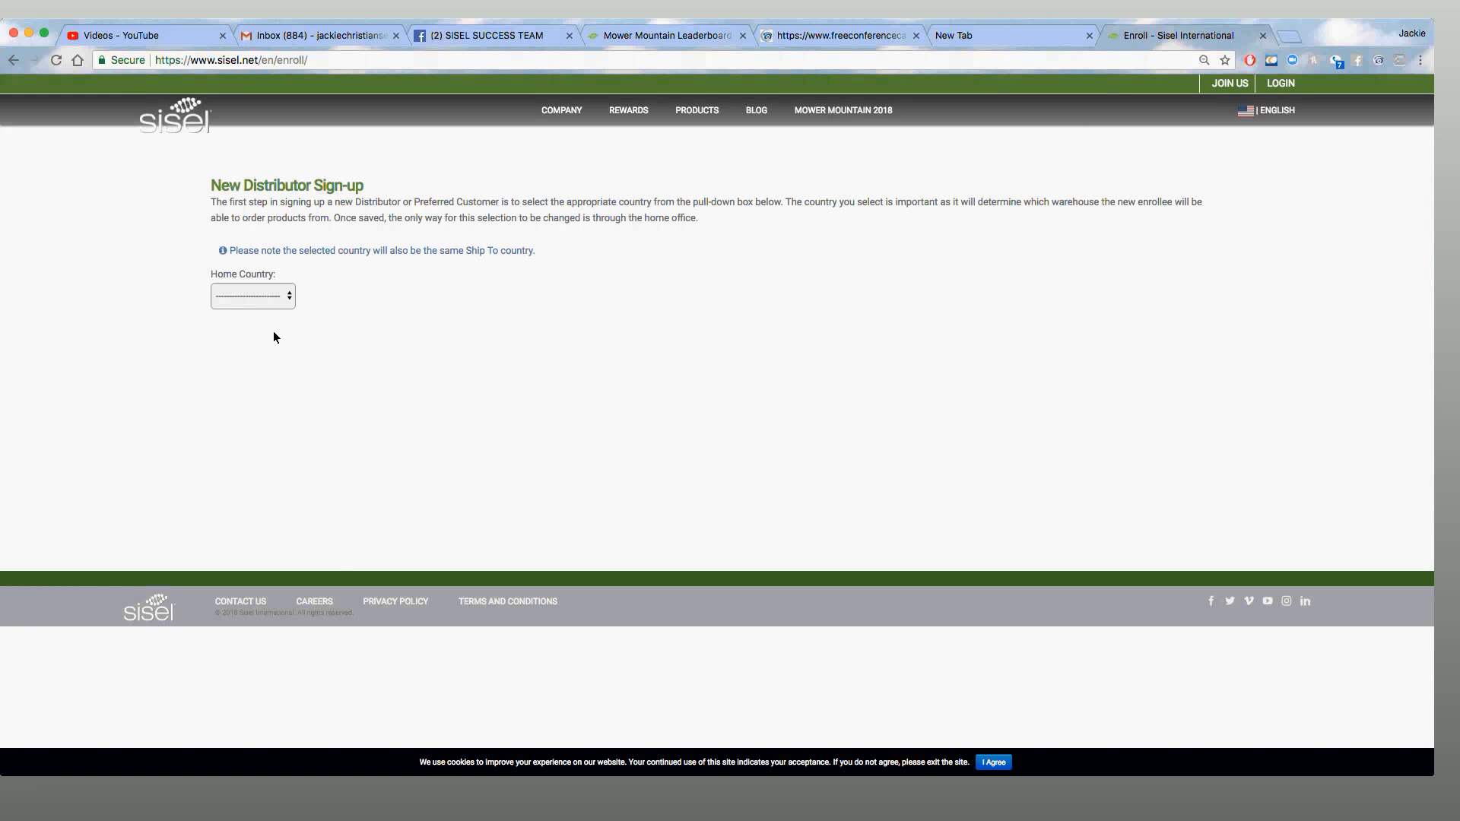
click(252, 295)
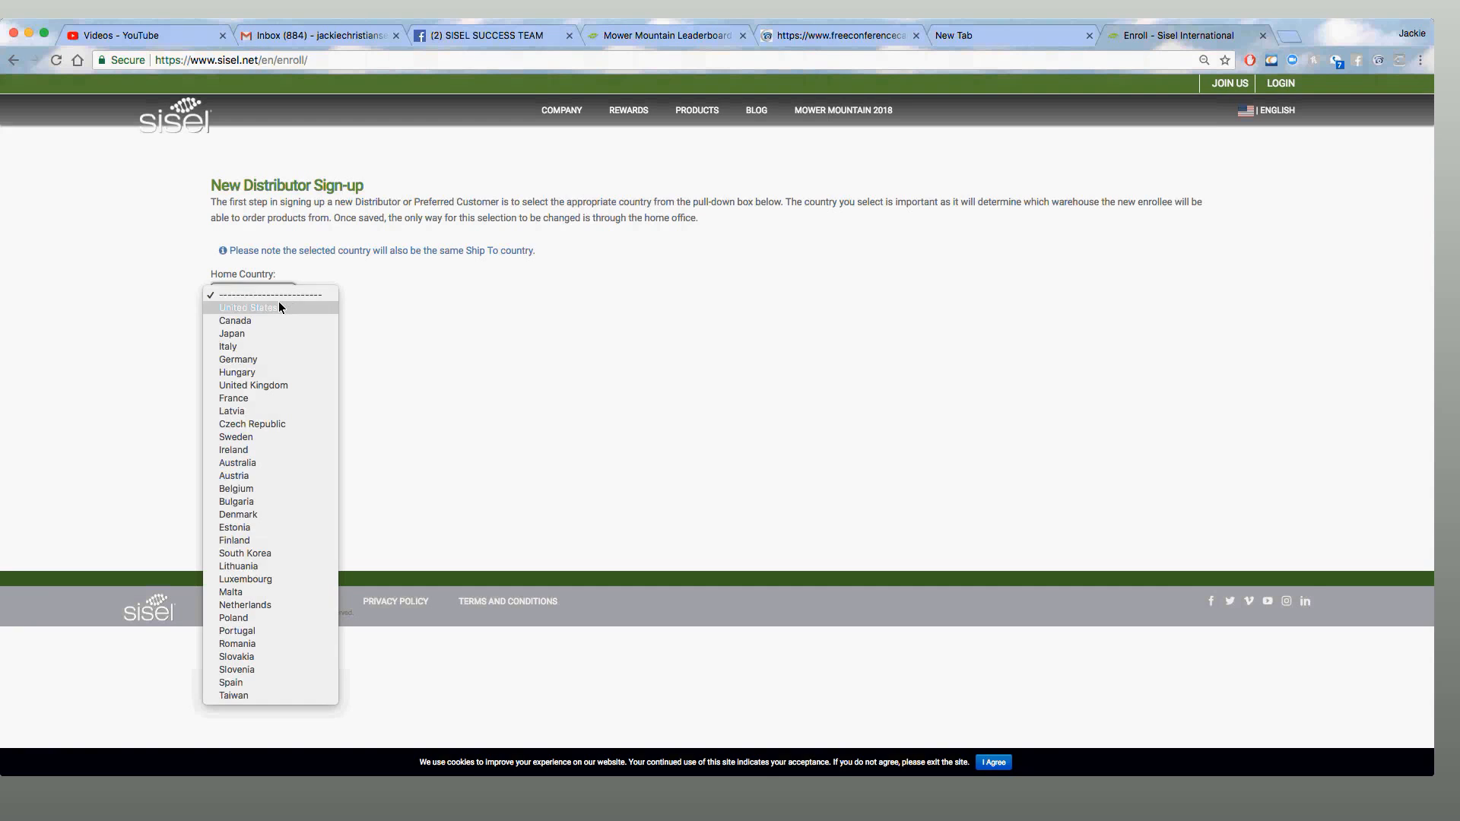
click(246, 307)
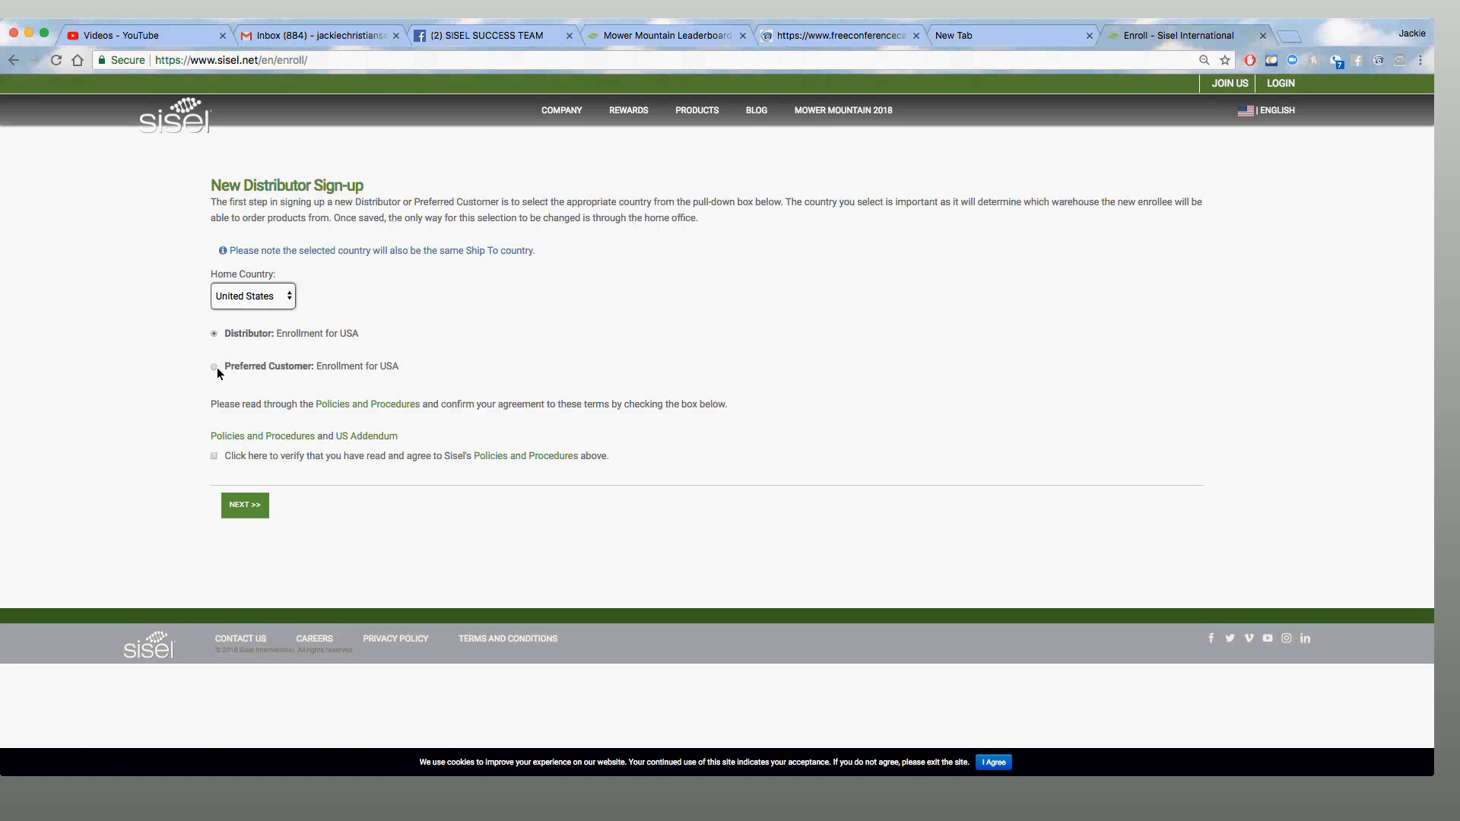
click(214, 366)
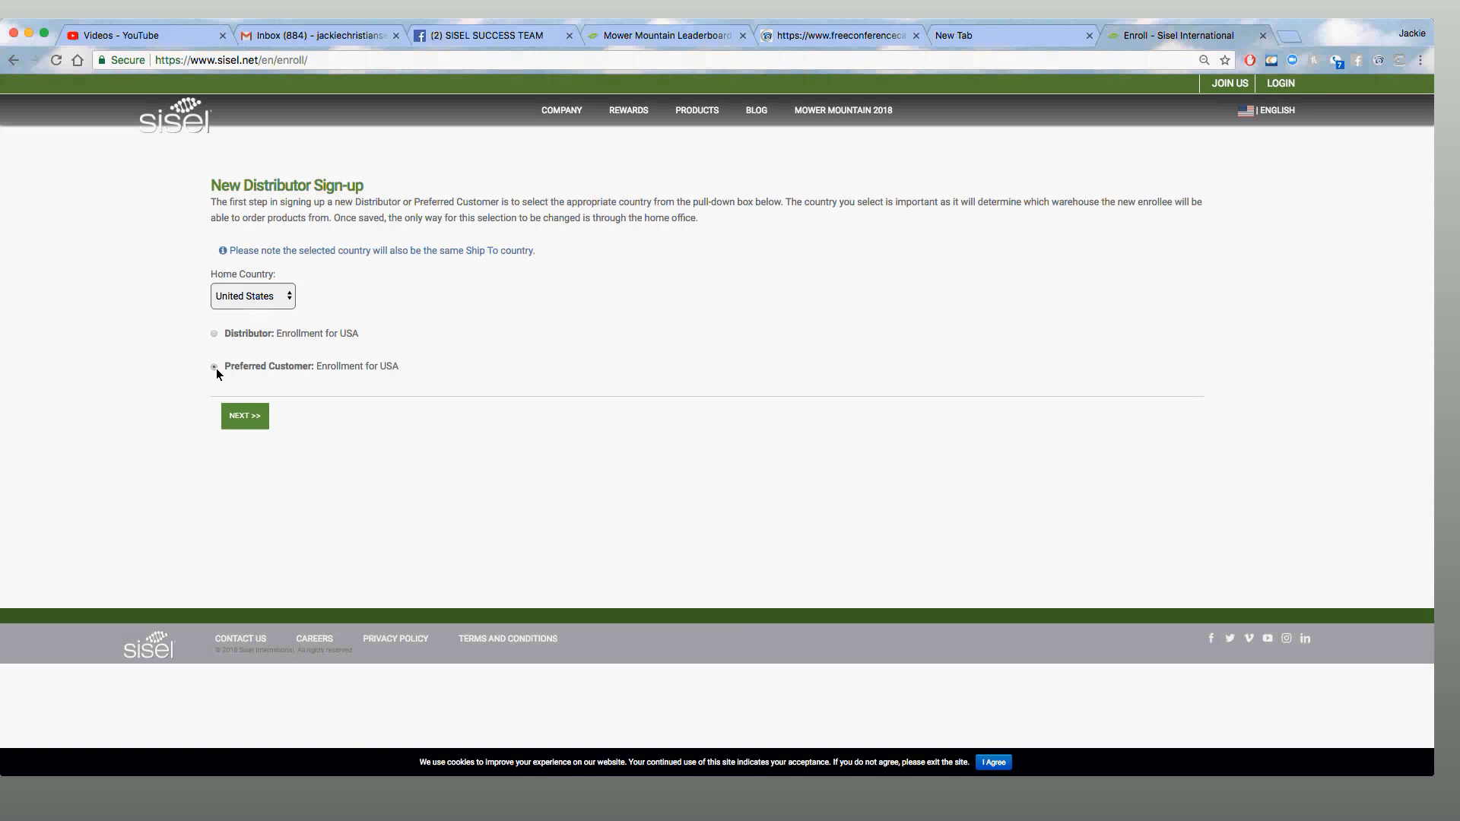
click(243, 415)
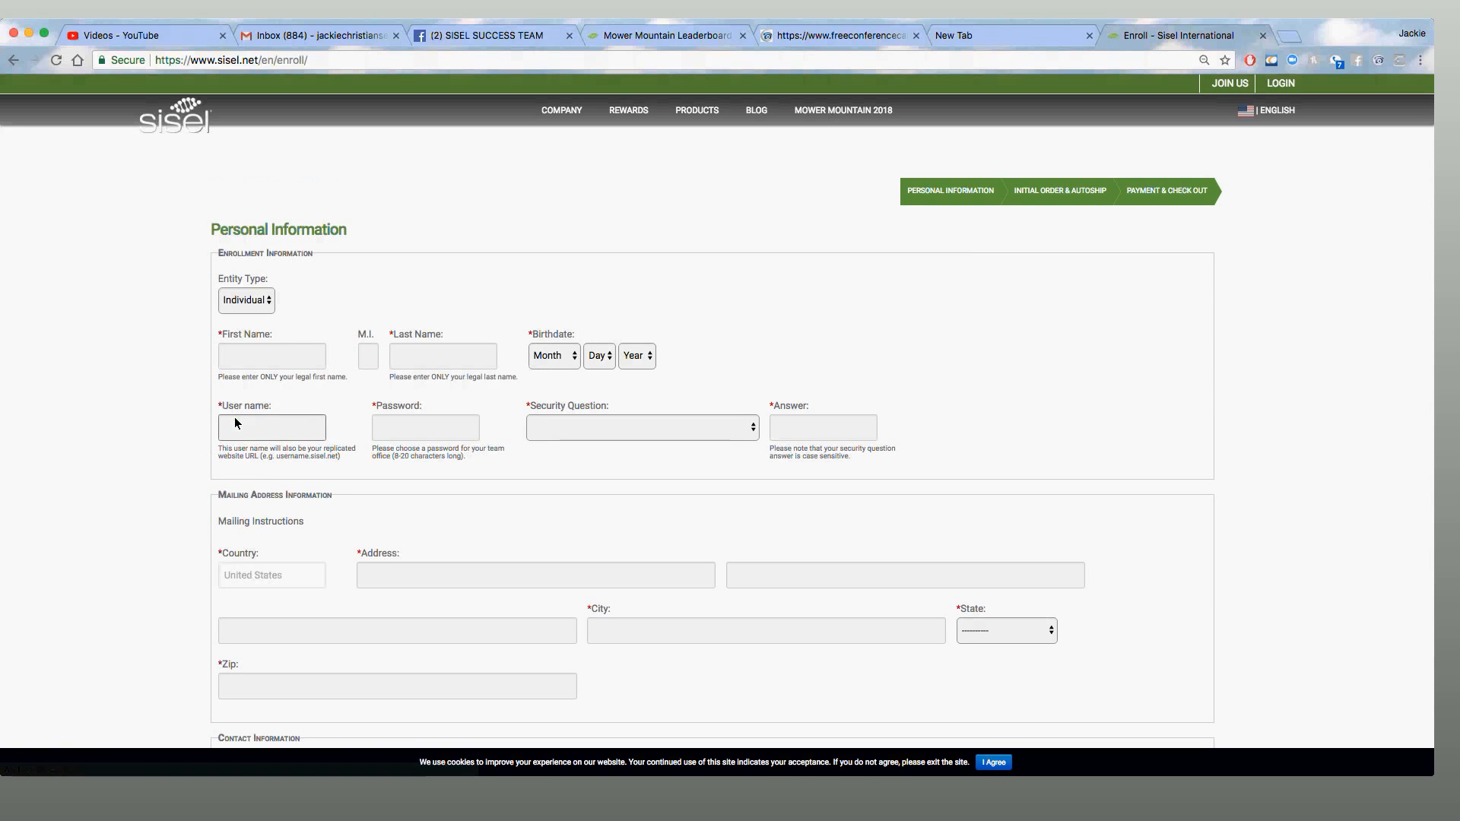
click(270, 356)
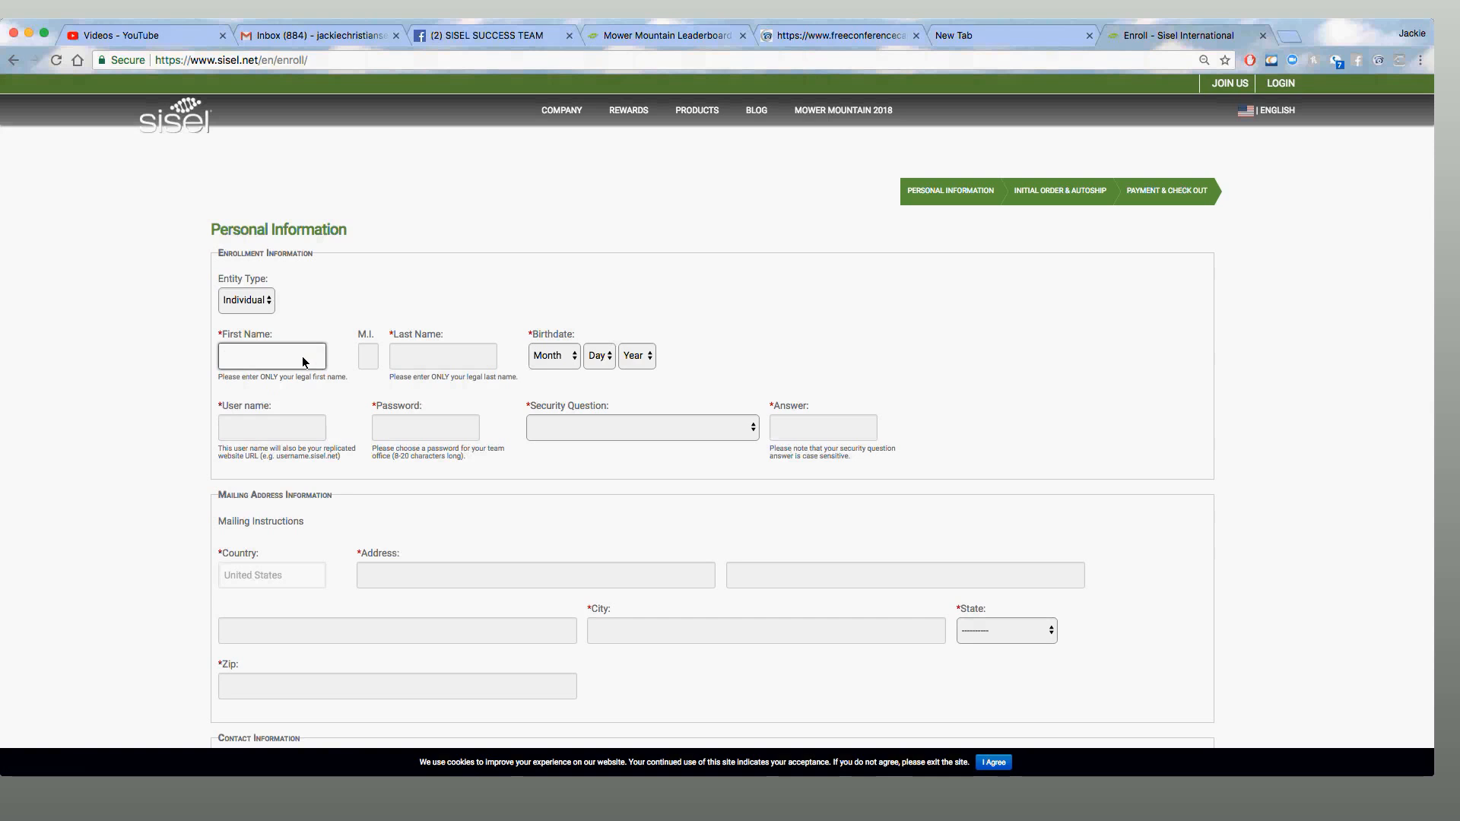
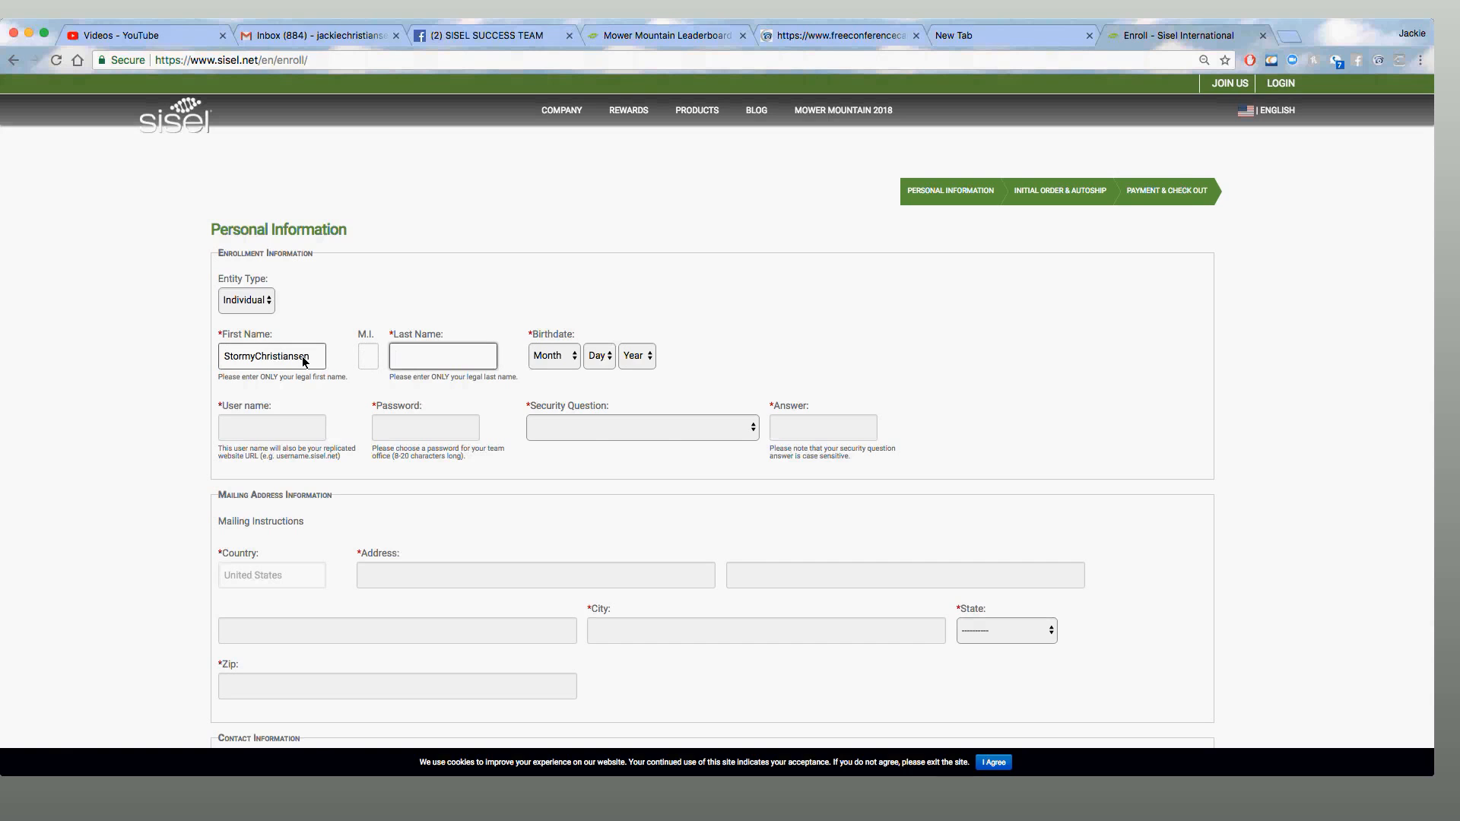
text(Christianen)
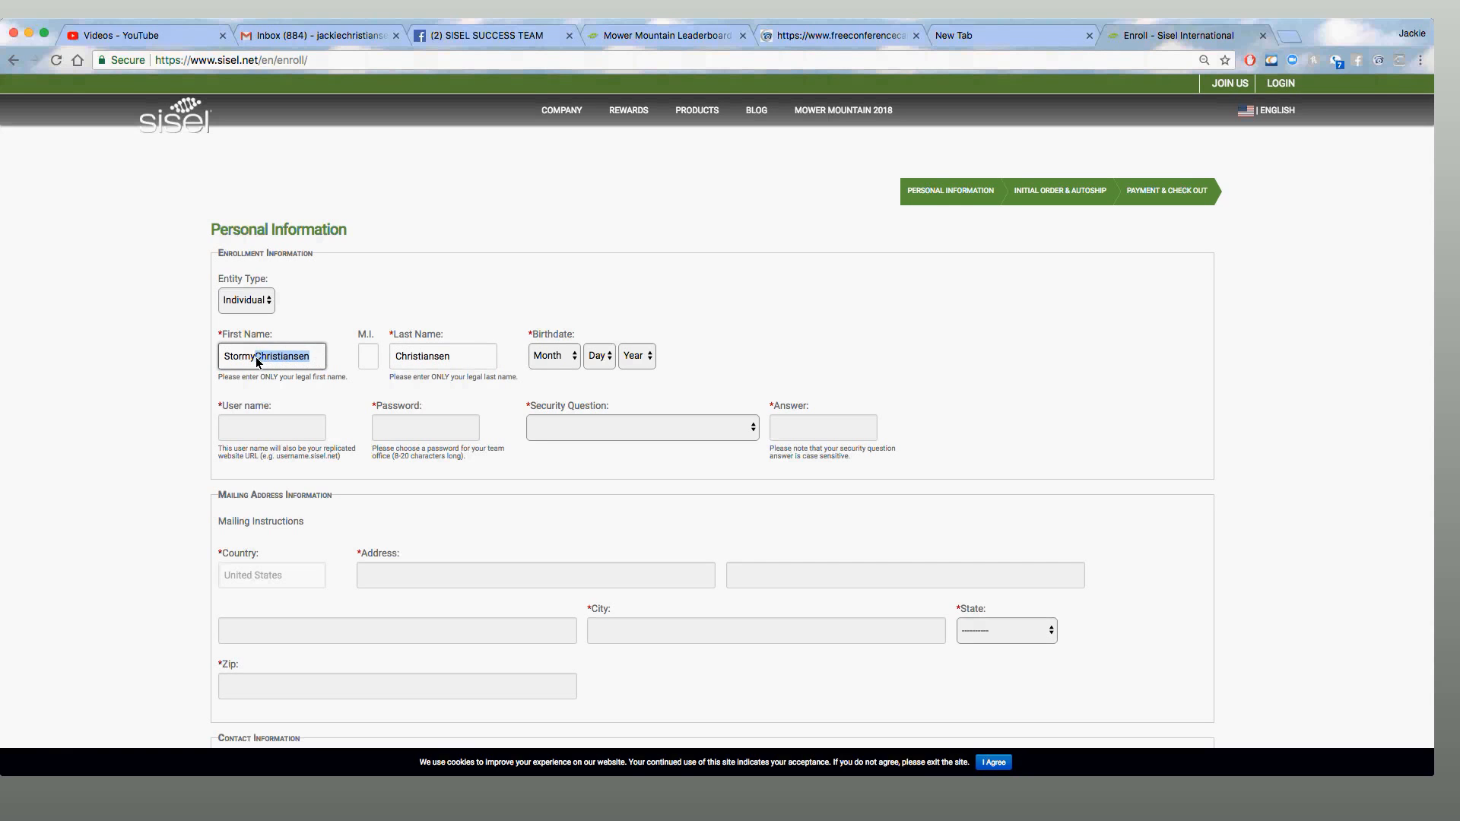
click(553, 354)
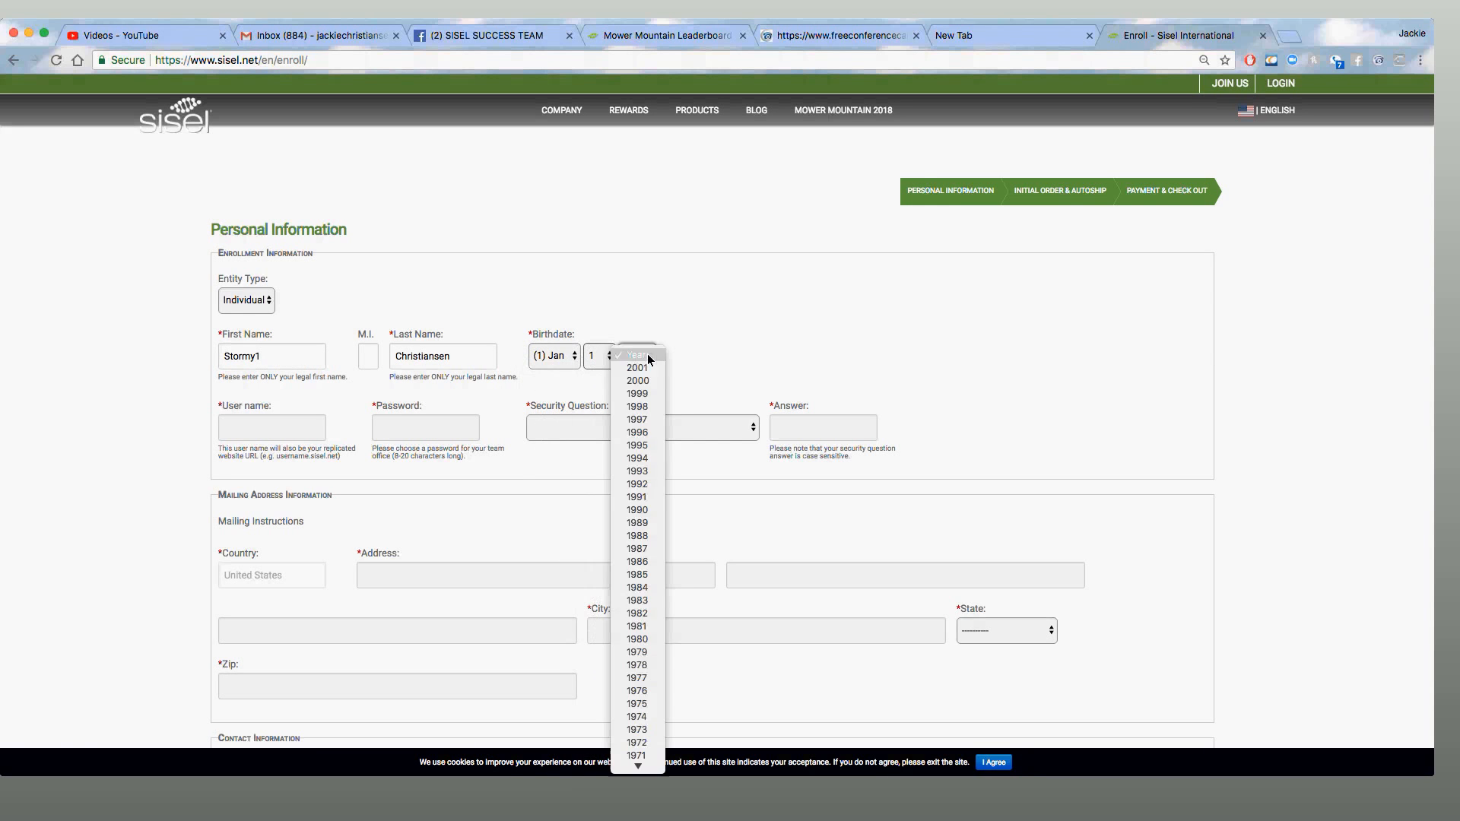
click(635, 600)
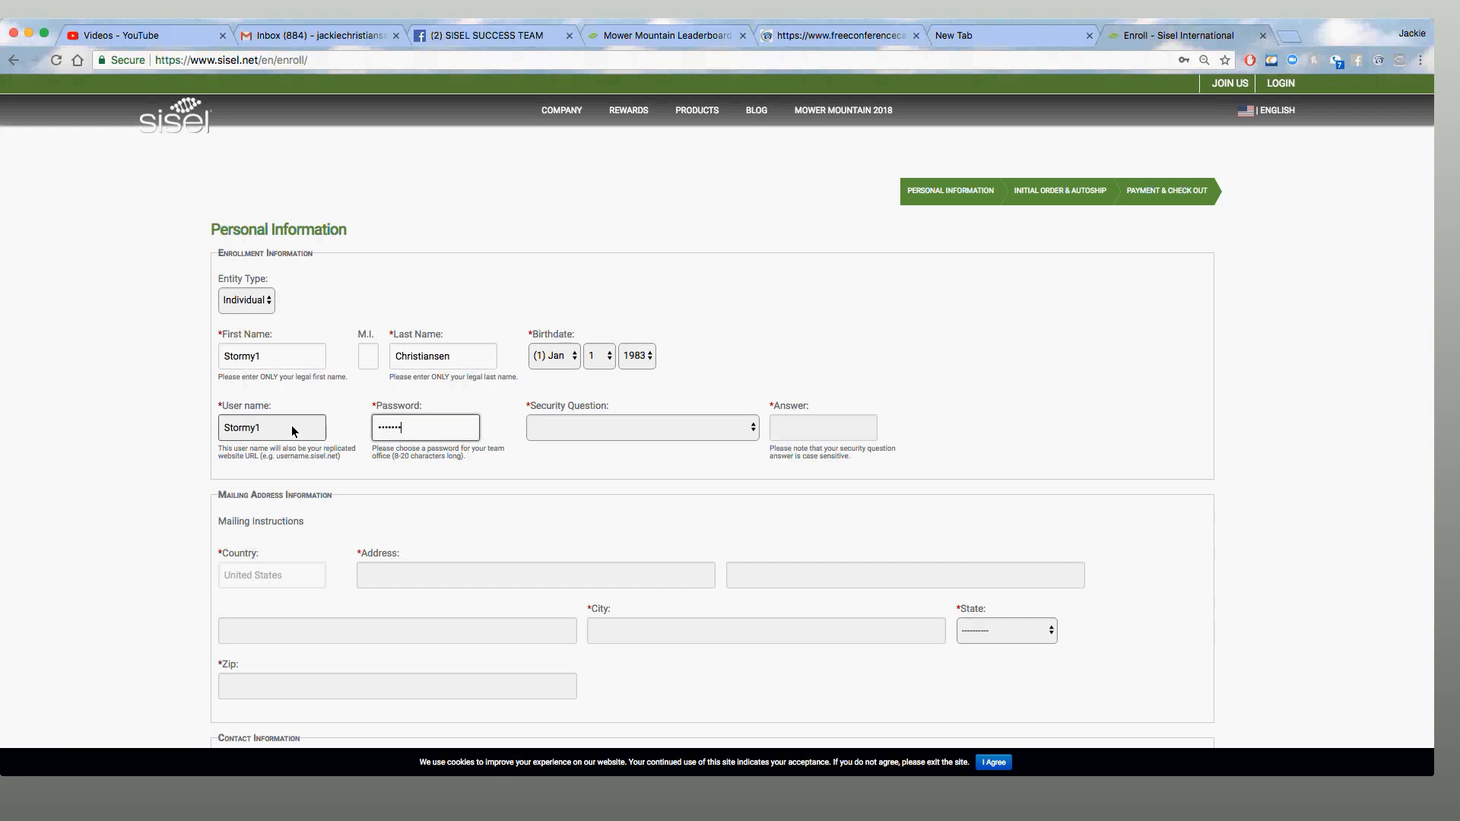
text(••)
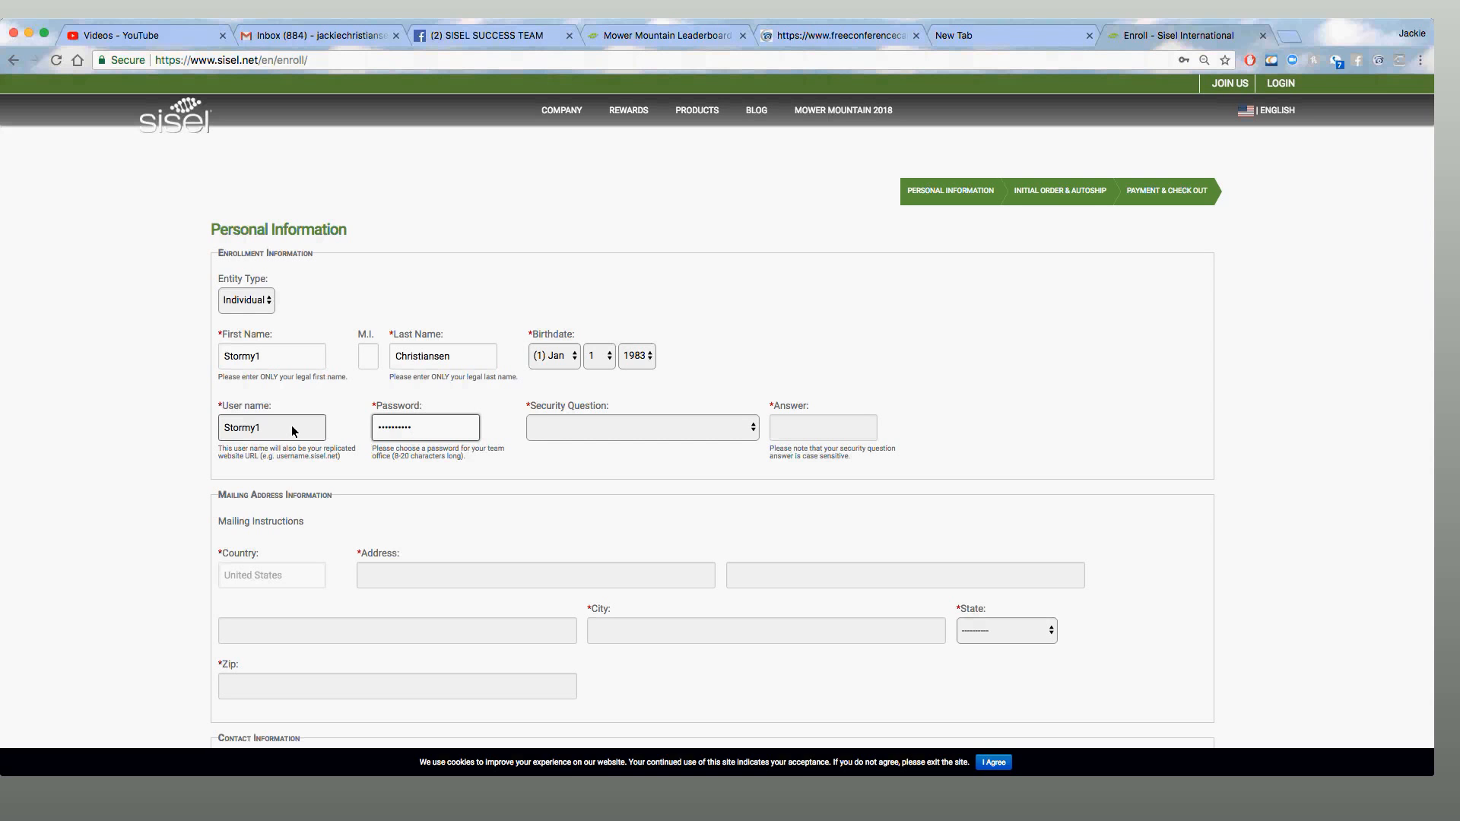
click(640, 428)
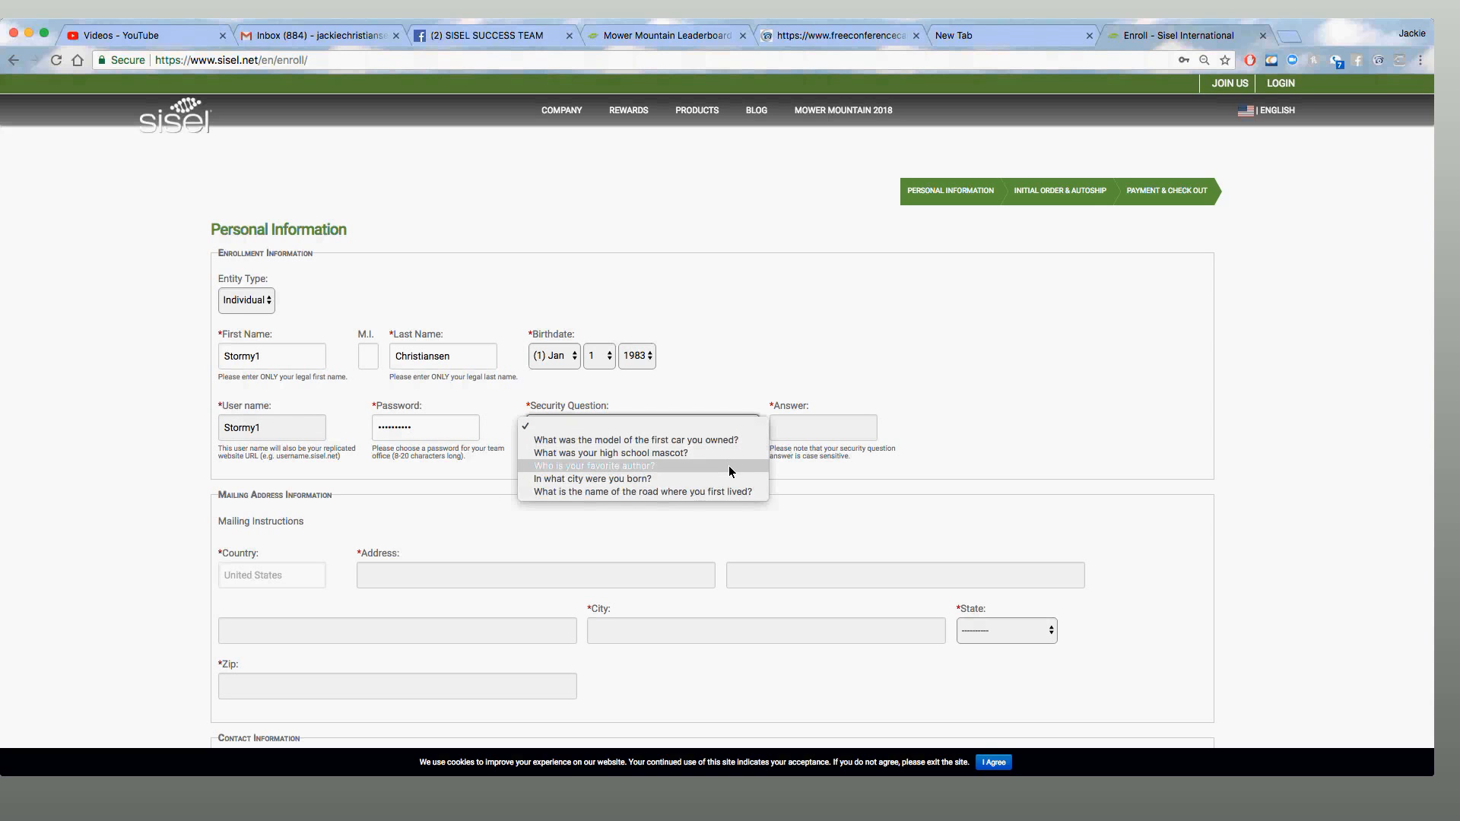
click(593, 465)
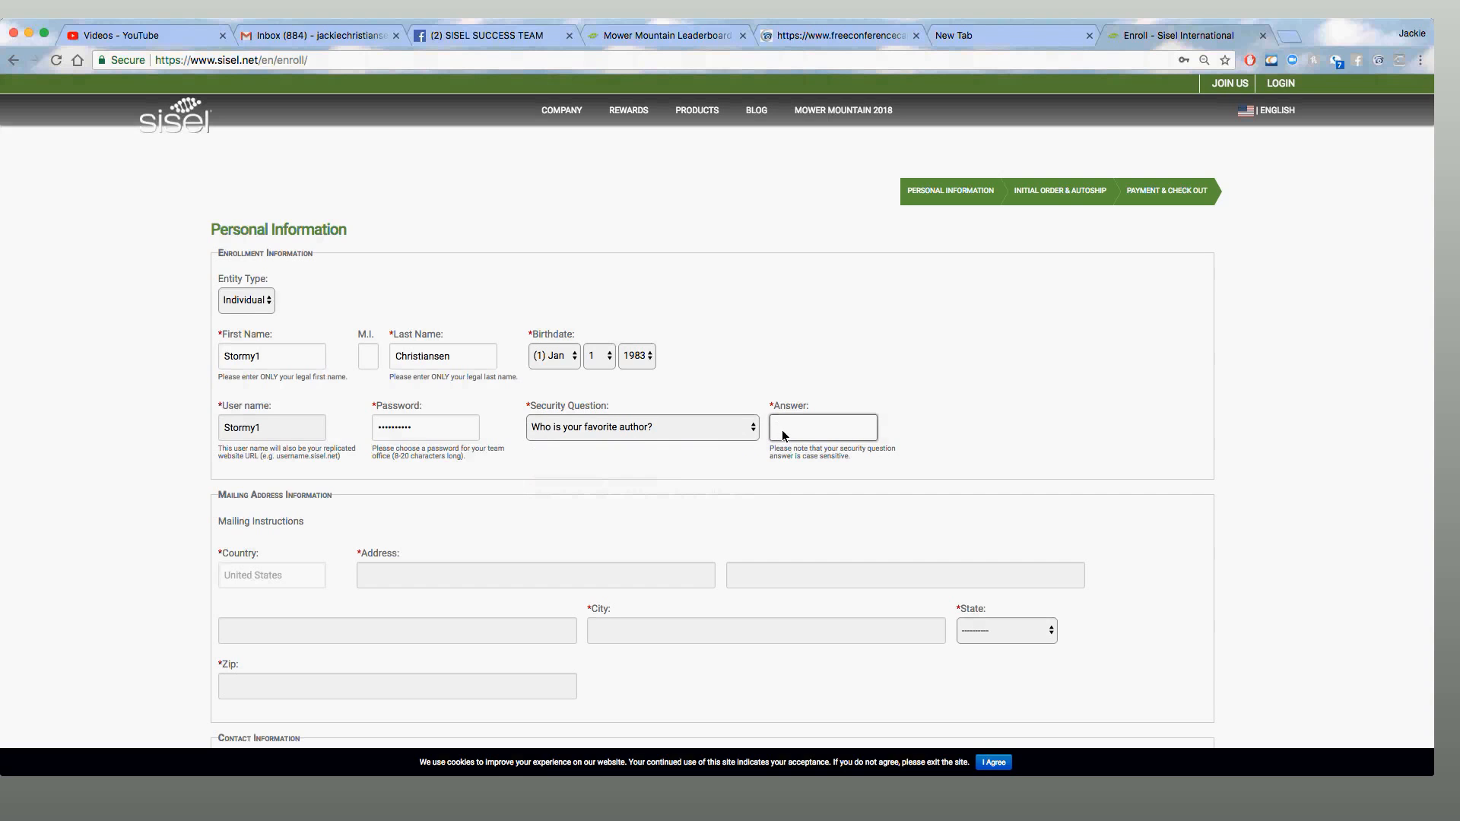
text(Denver)
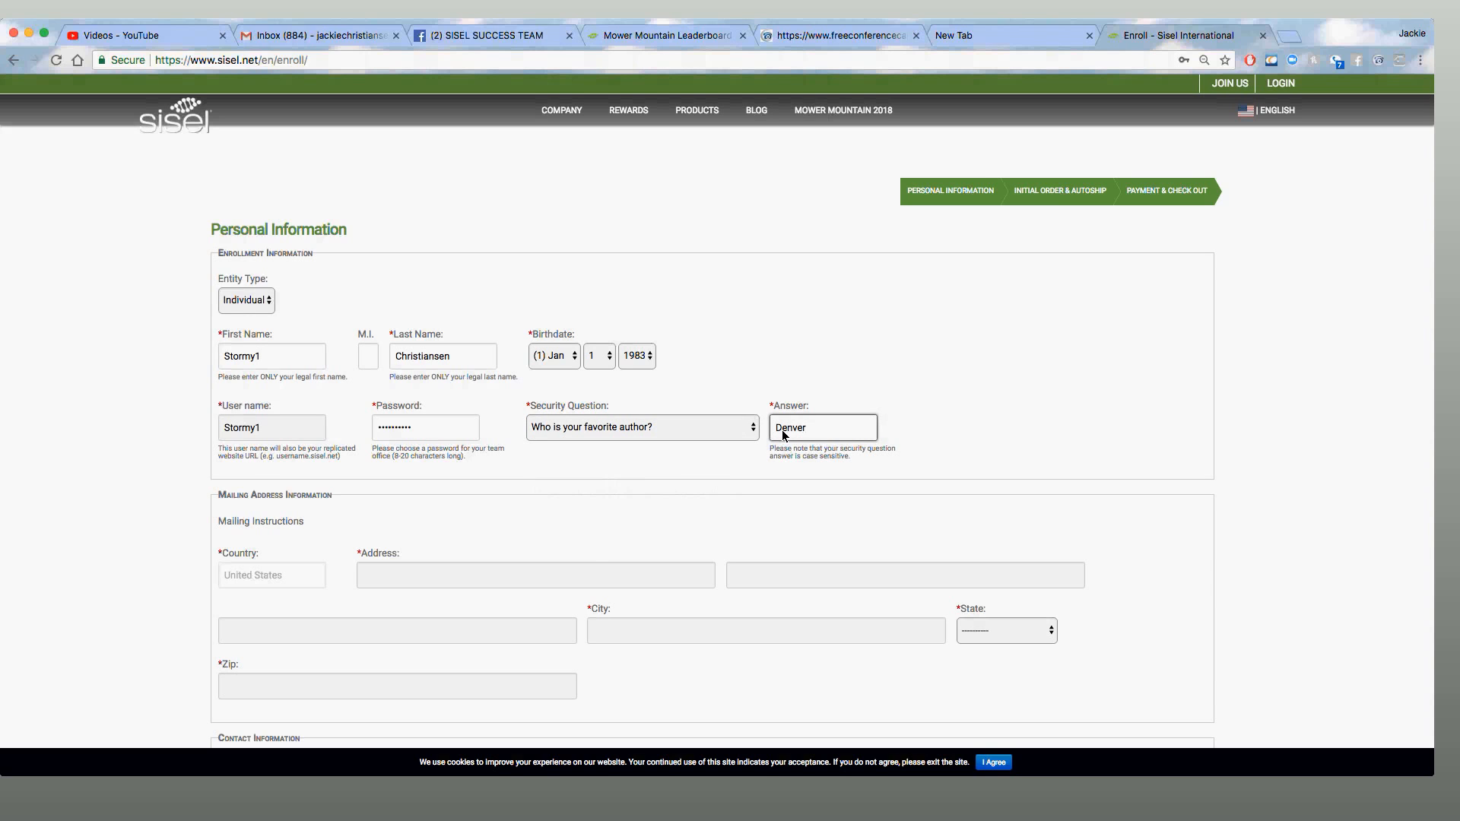
Step: Enter mailing address 123 Main st, Dana Point, California, zip 92629
click(536, 575)
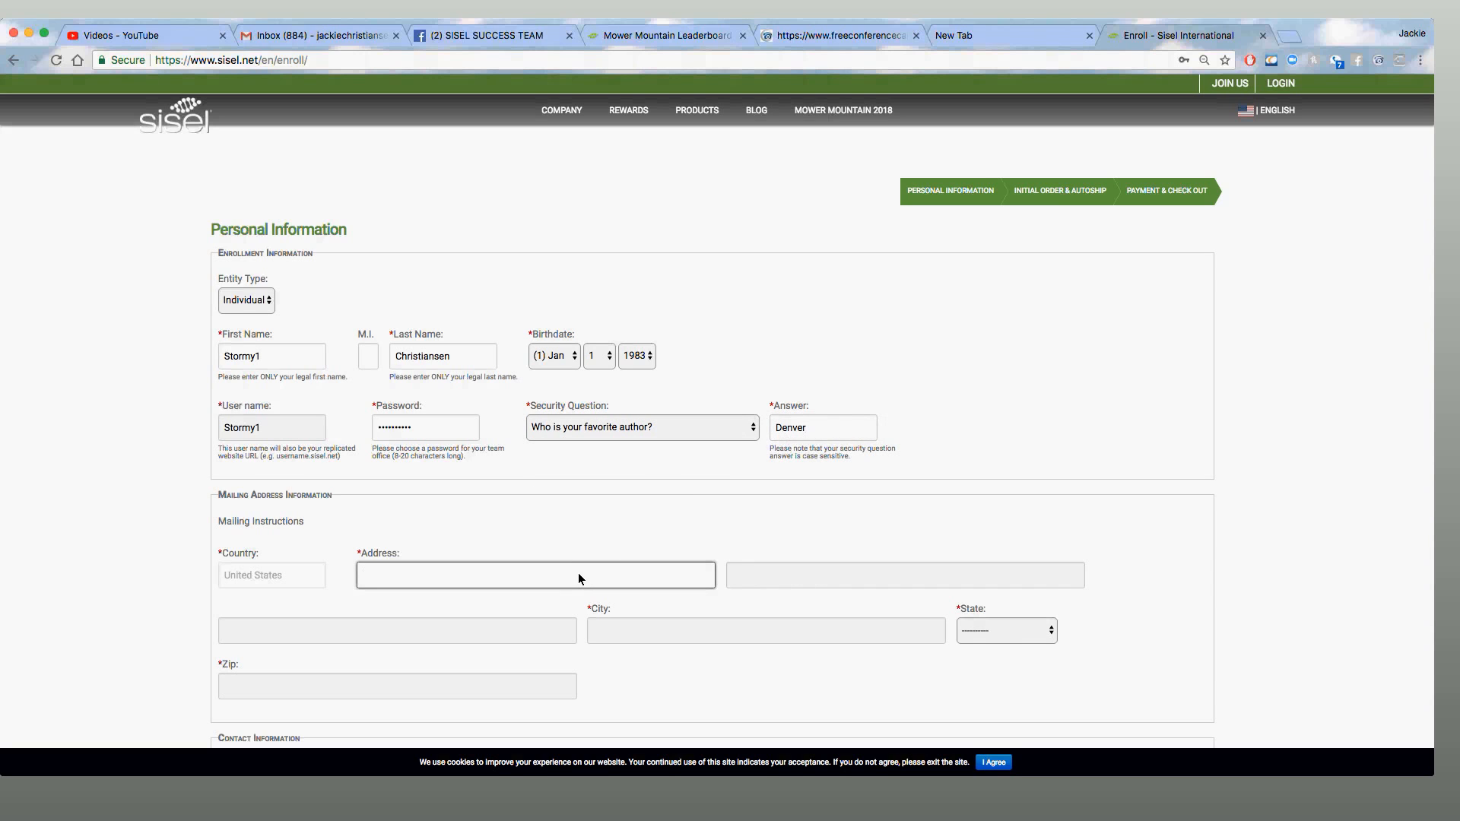
text(123 M)
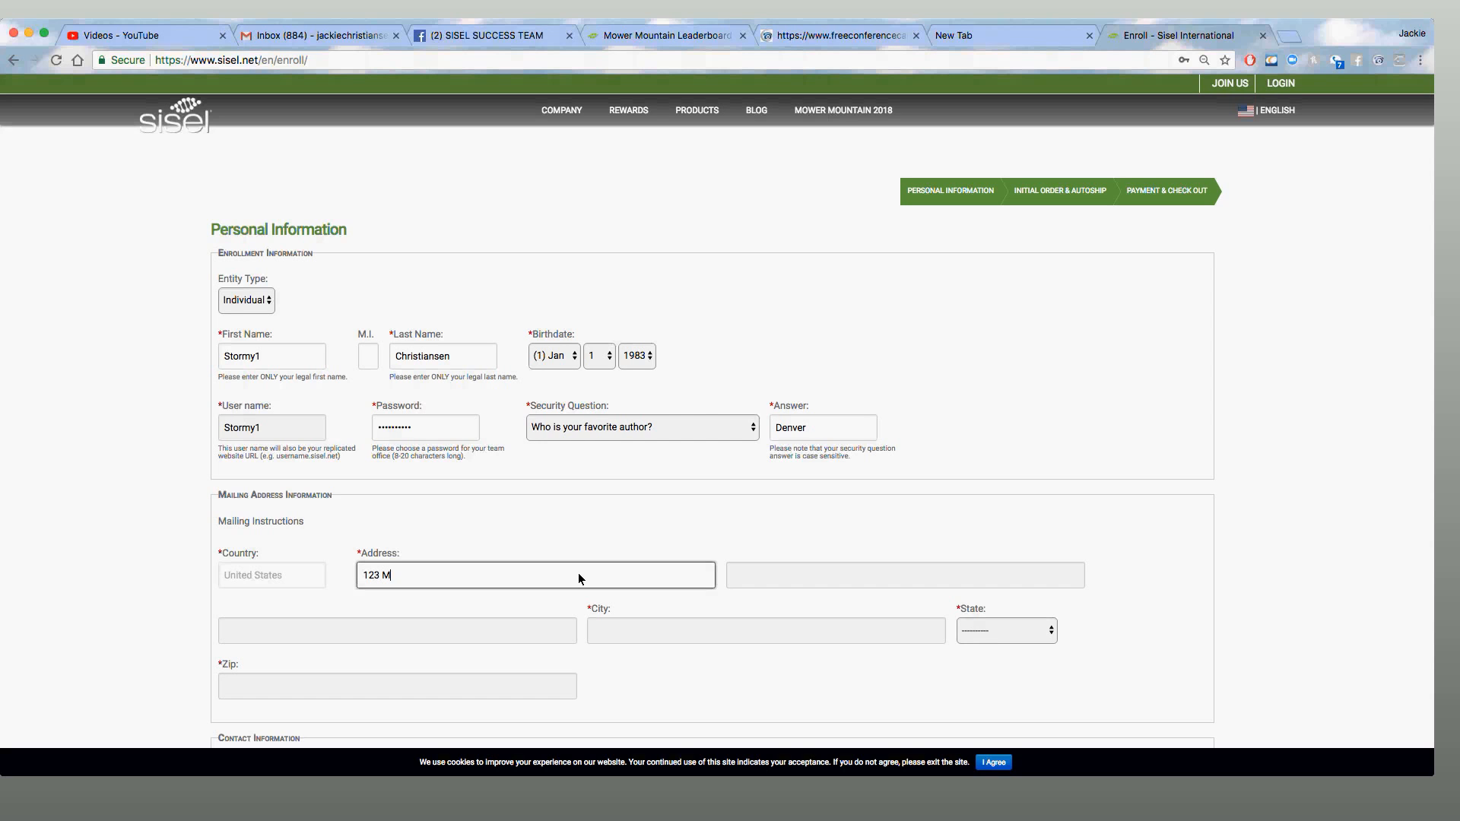
text(ain st)
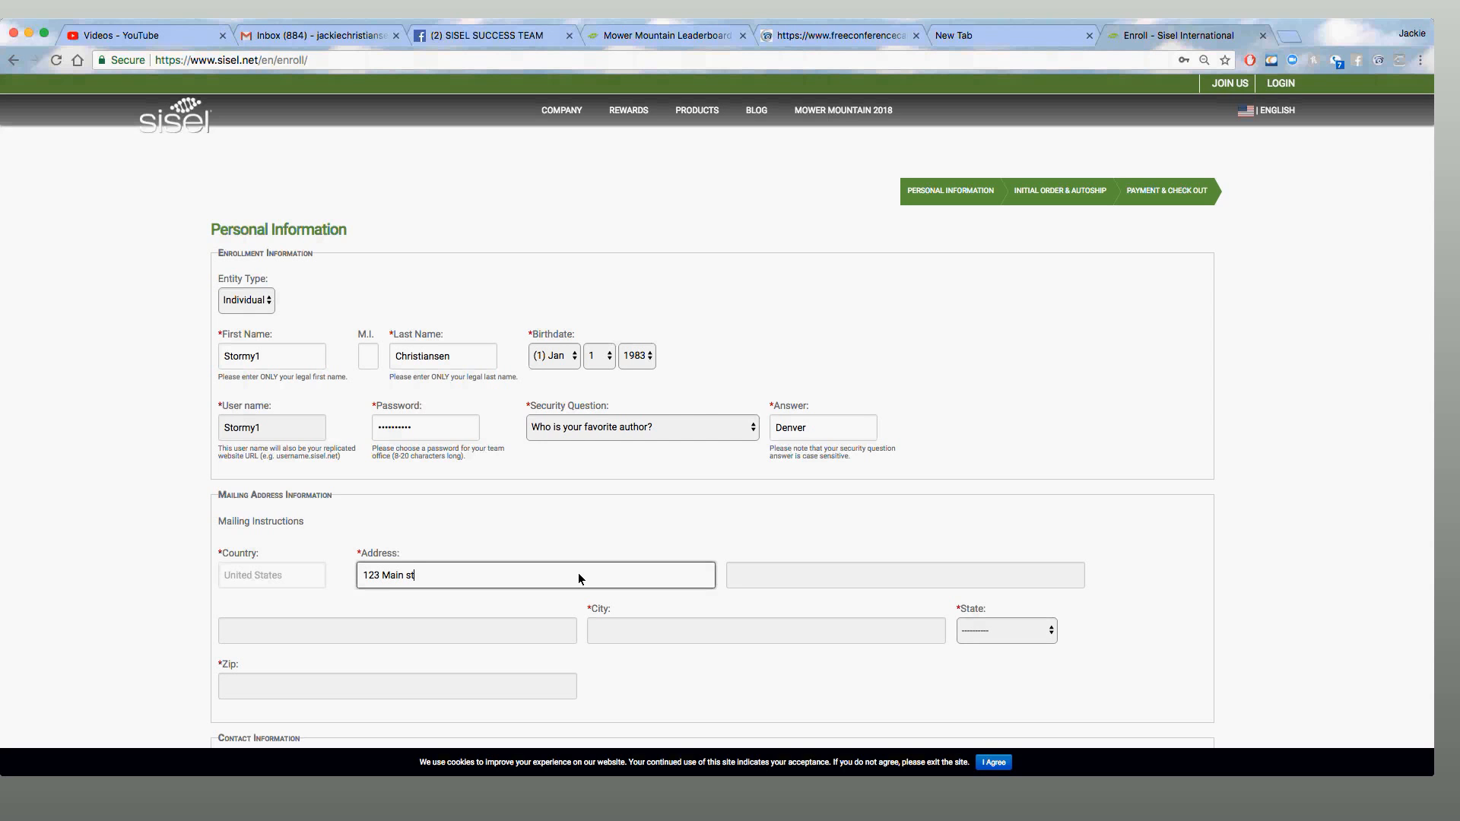
click(765, 629)
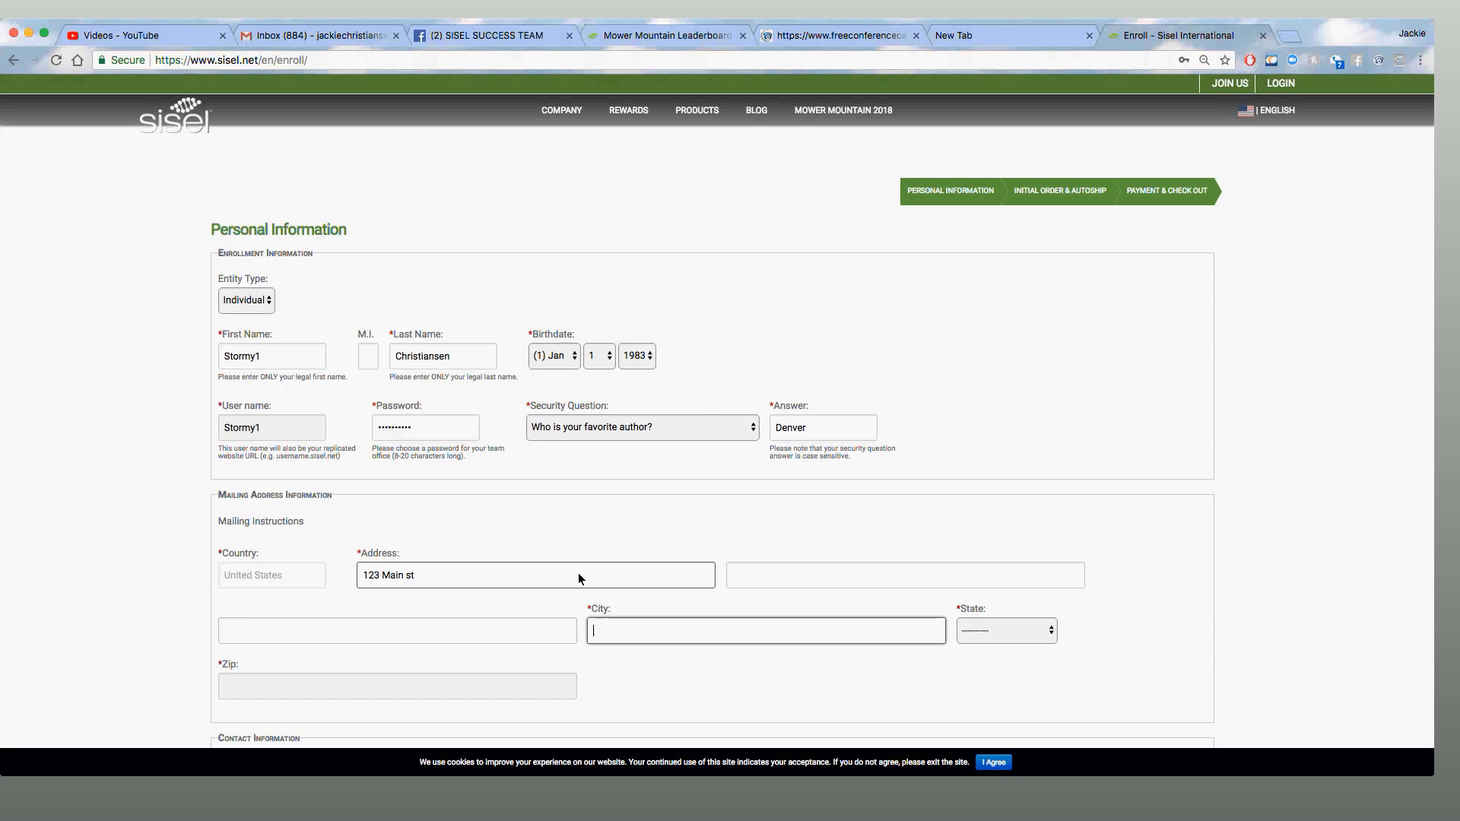
text(Dana Point)
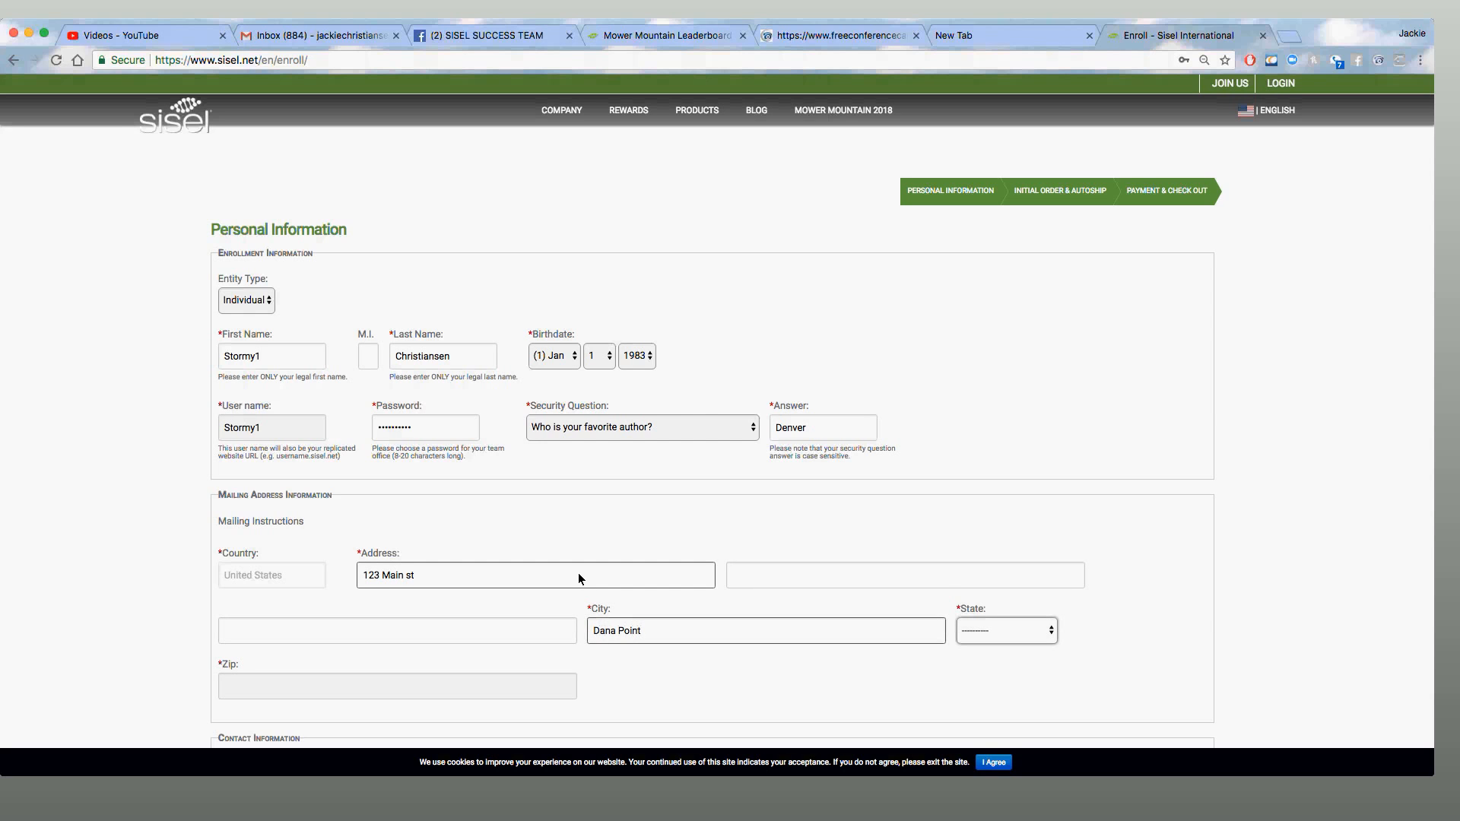
click(1005, 629)
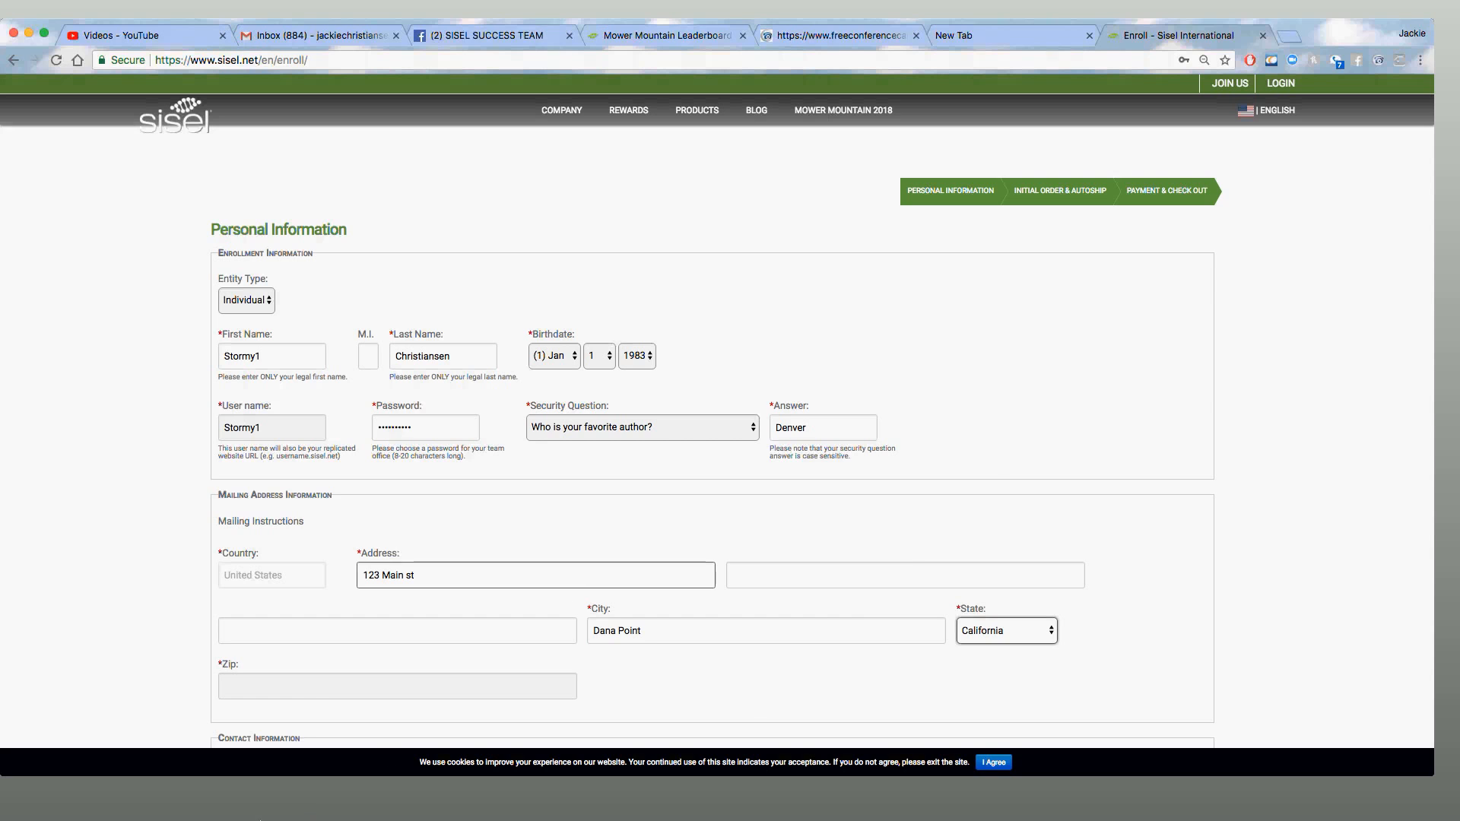
text(9)
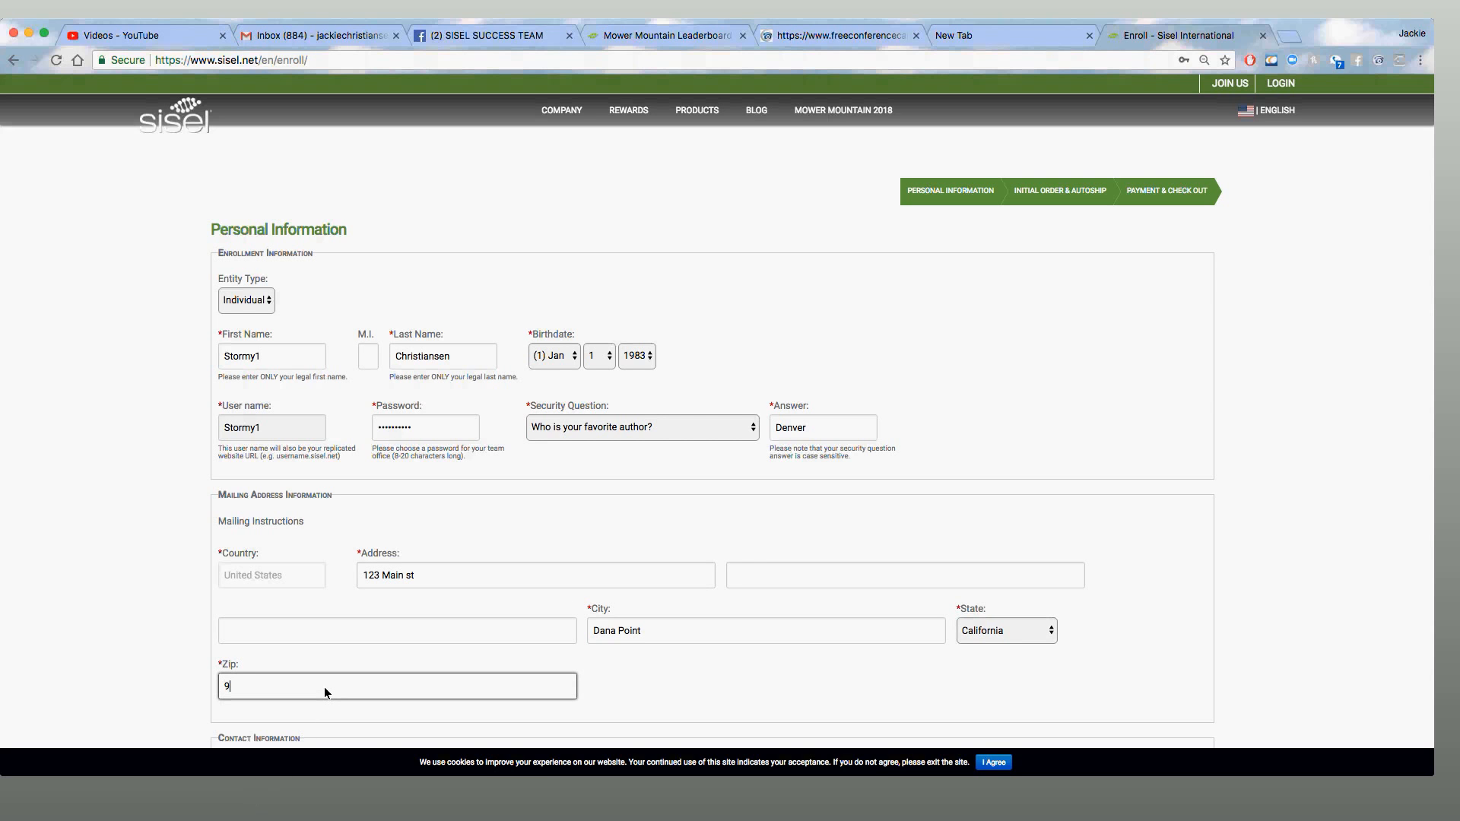
text(2629)
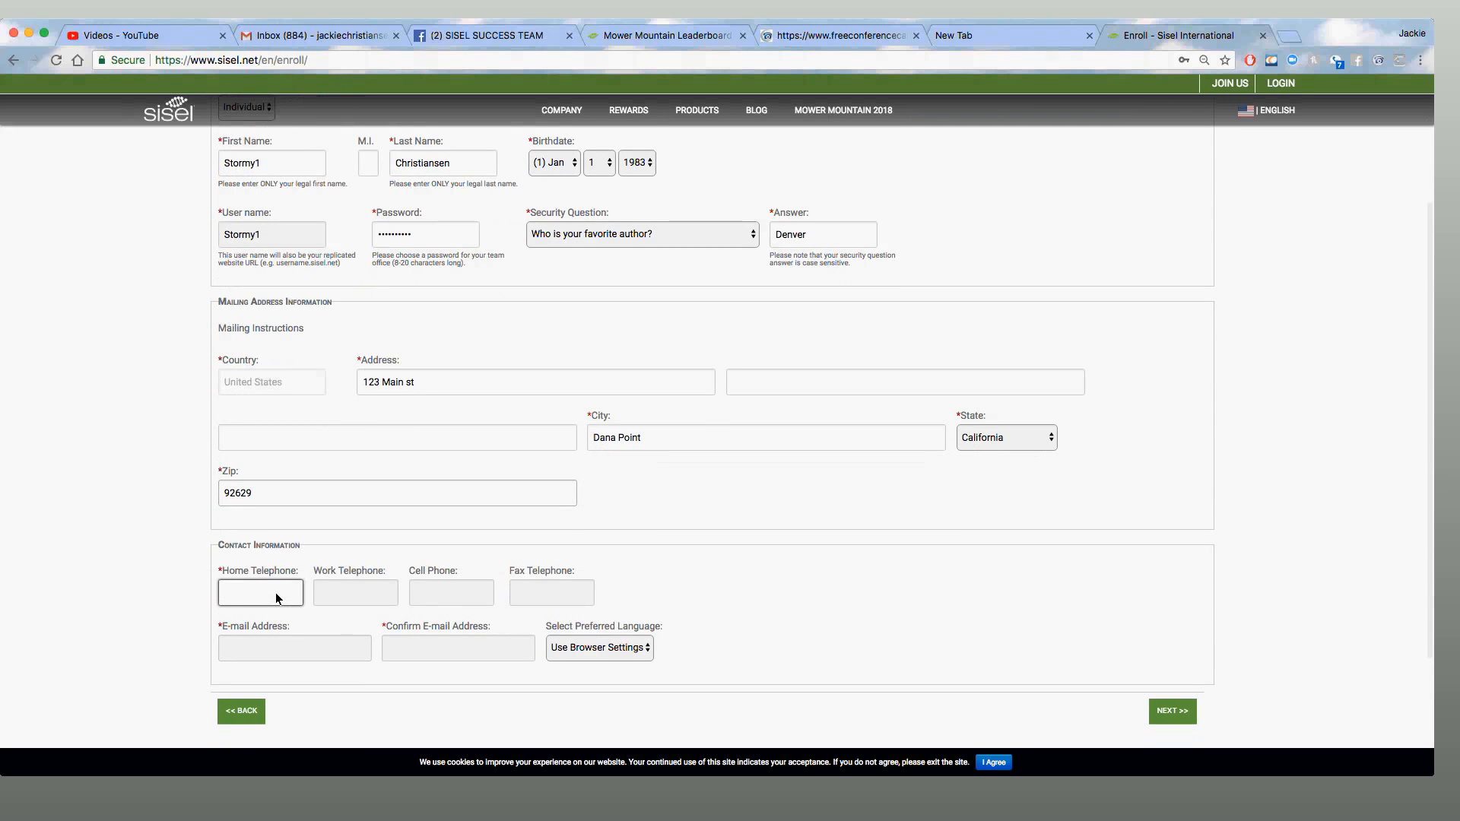
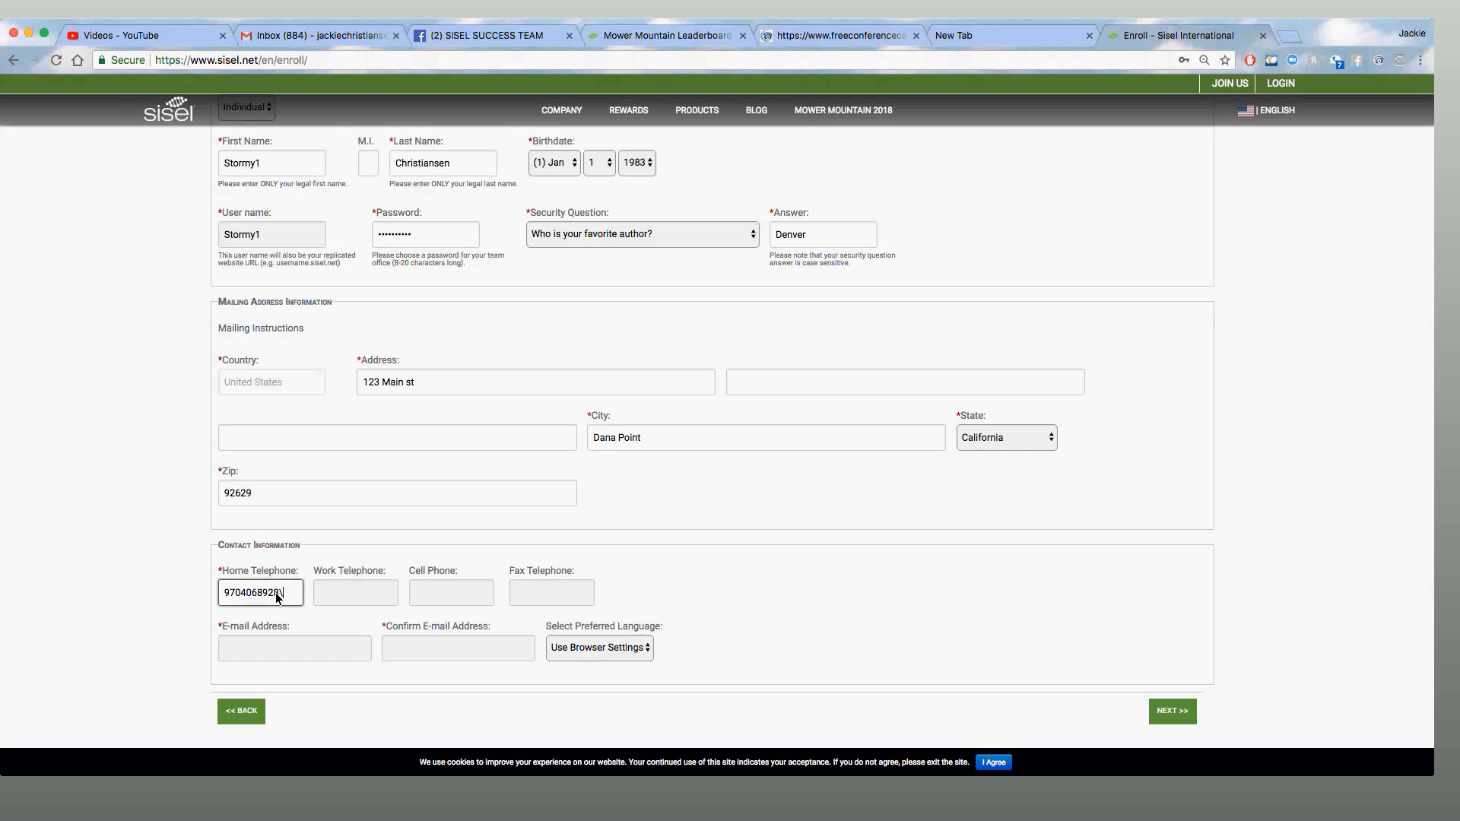
text(7)
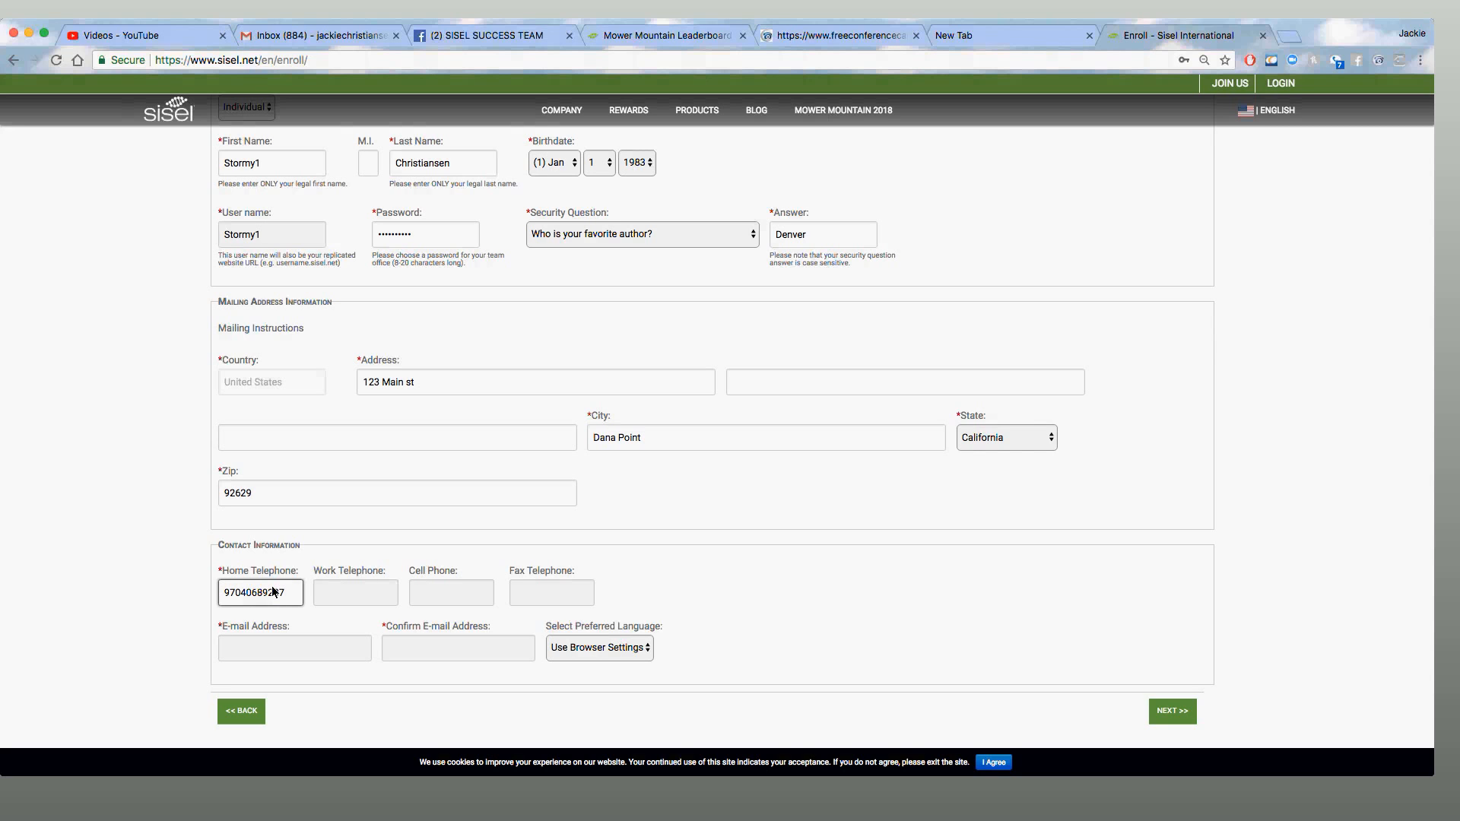
click(354, 591)
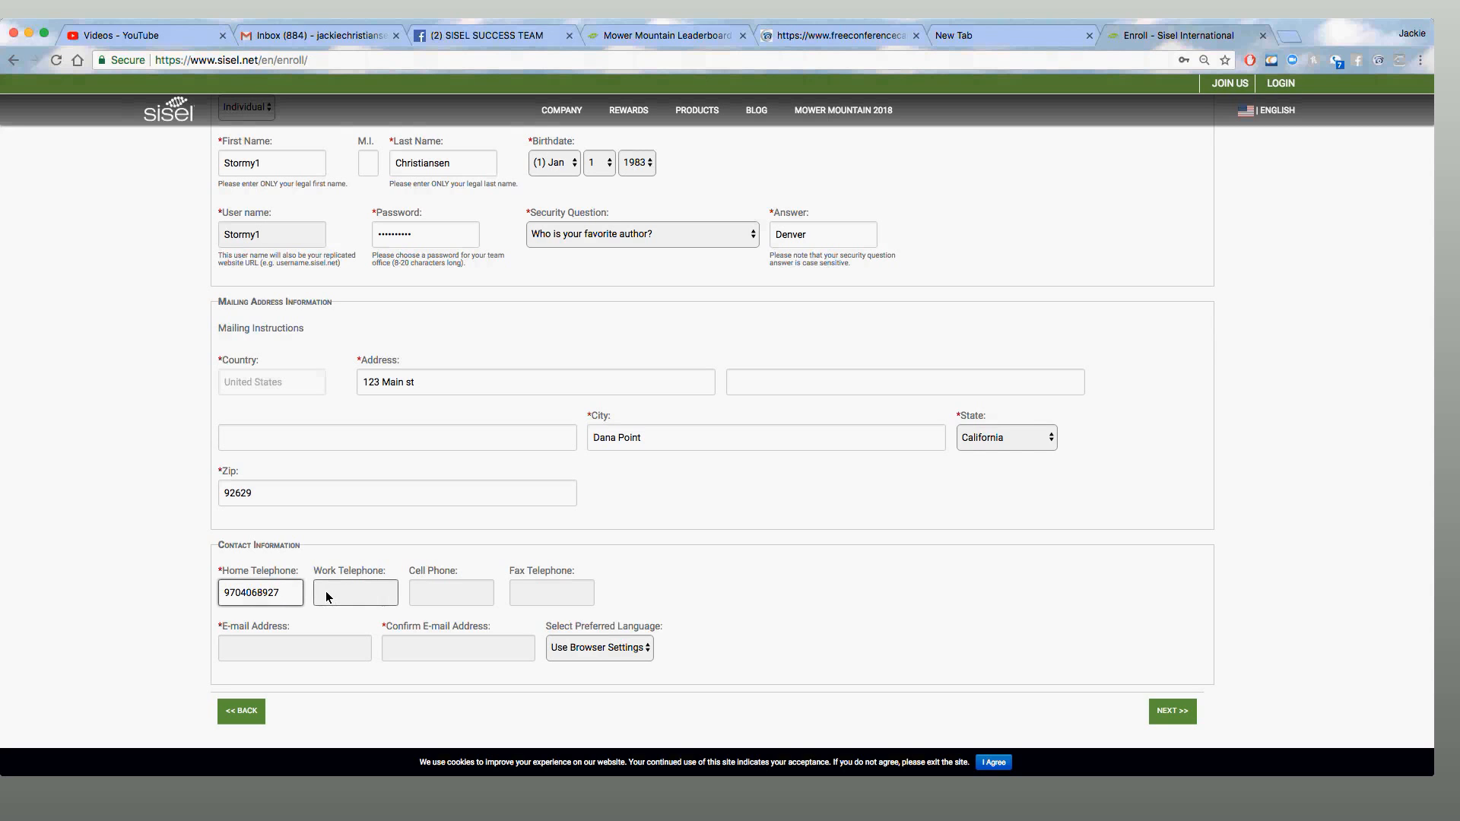
click(294, 648)
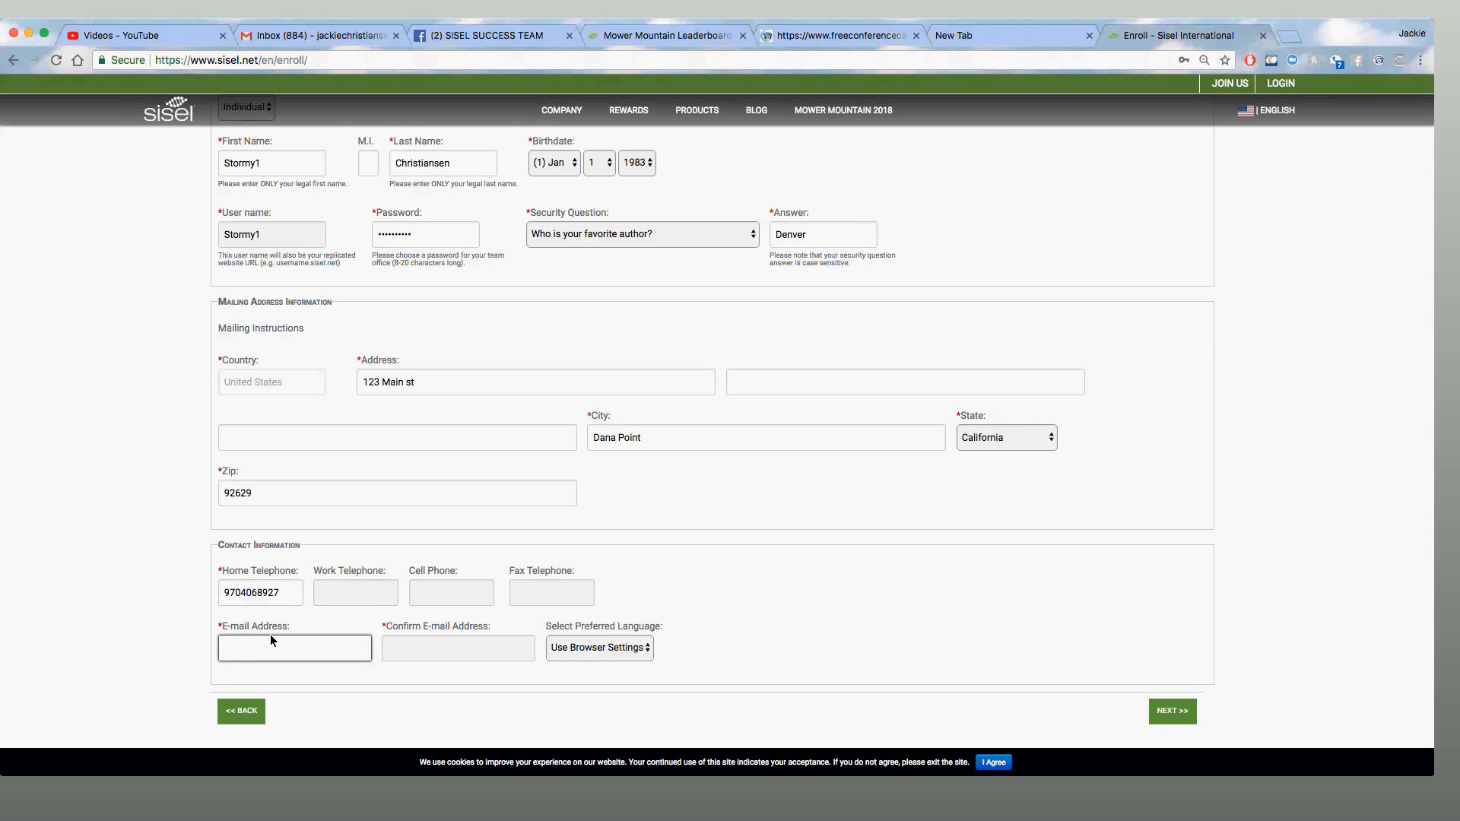
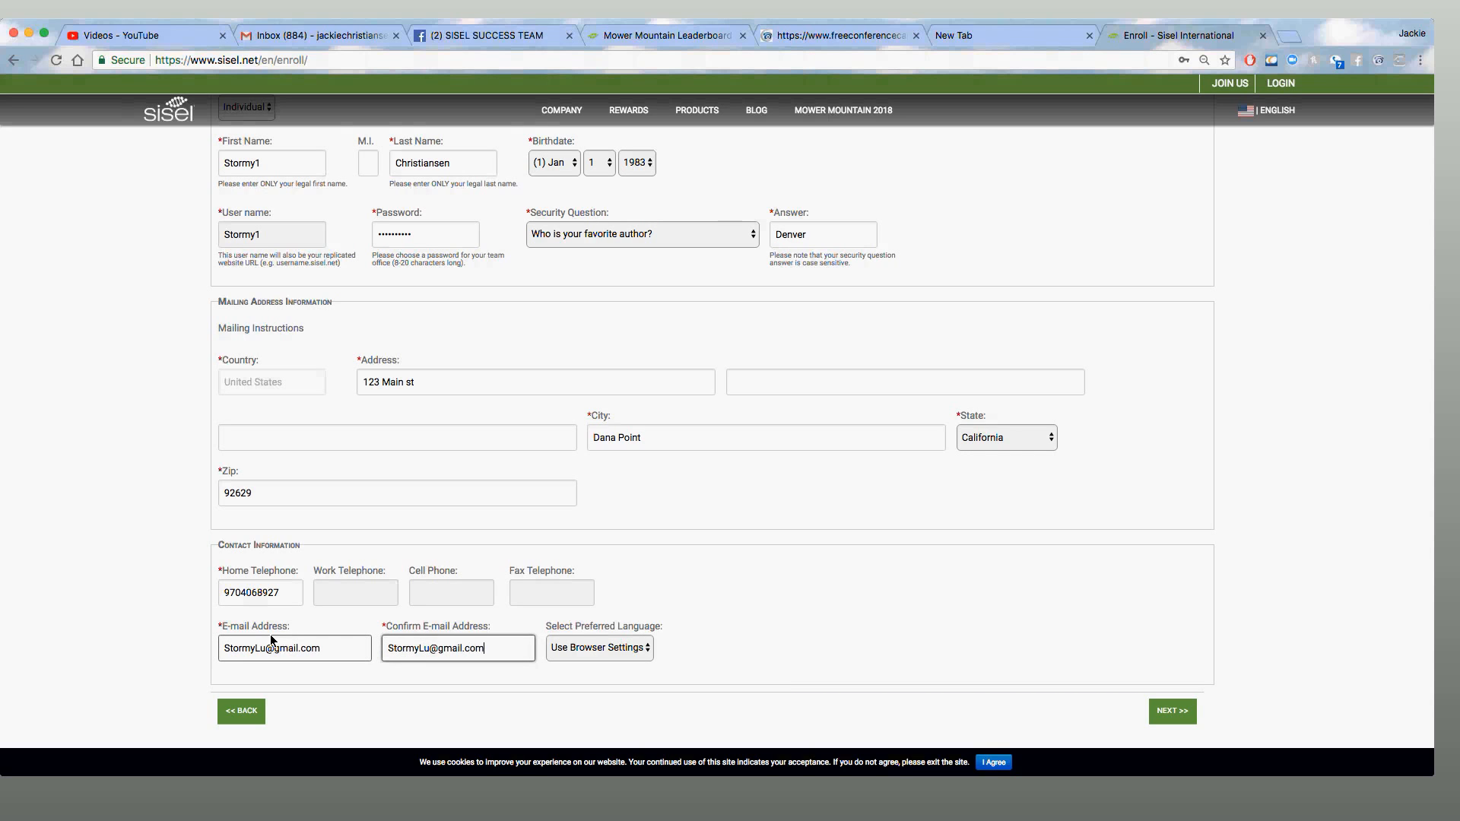
mouse_move(1123, 733)
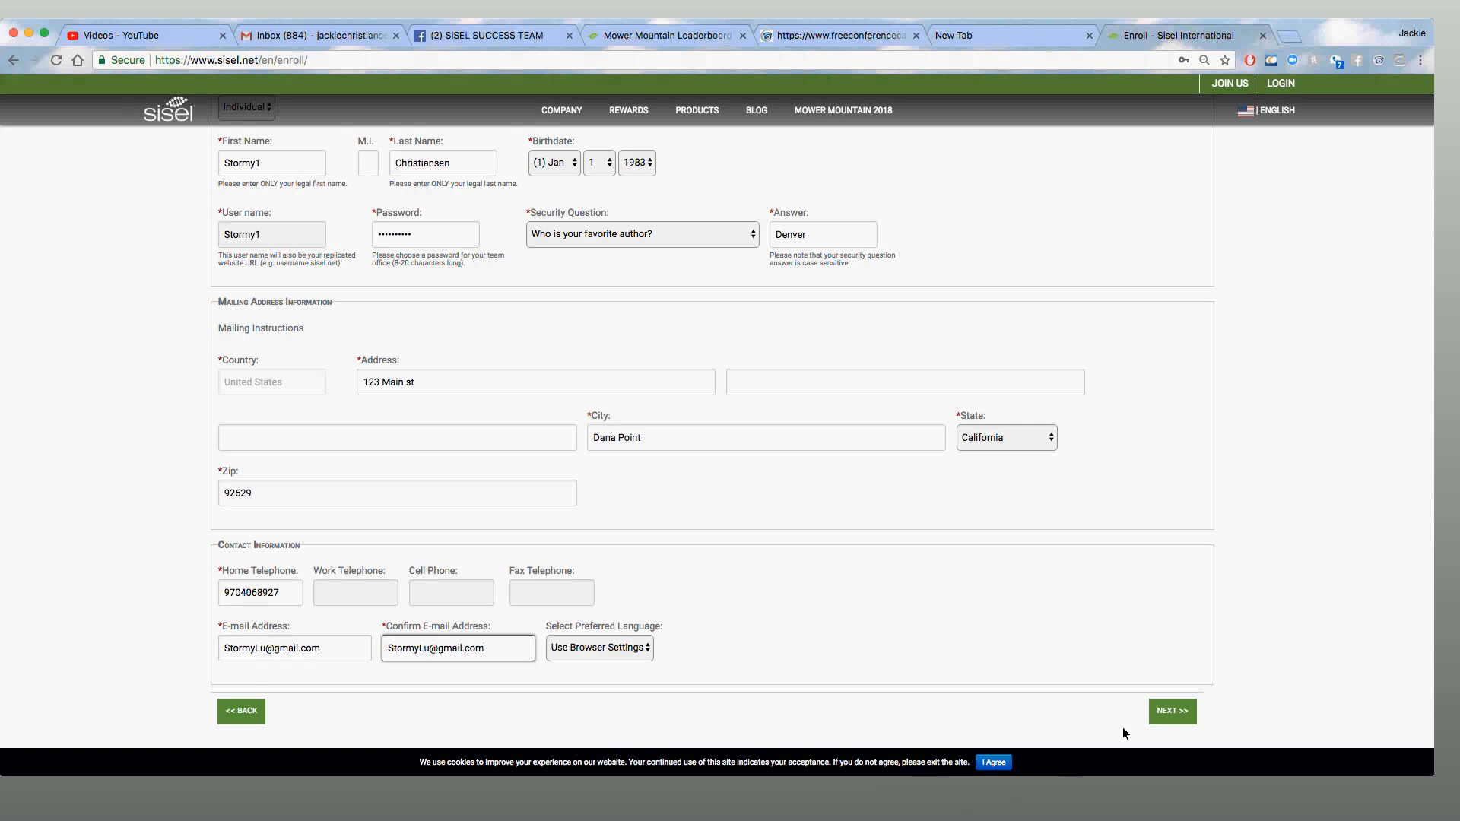
Step: Submit personal information and review the Hot Items product list at quantity 0
click(1171, 710)
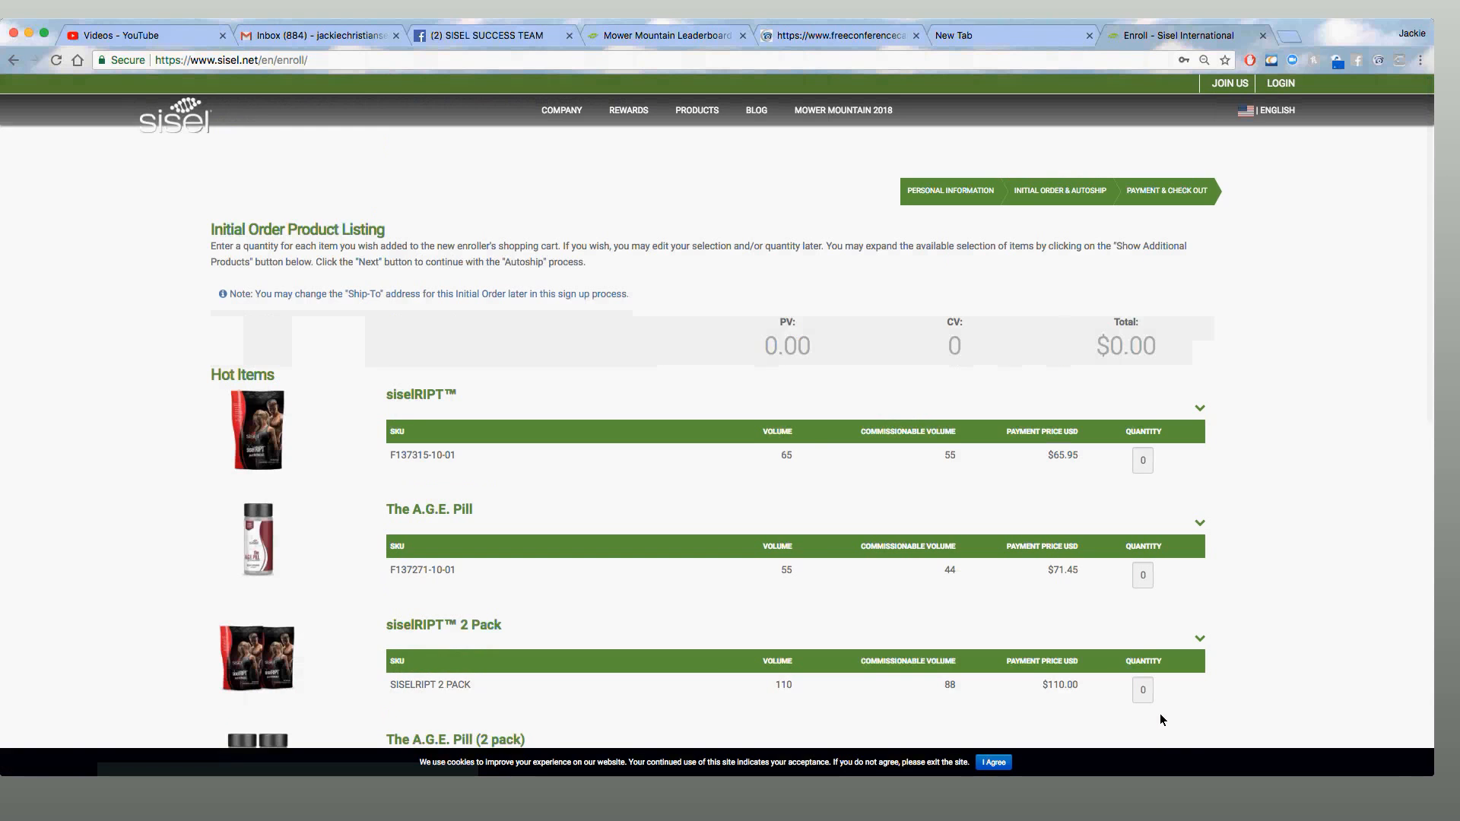
scroll(down, 3)
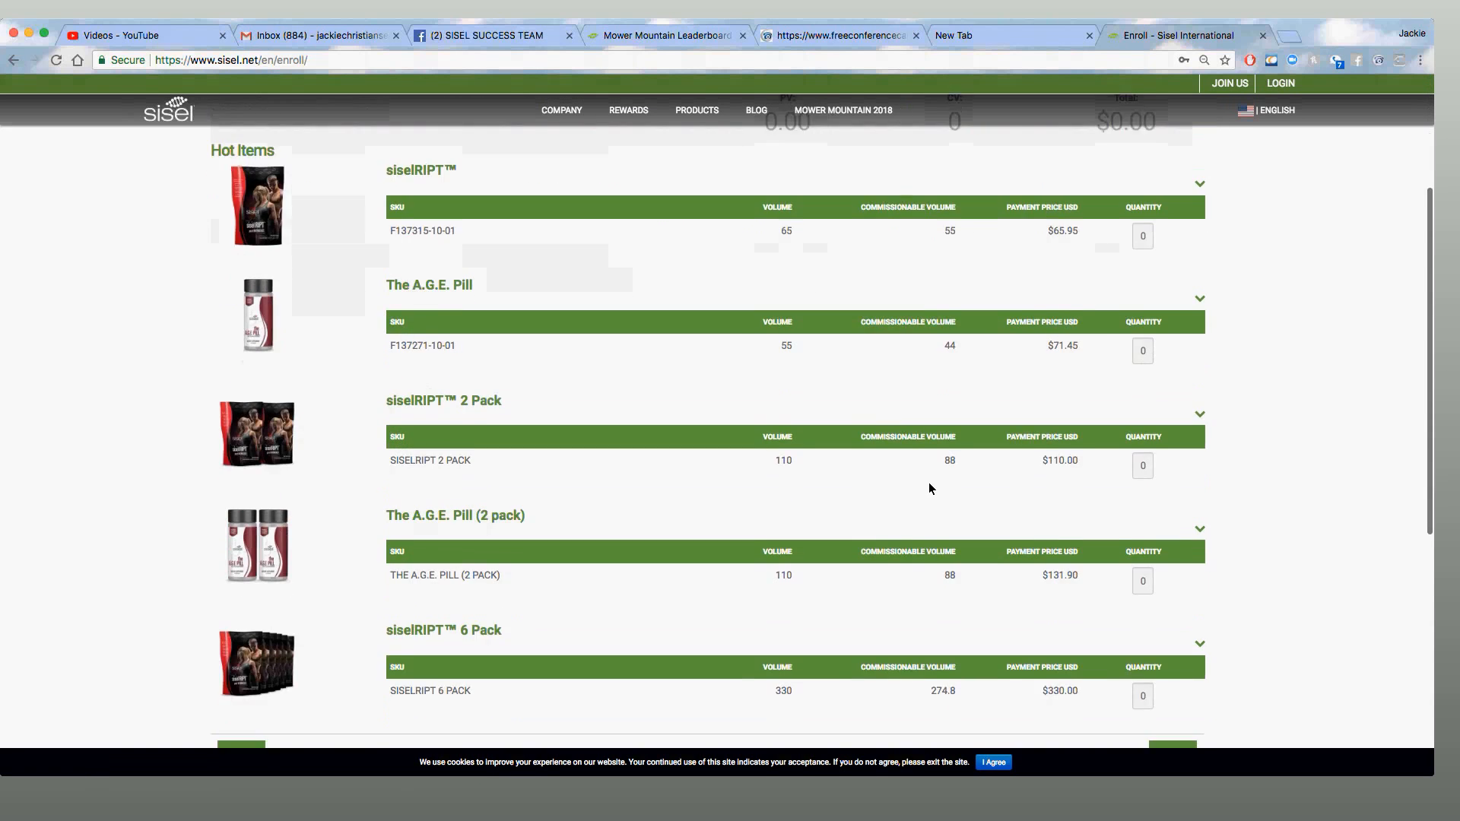
scroll(down, 3)
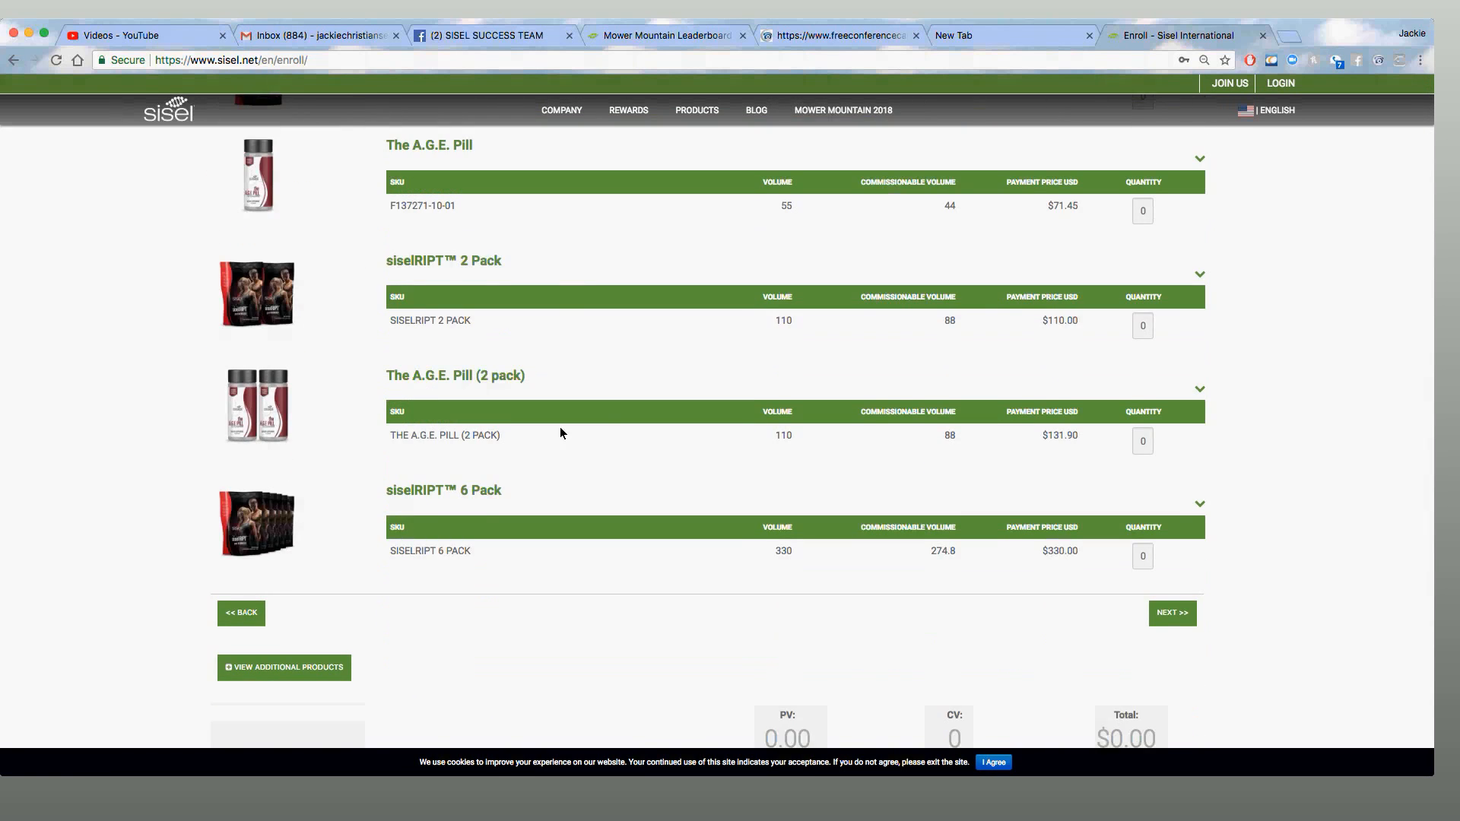
scroll(down, 3)
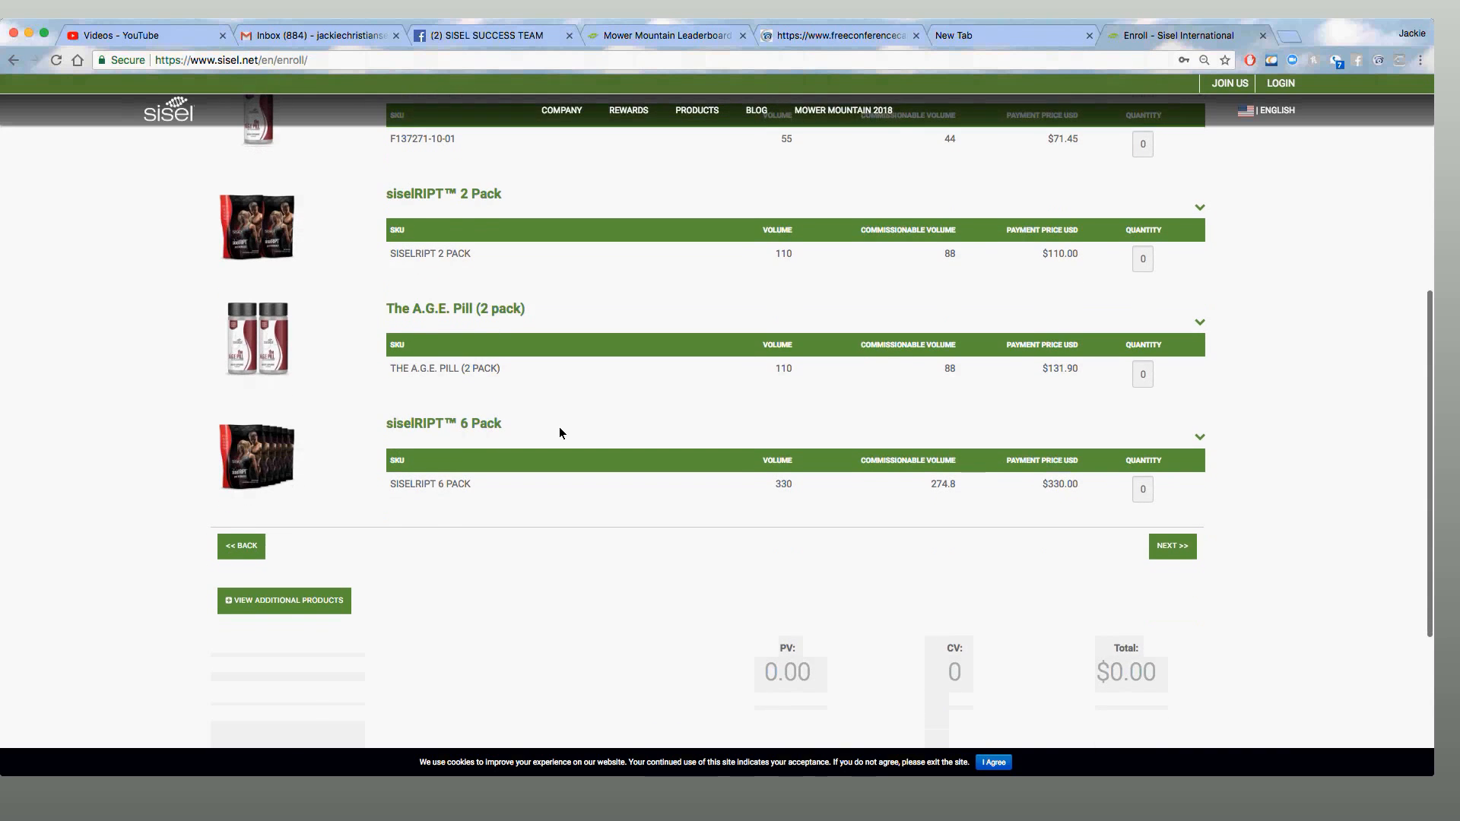
scroll(up, 3)
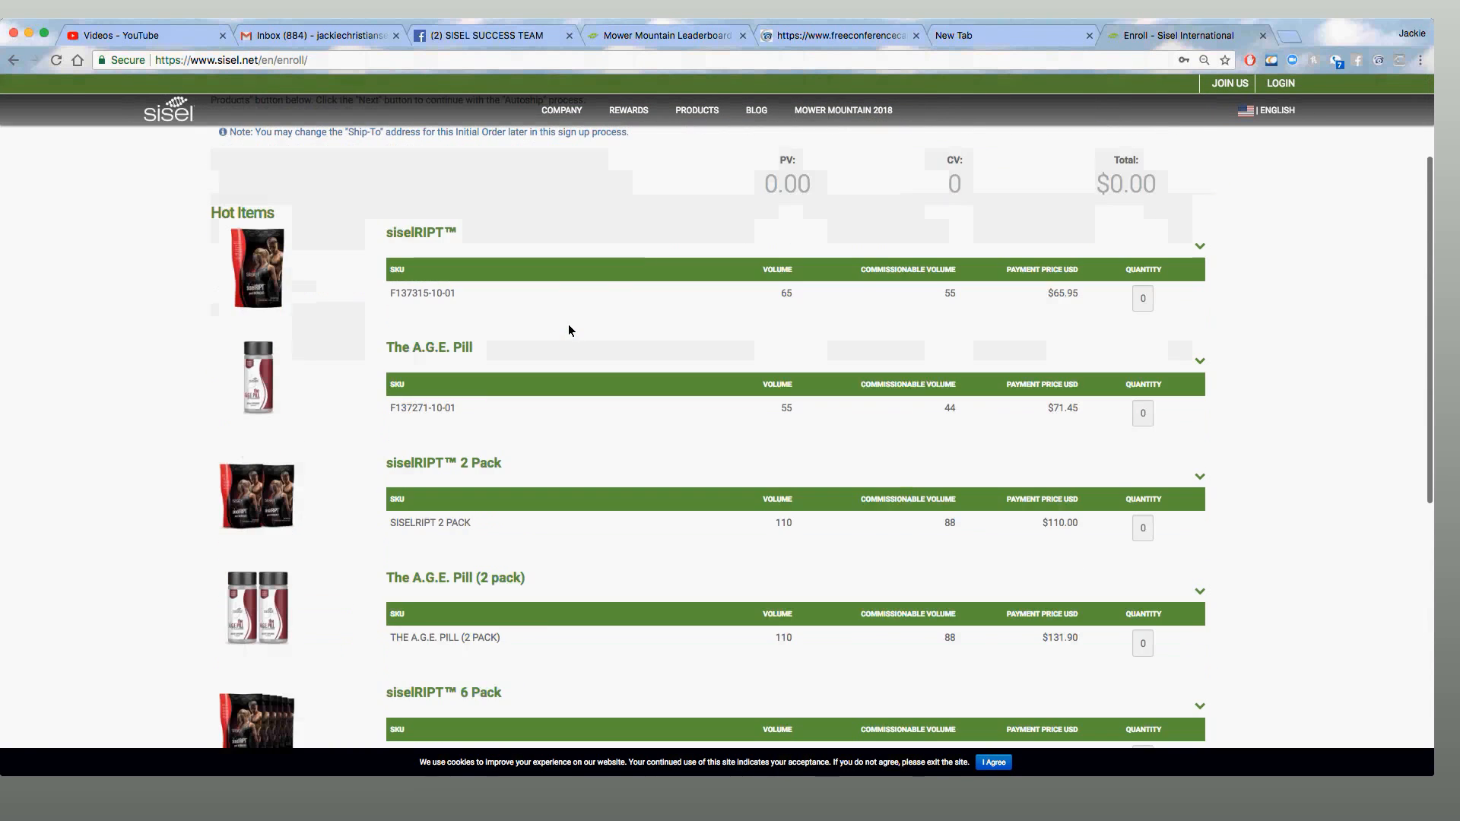
scroll(down, 3)
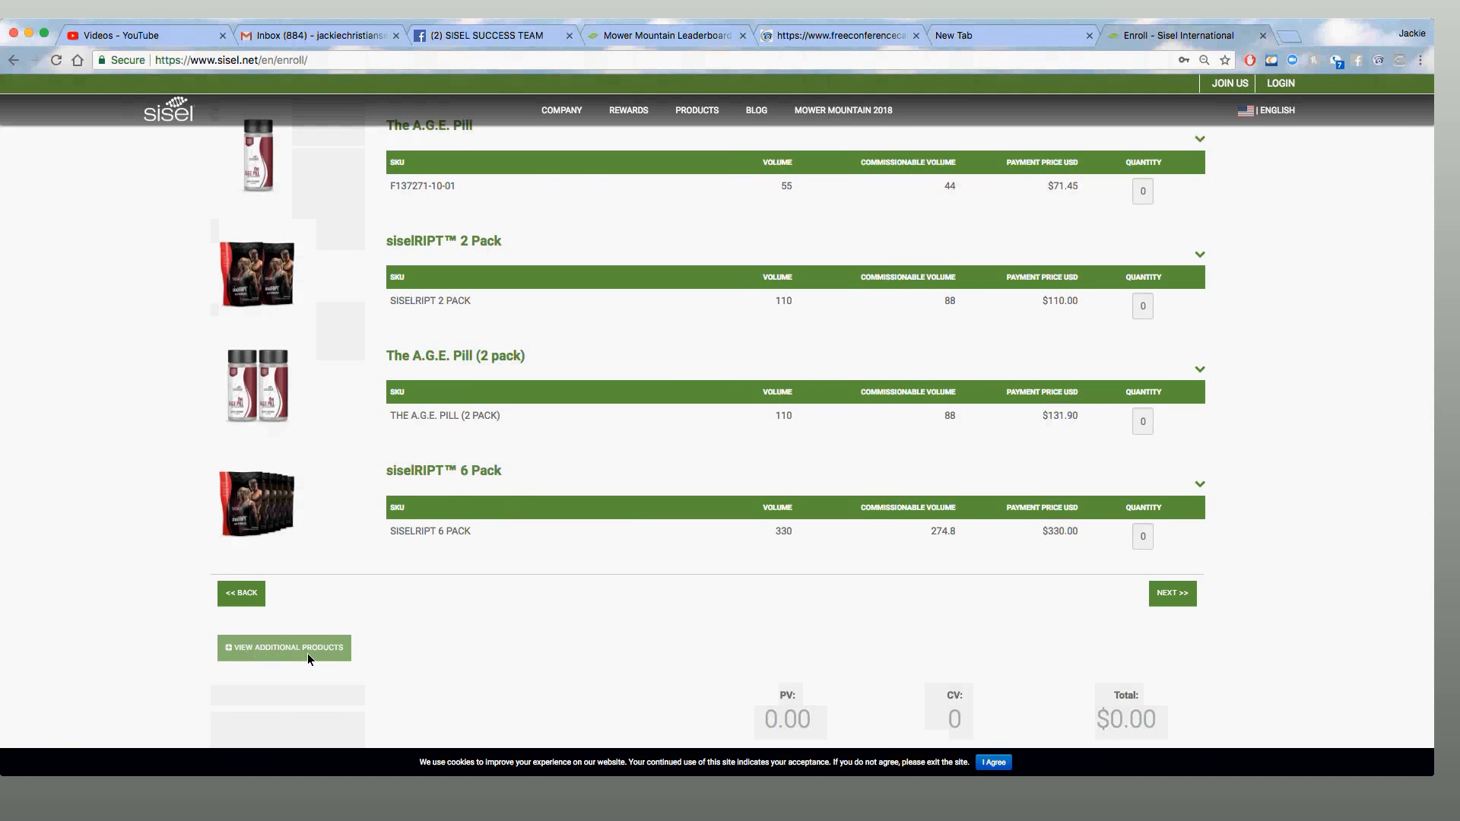
Step: Show additional products and add one A.G.E. Pill (2 pack), totaling $131.90
click(283, 648)
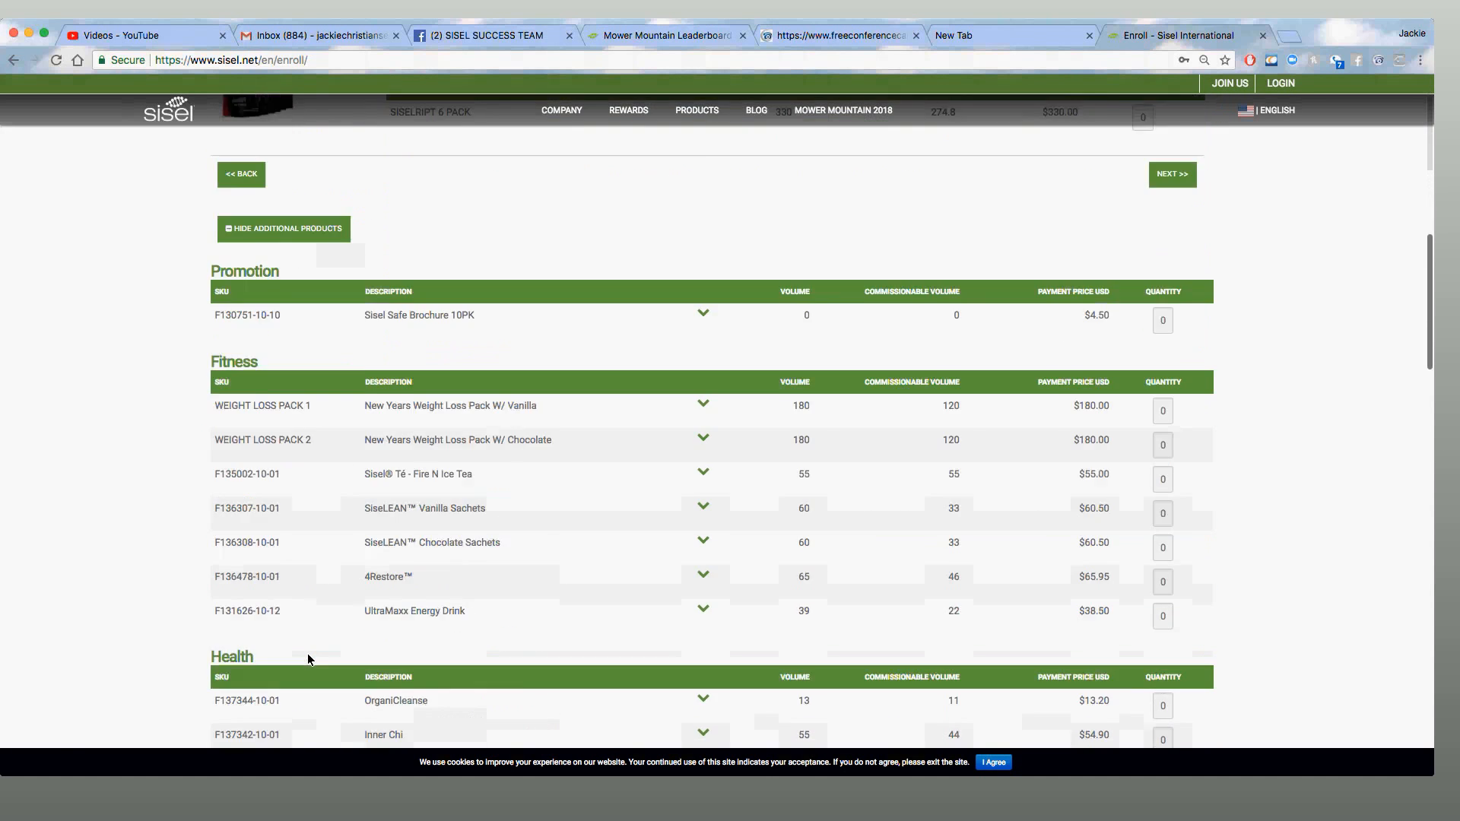
scroll(up, 3)
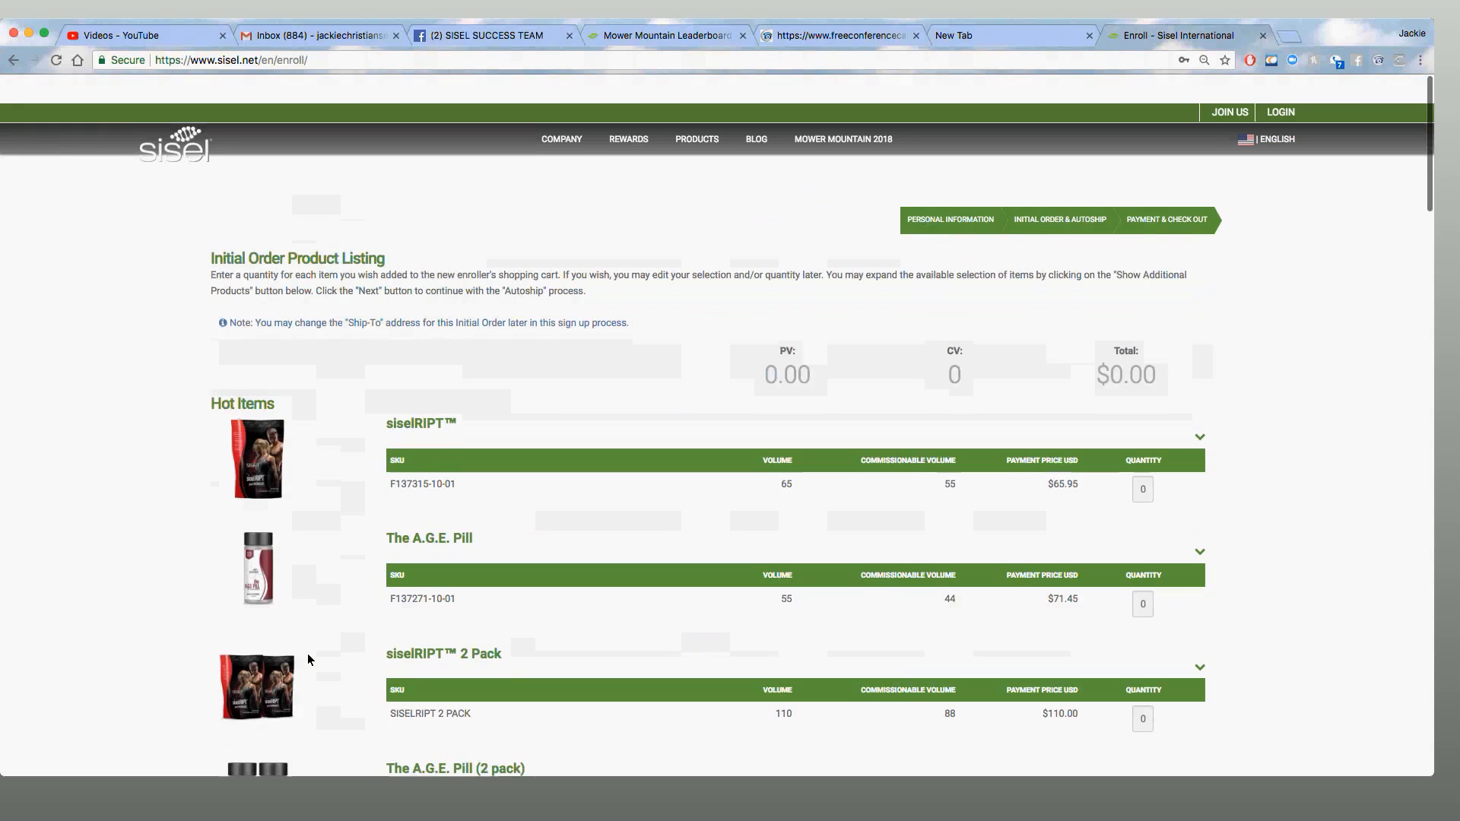
scroll(down, 3)
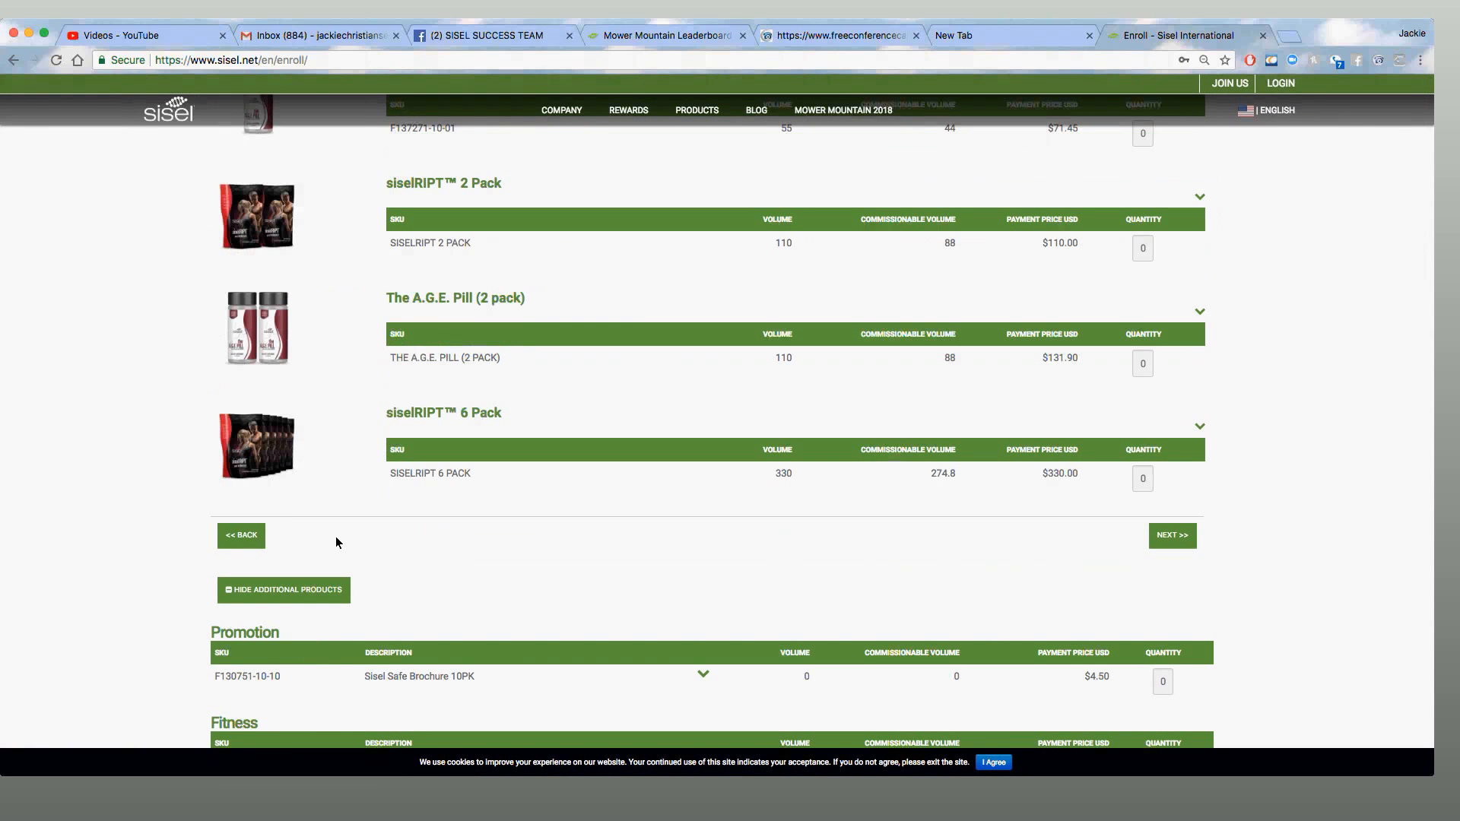
mouse_move(1131, 376)
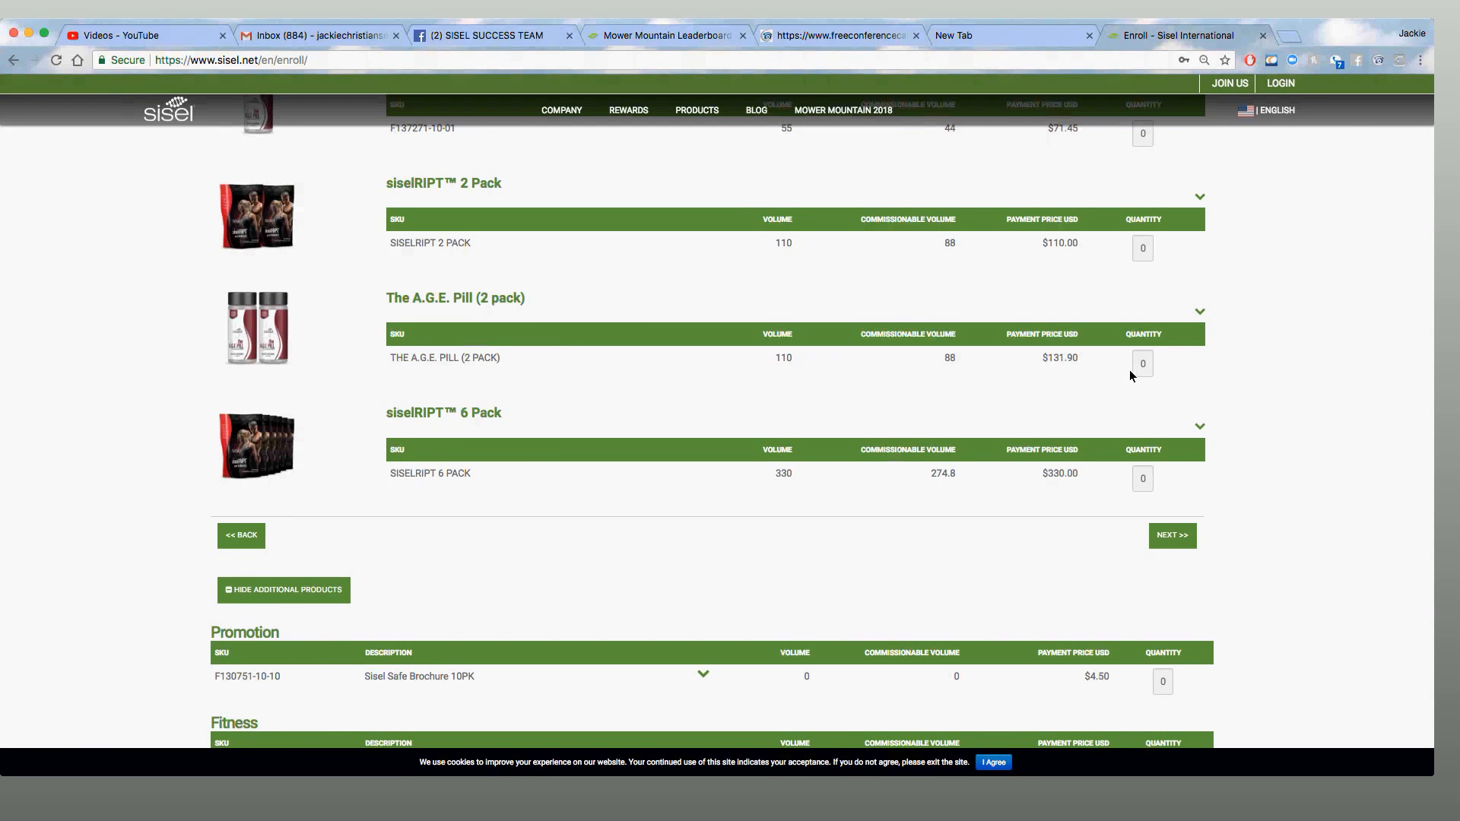
click(1142, 363)
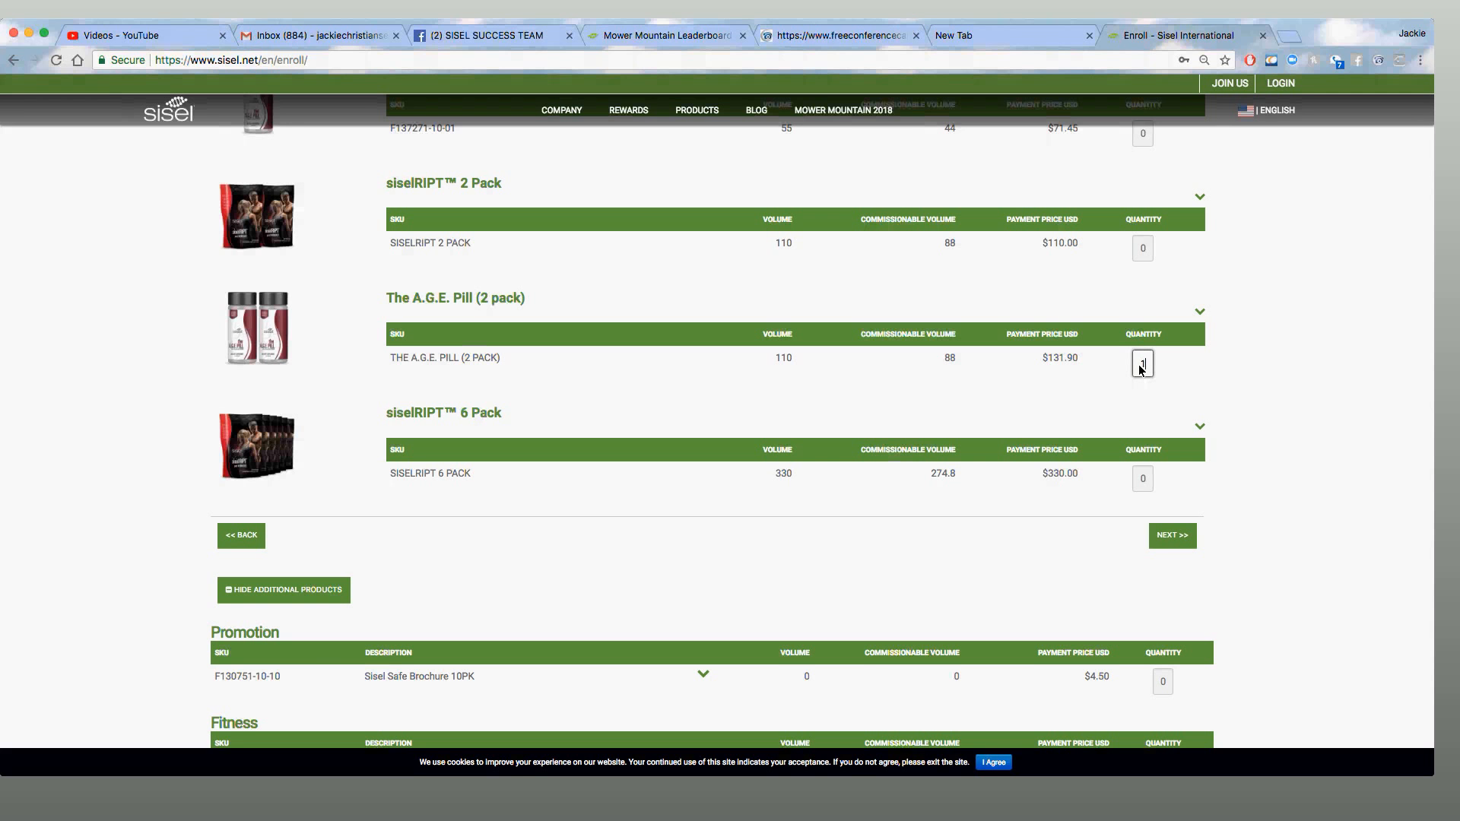
scroll(down, 3)
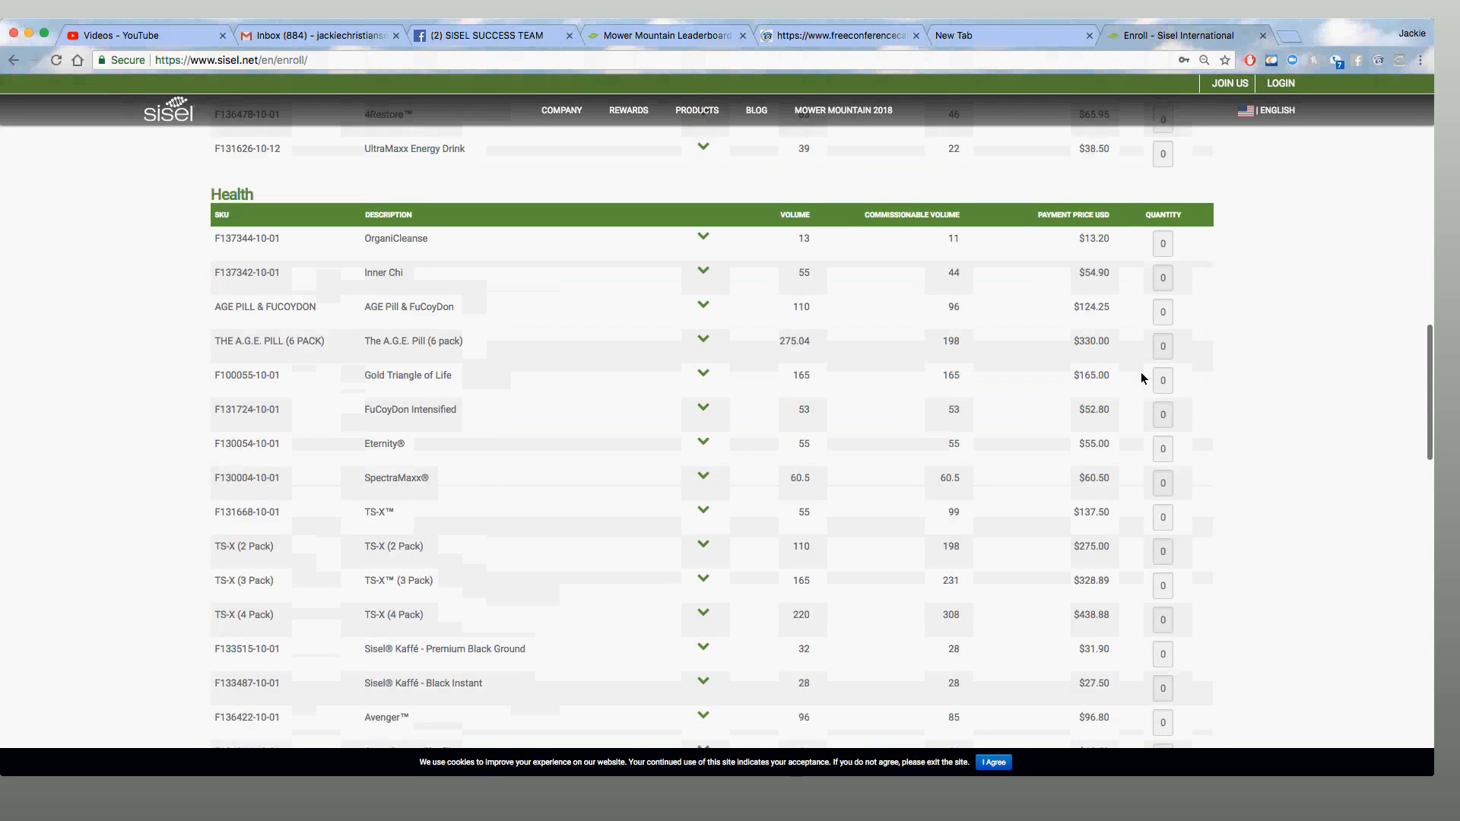
scroll(down, 3)
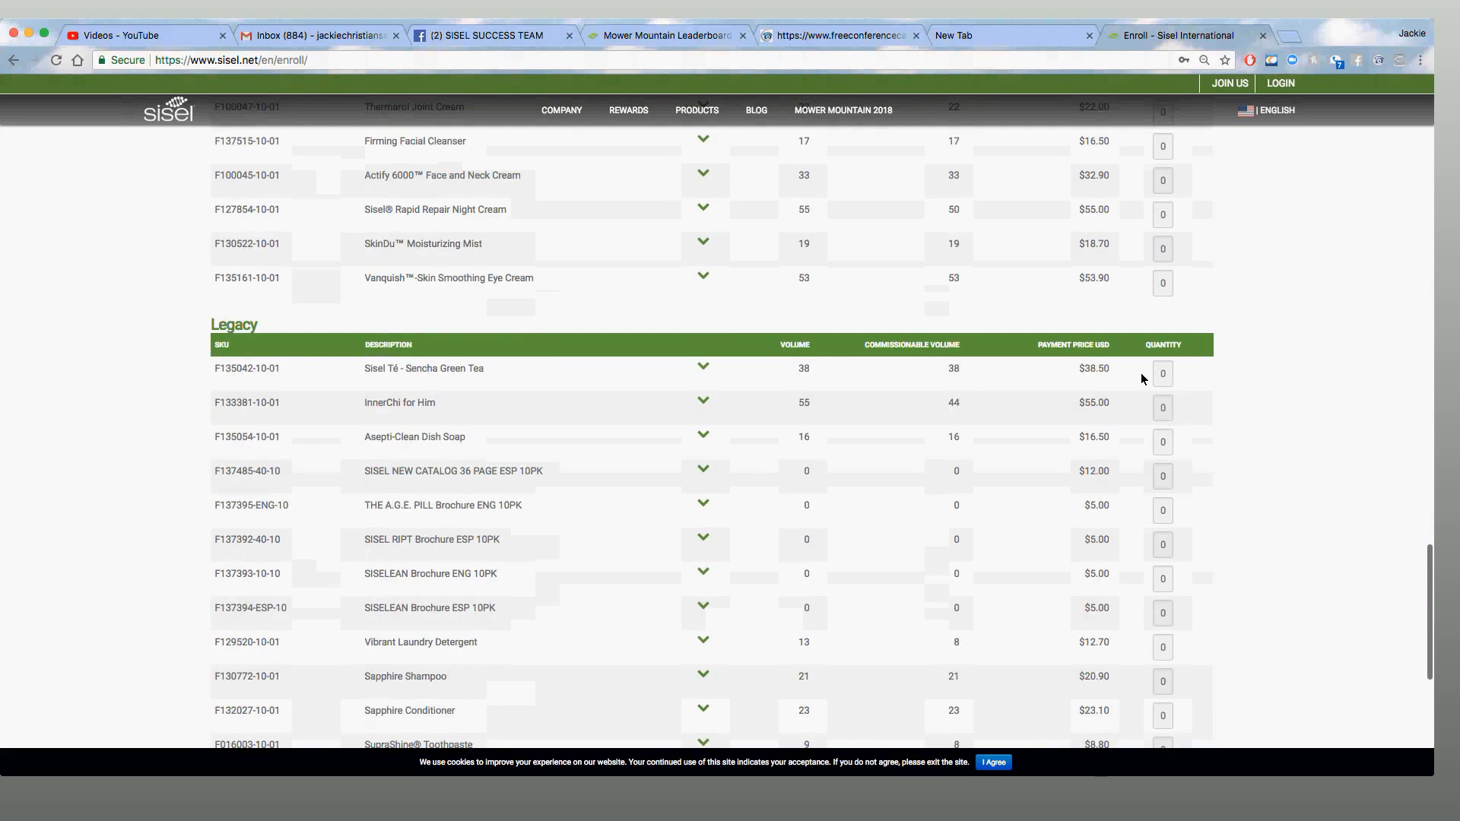
scroll(down, 3)
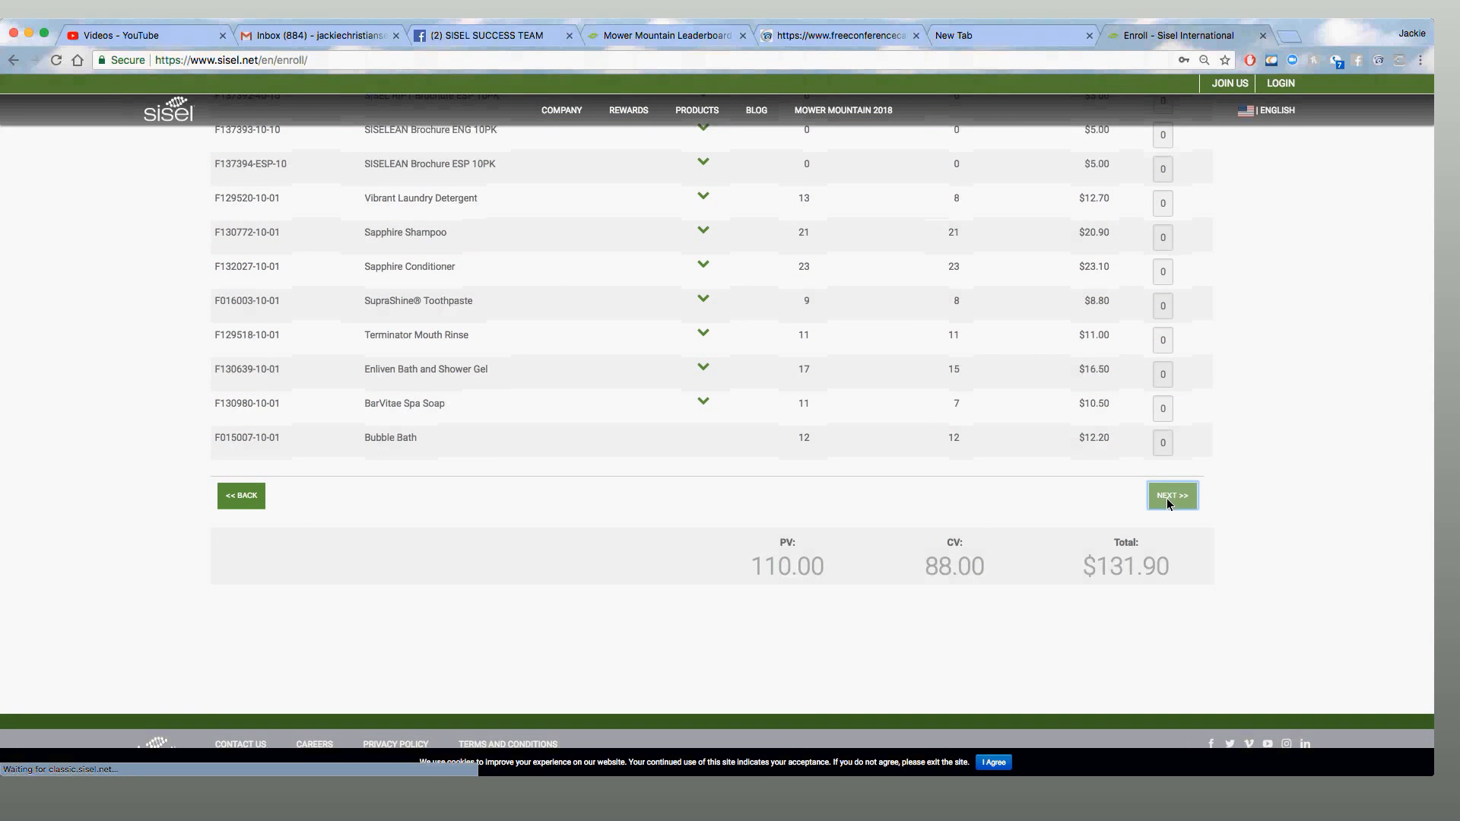
click(1170, 494)
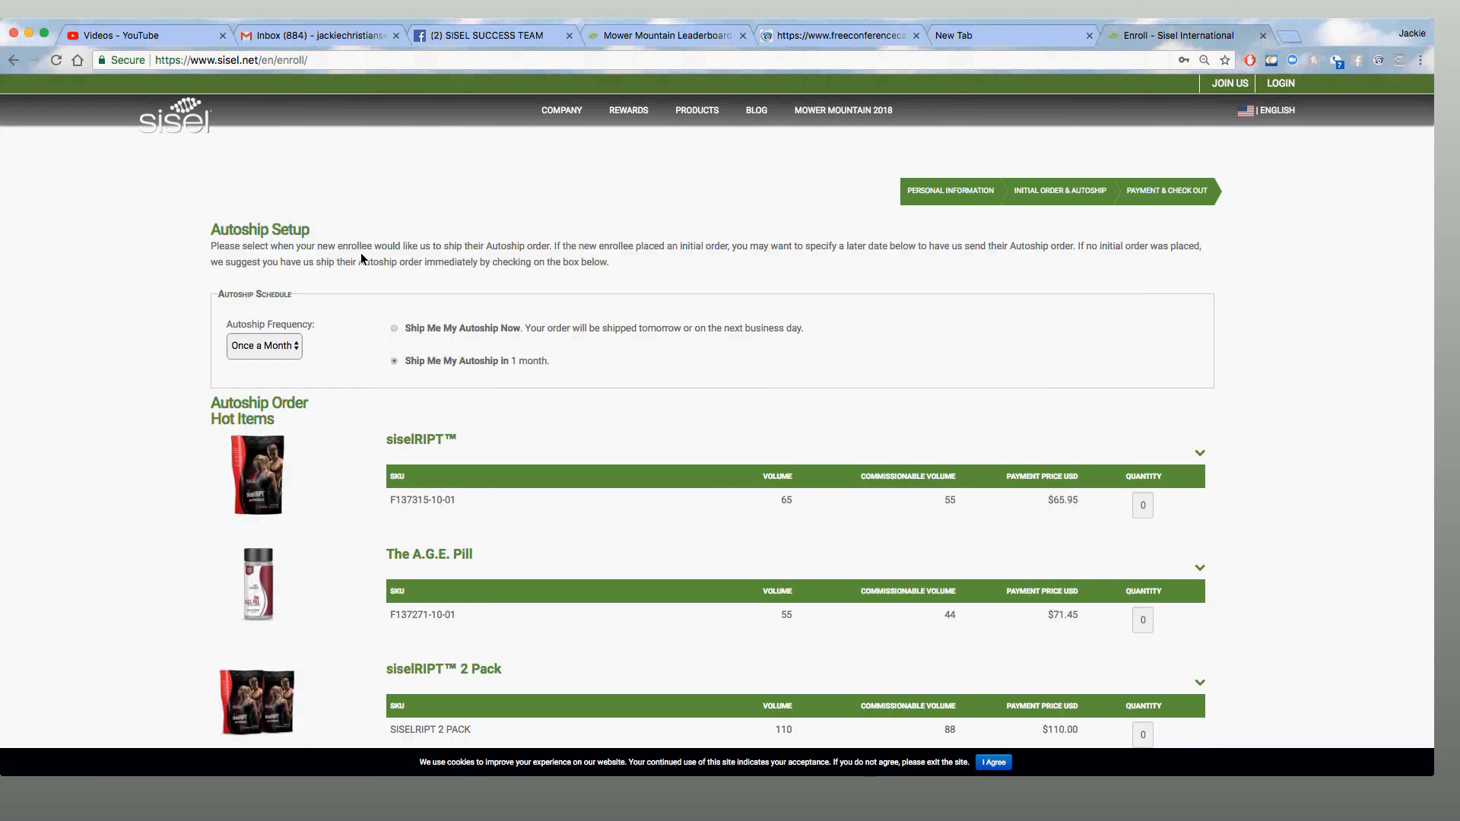
mouse_move(959, 345)
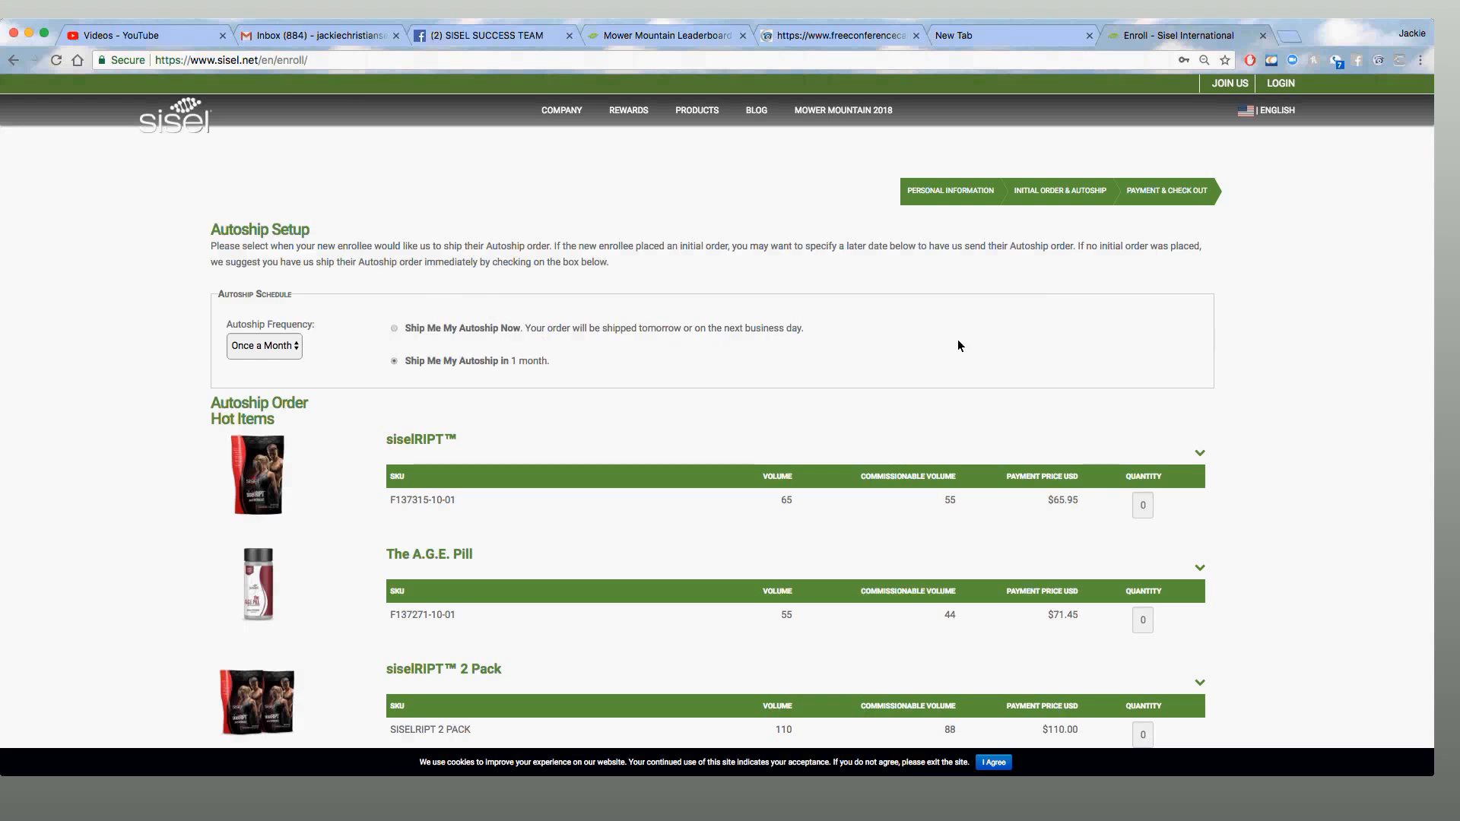
mouse_move(1126, 351)
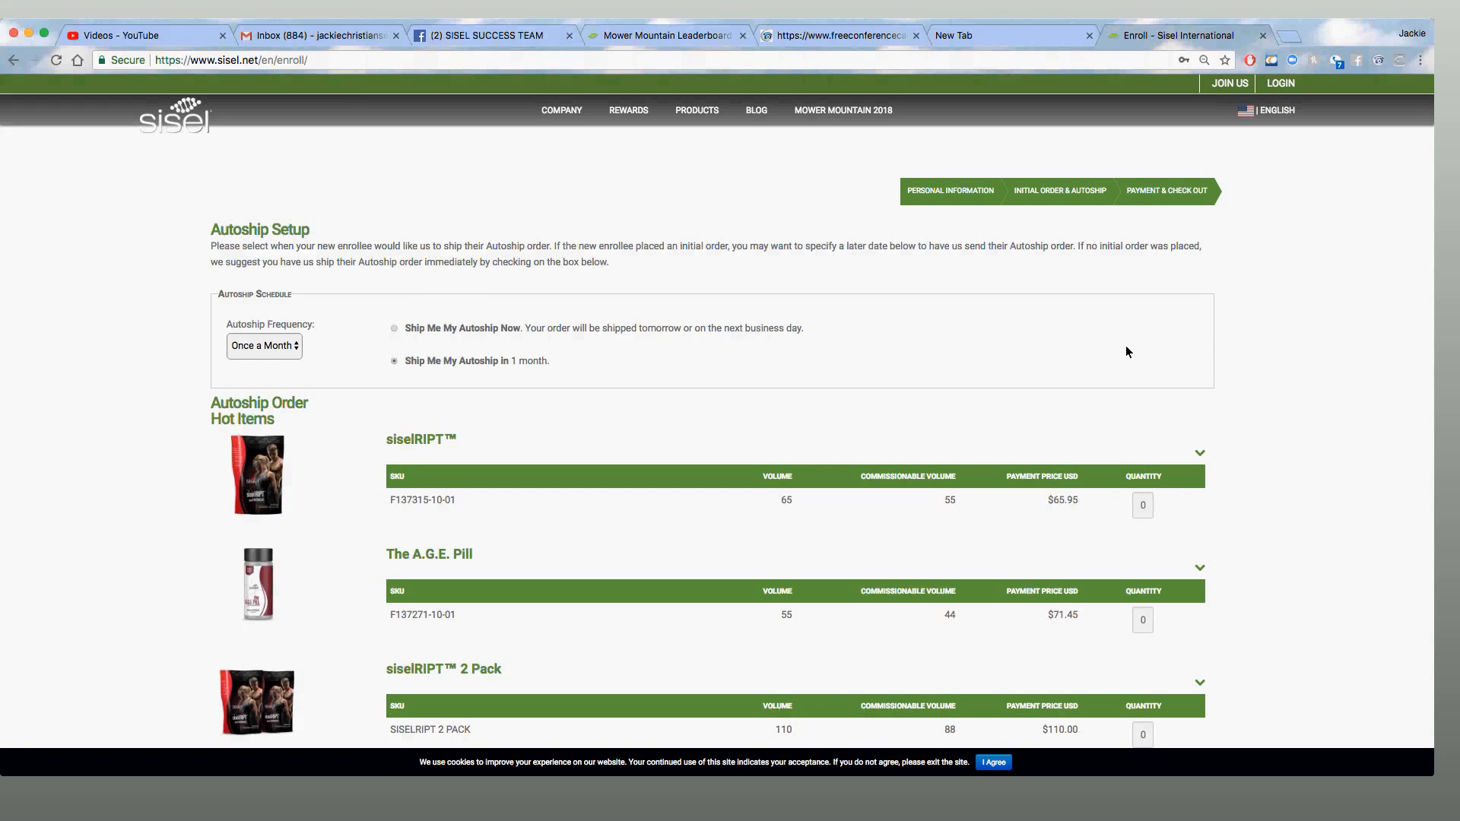
mouse_move(638, 362)
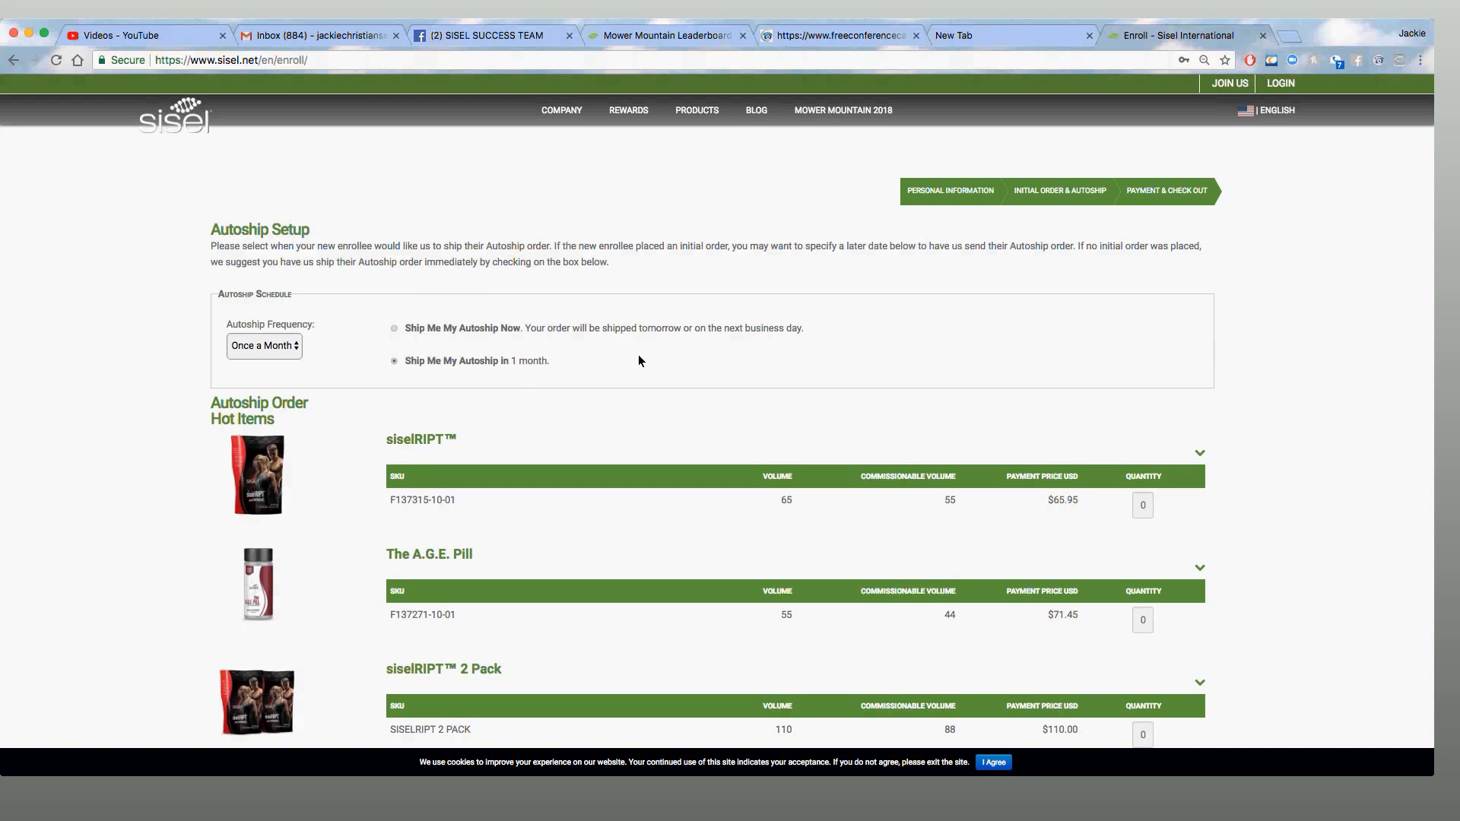
mouse_move(462, 384)
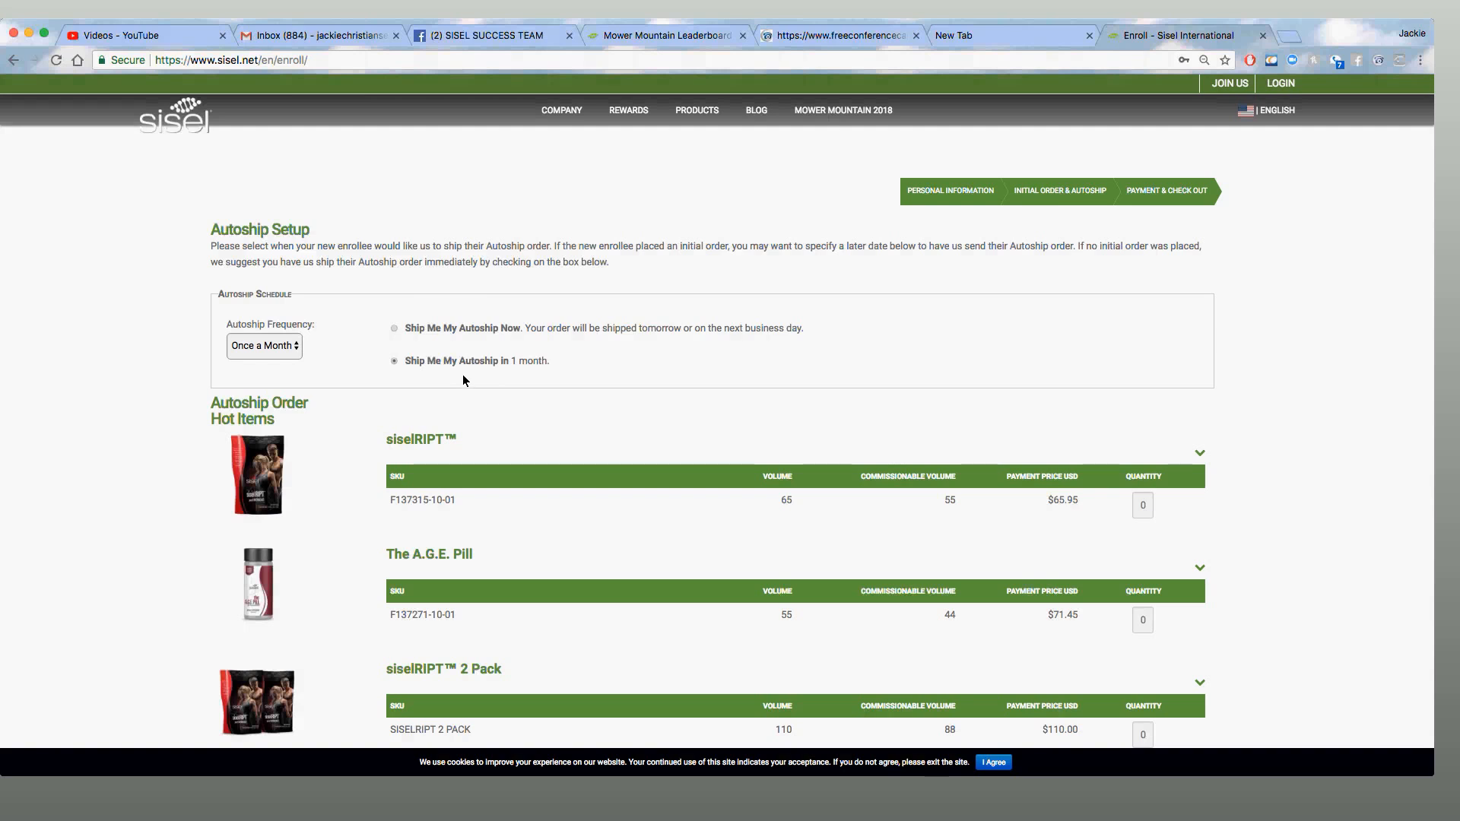
mouse_move(408, 319)
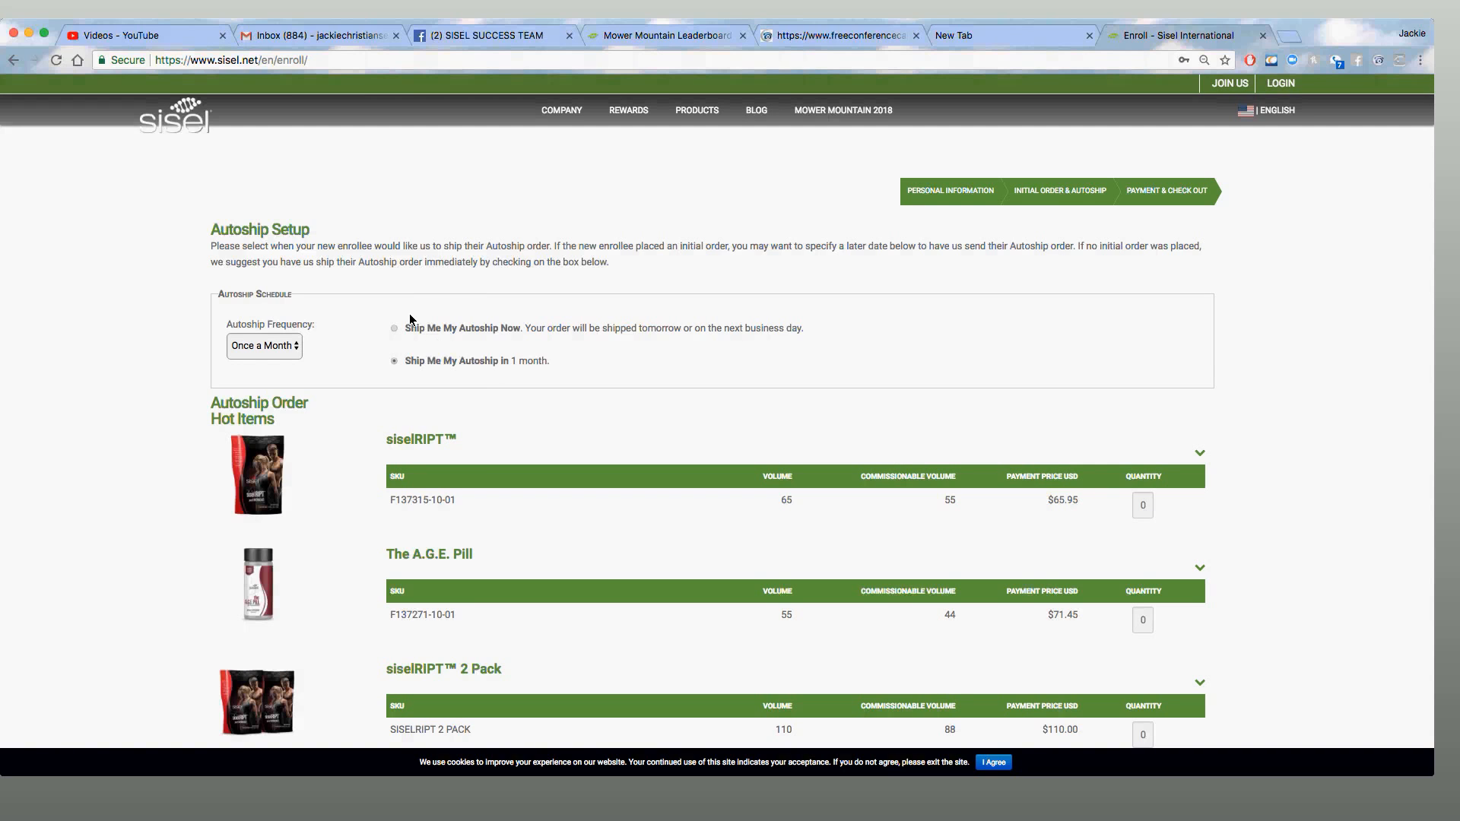
mouse_move(156, 220)
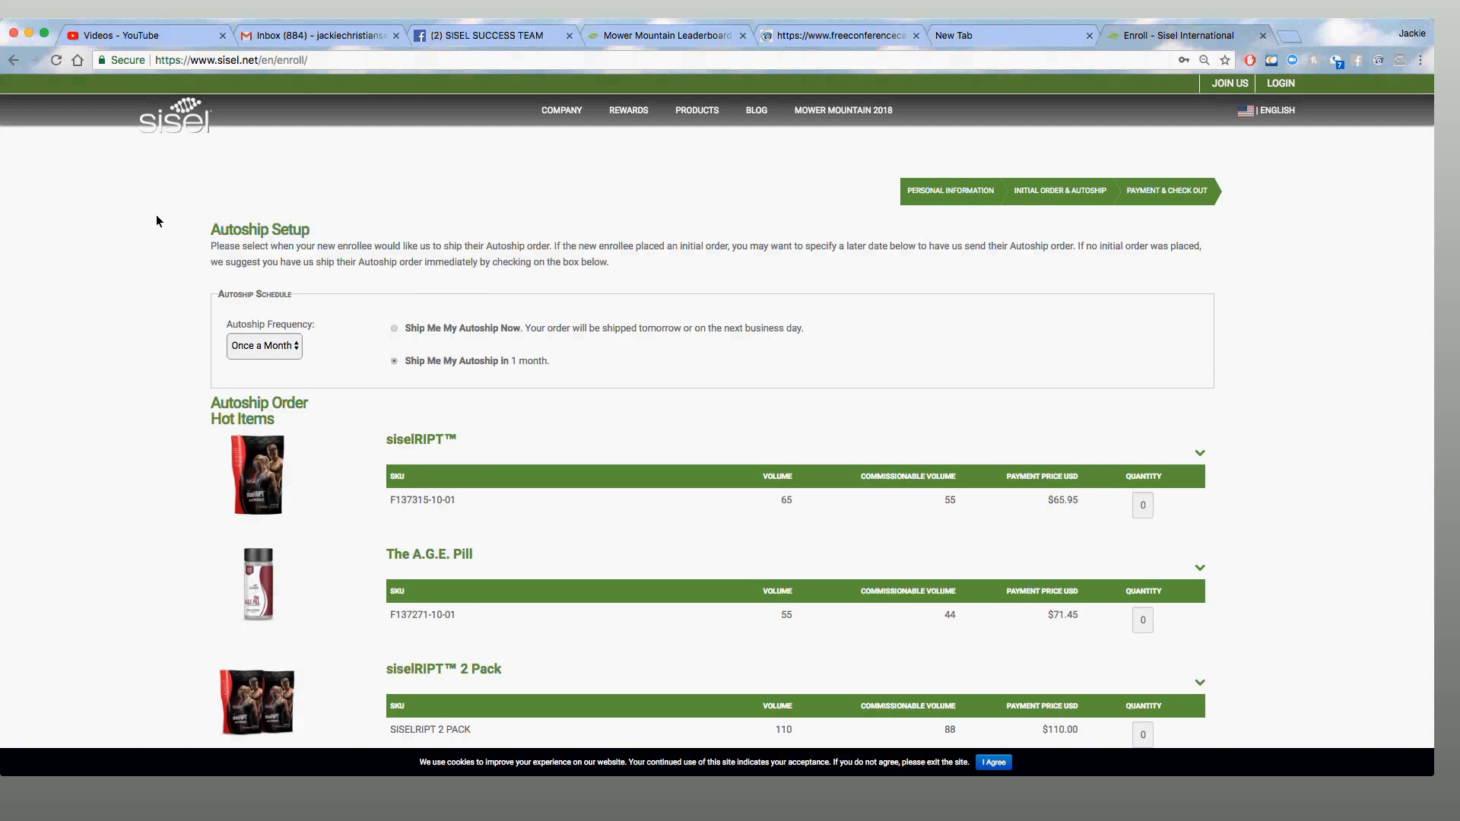
mouse_move(248, 254)
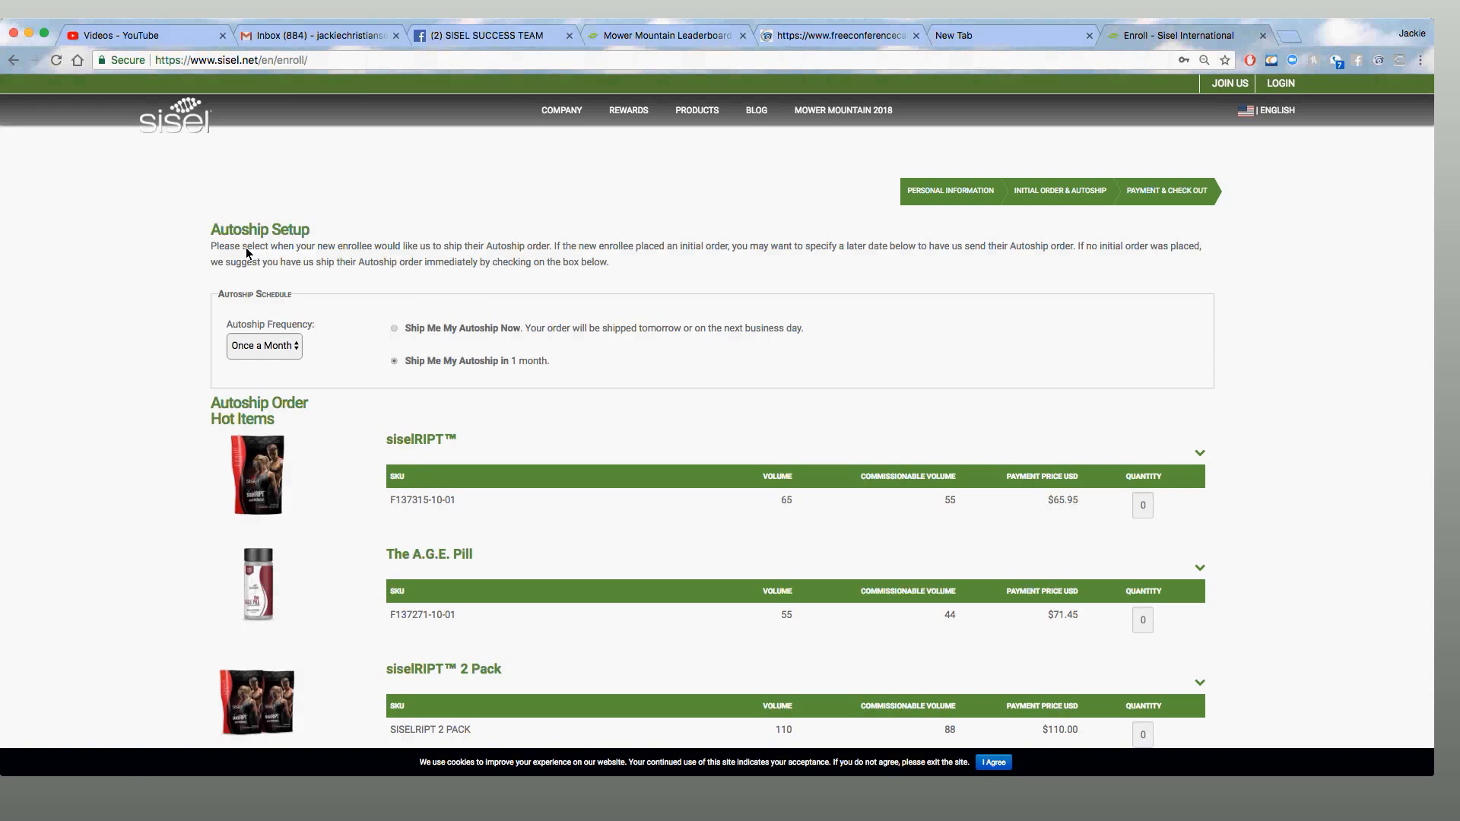
mouse_move(202, 258)
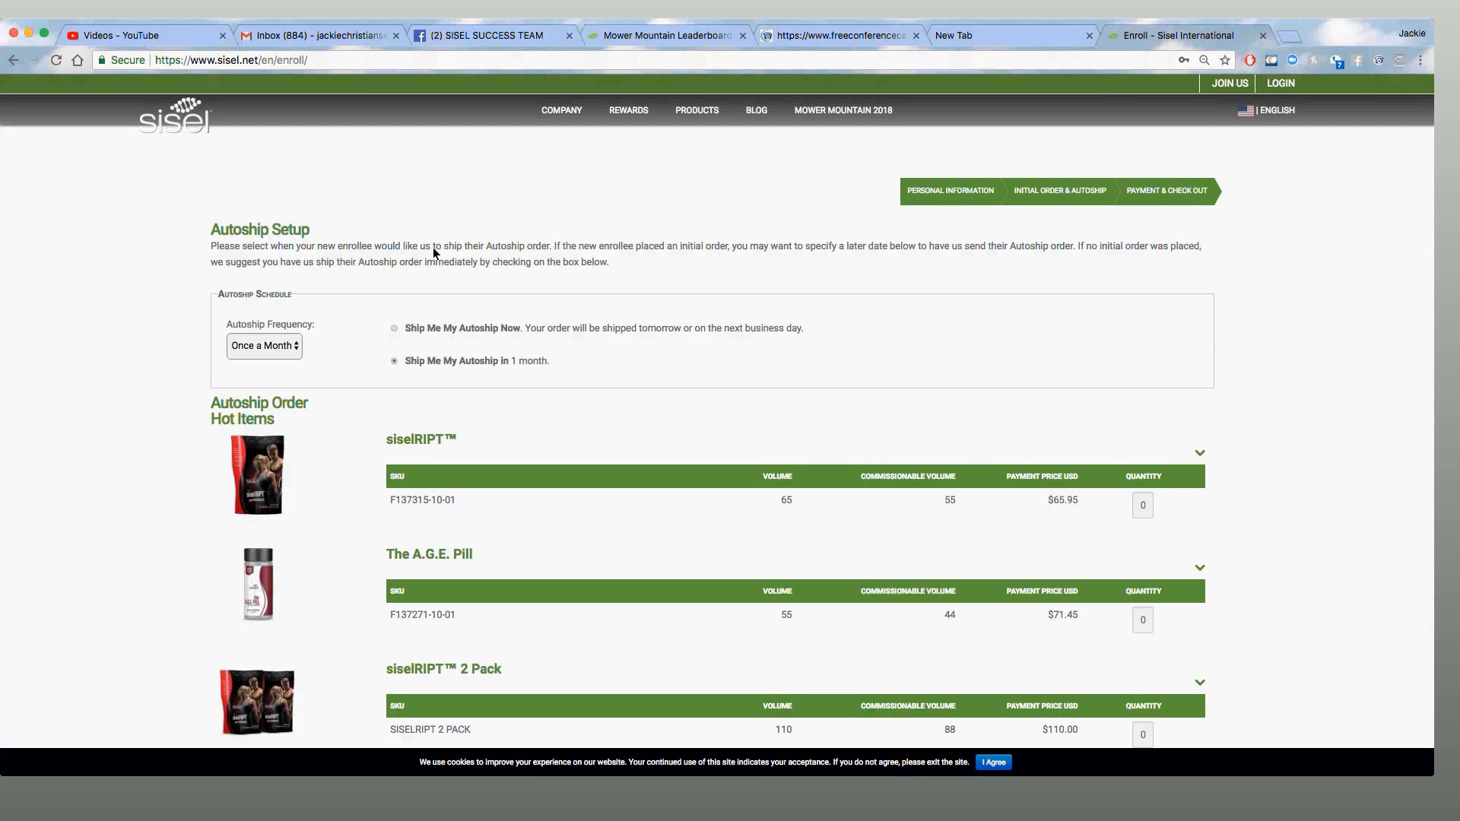
mouse_move(730, 258)
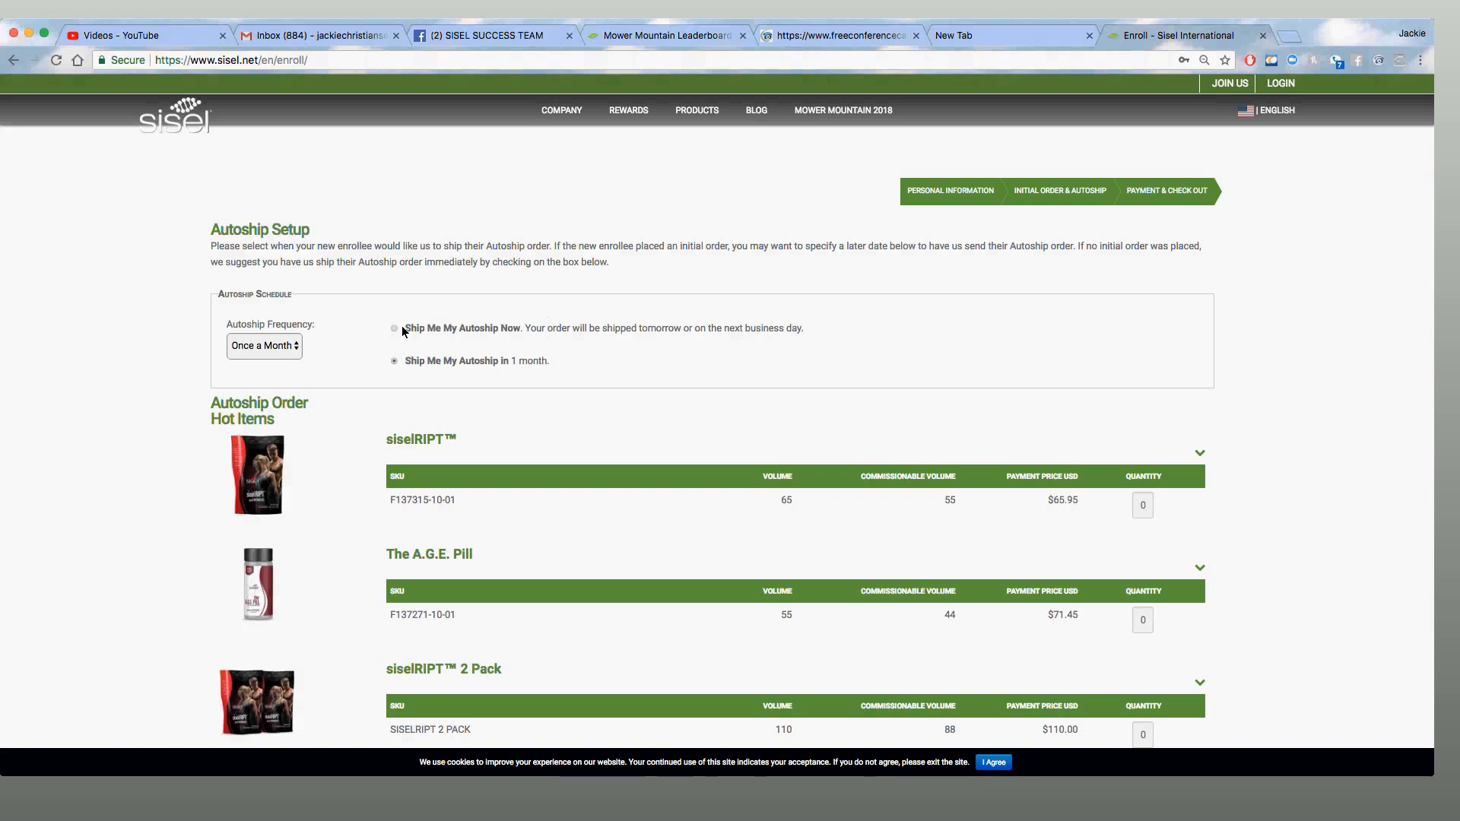
mouse_move(458, 333)
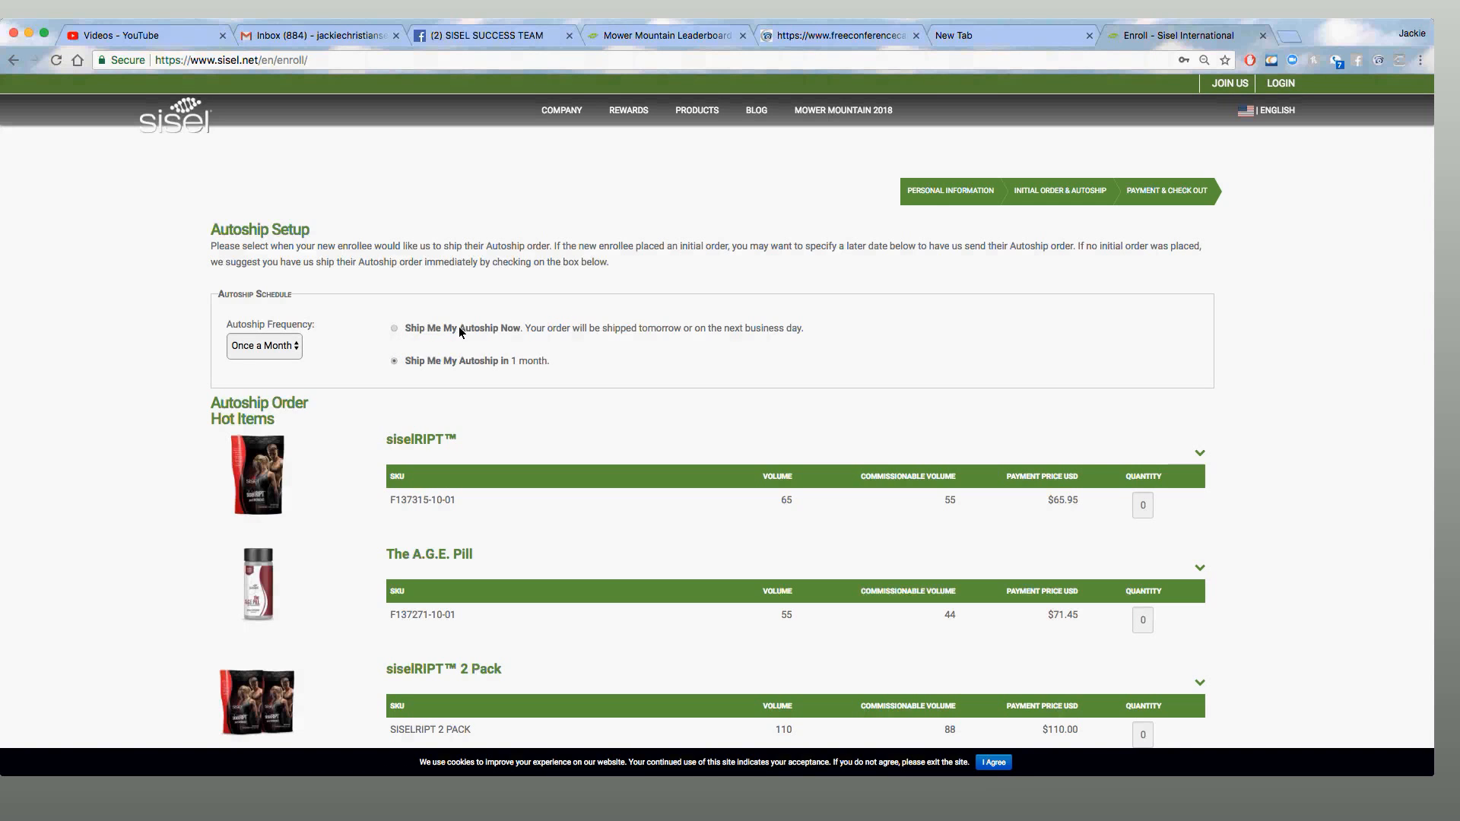
mouse_move(520, 345)
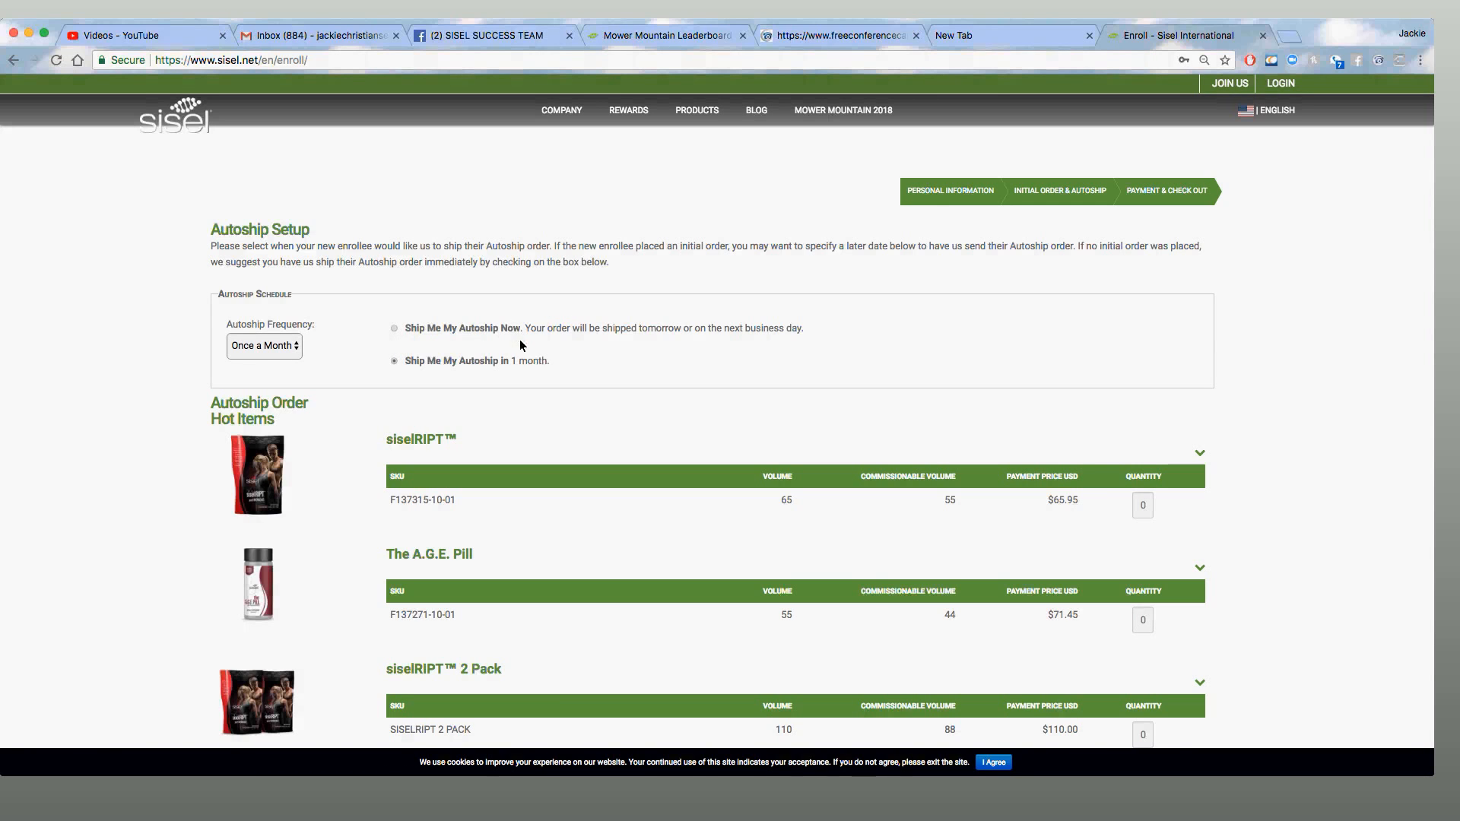
mouse_move(444, 369)
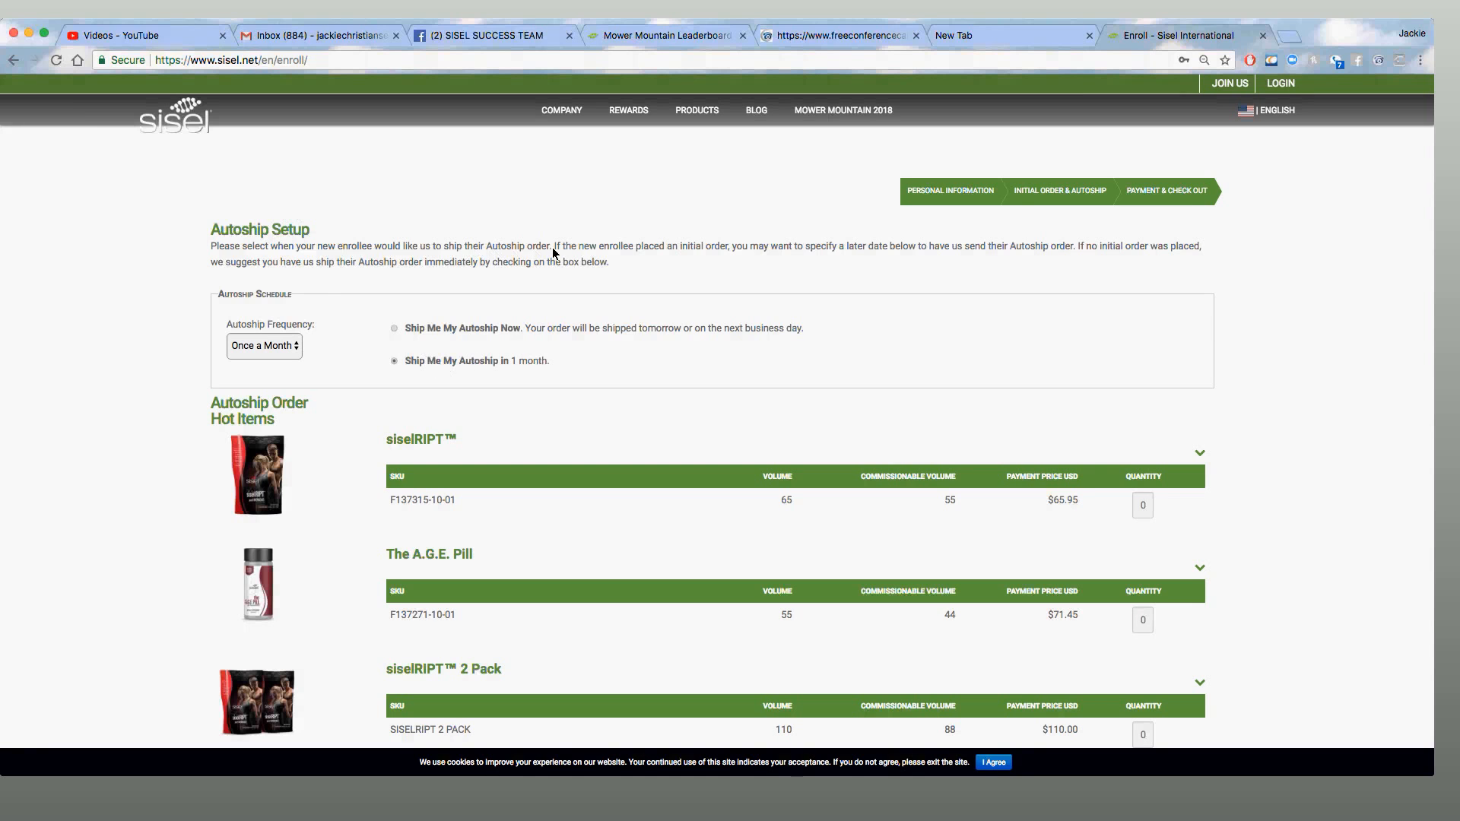
mouse_move(794, 379)
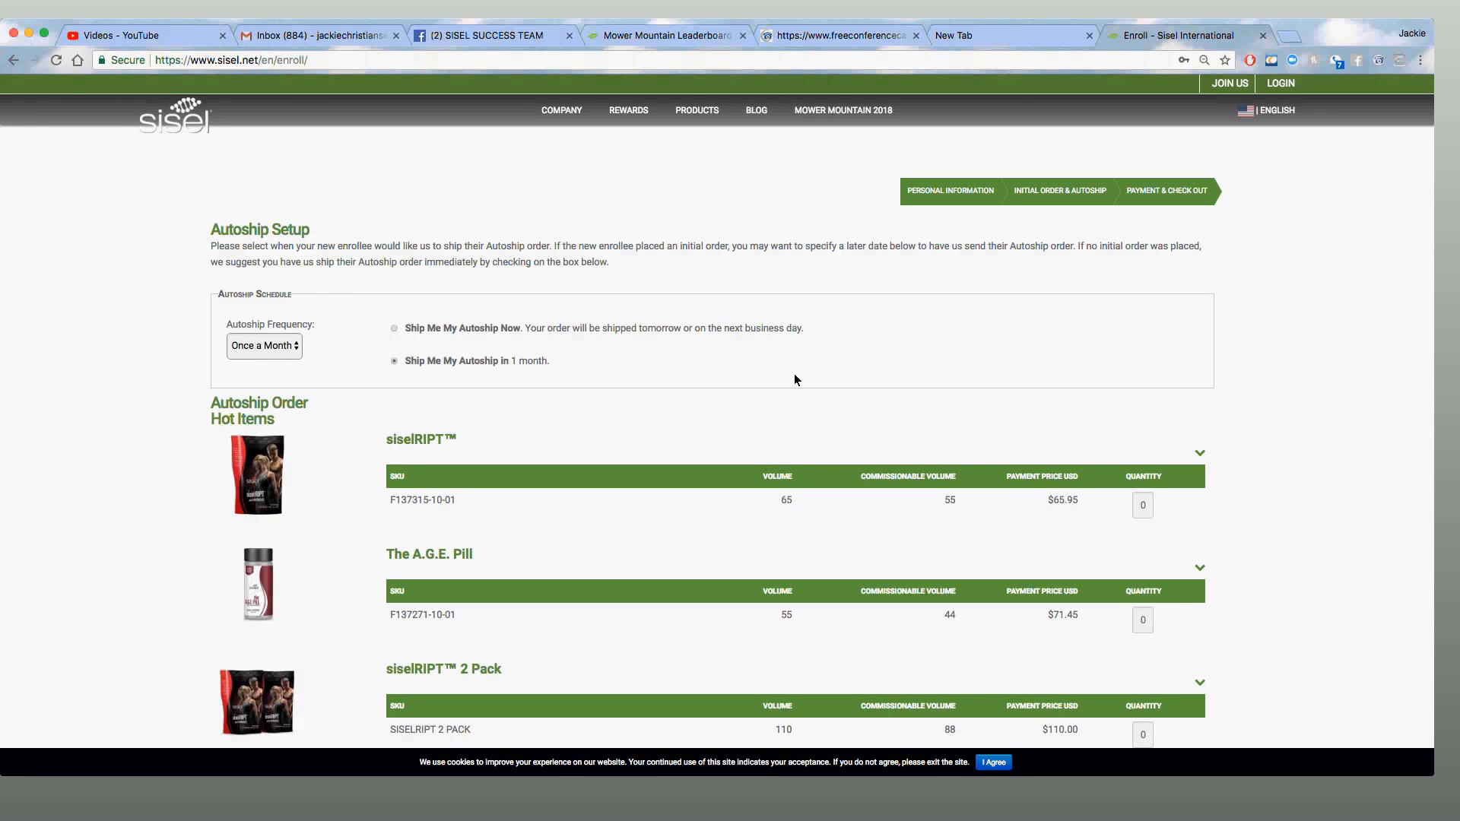
scroll(down, 3)
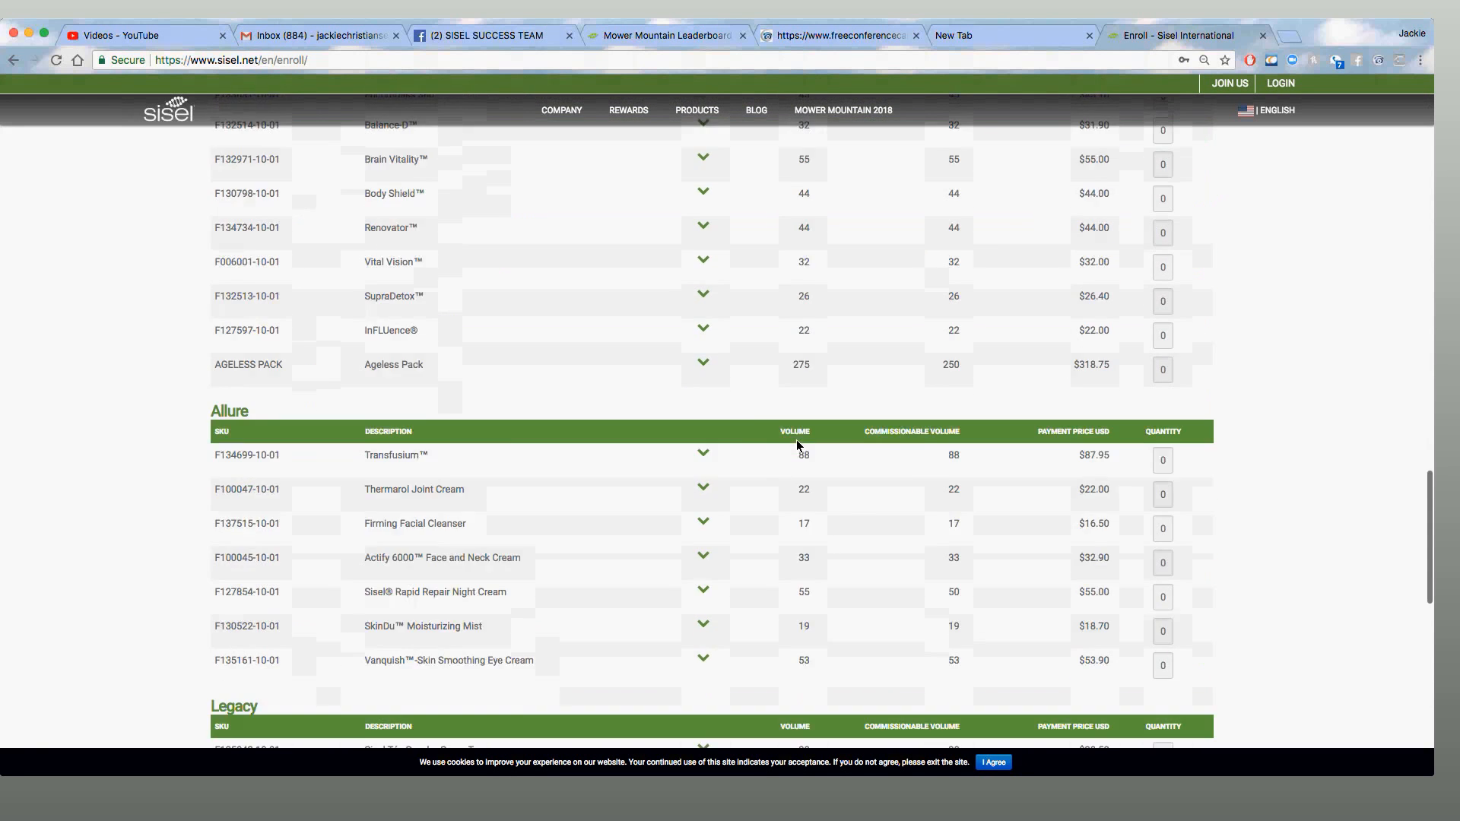
scroll(down, 3)
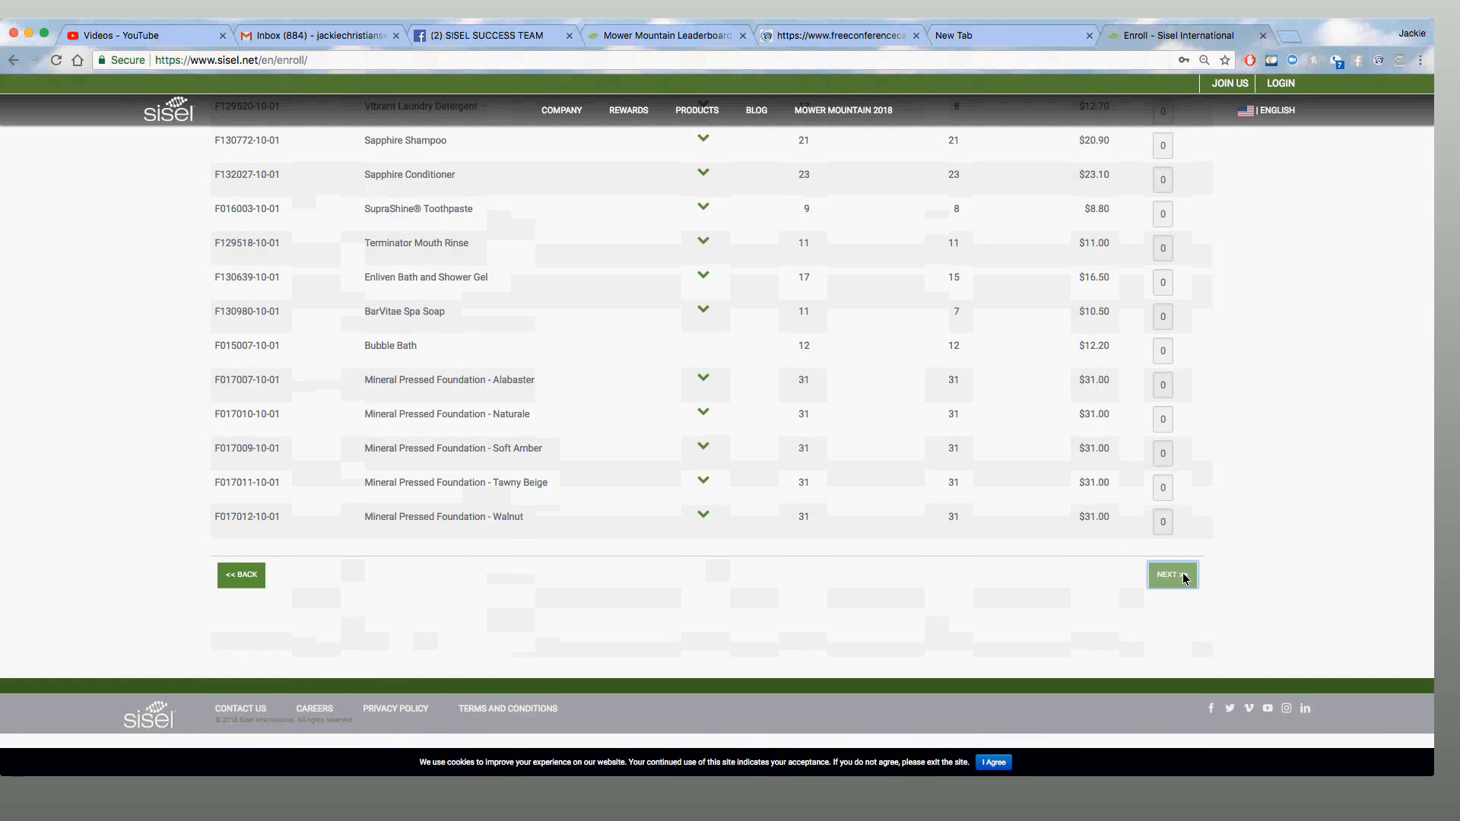
Step: Accept the order recap and proceed to Shipping Addresses
click(1171, 574)
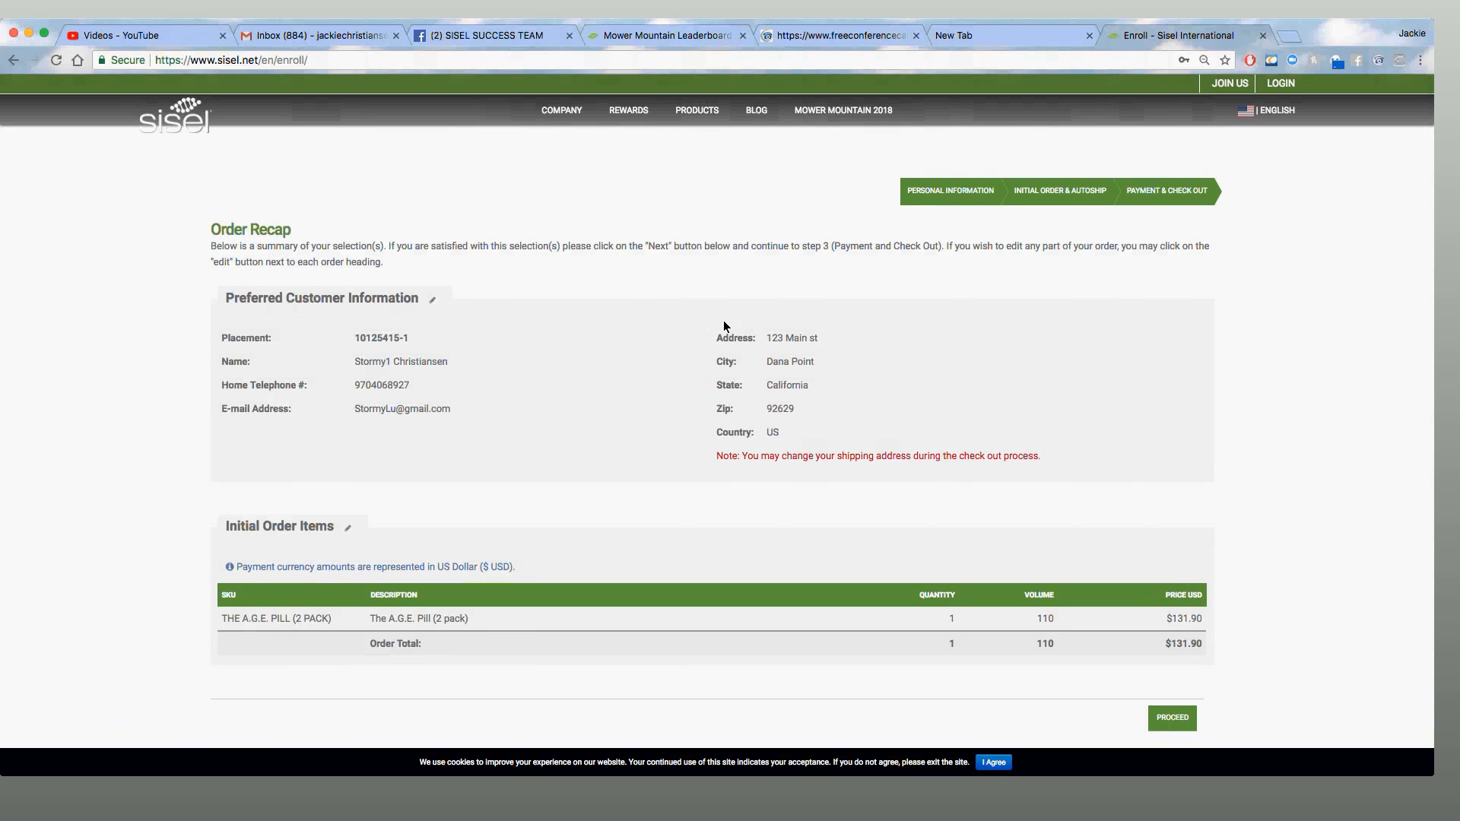
mouse_move(673, 351)
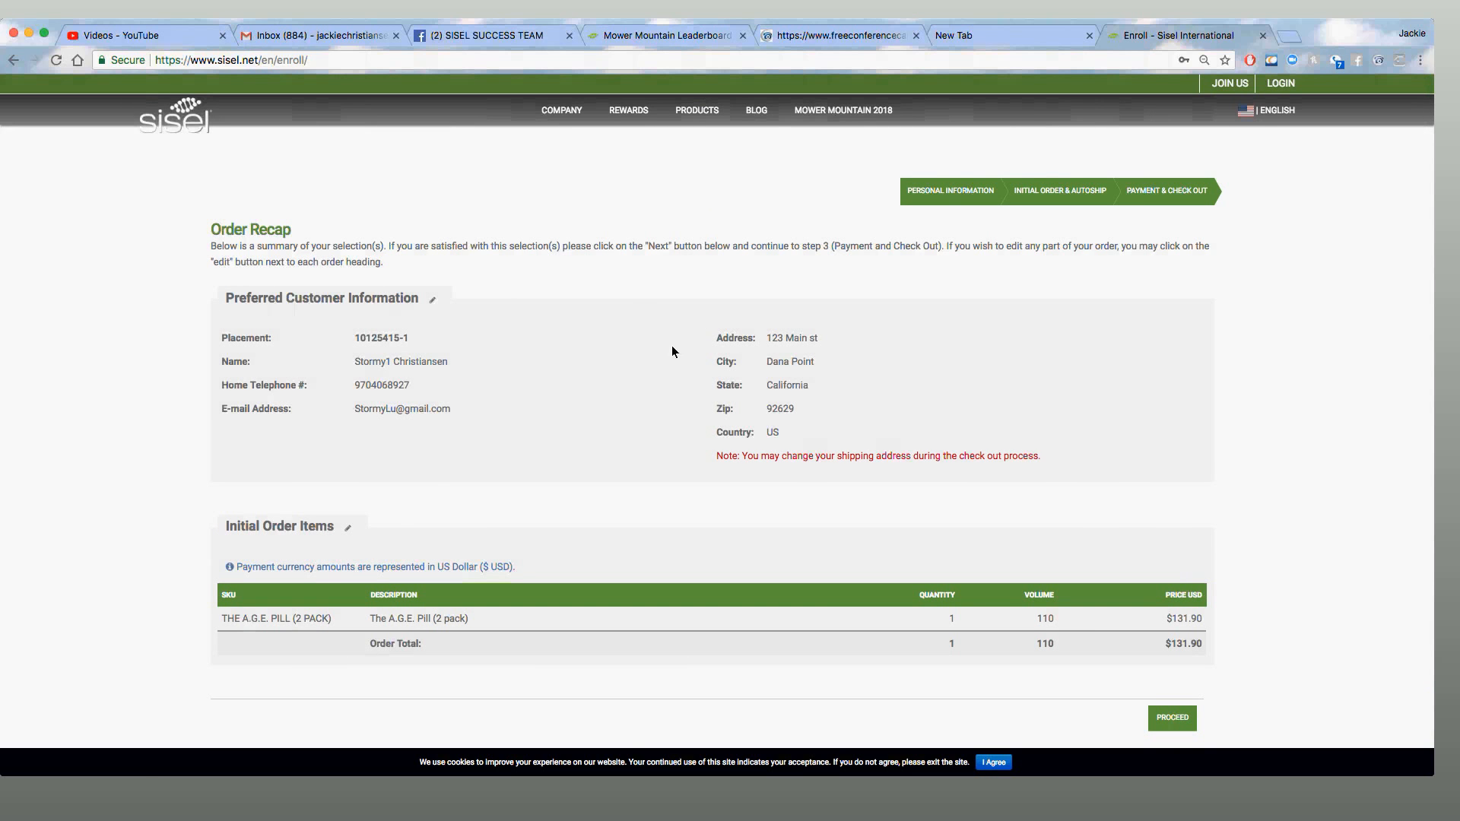
scroll(down, 3)
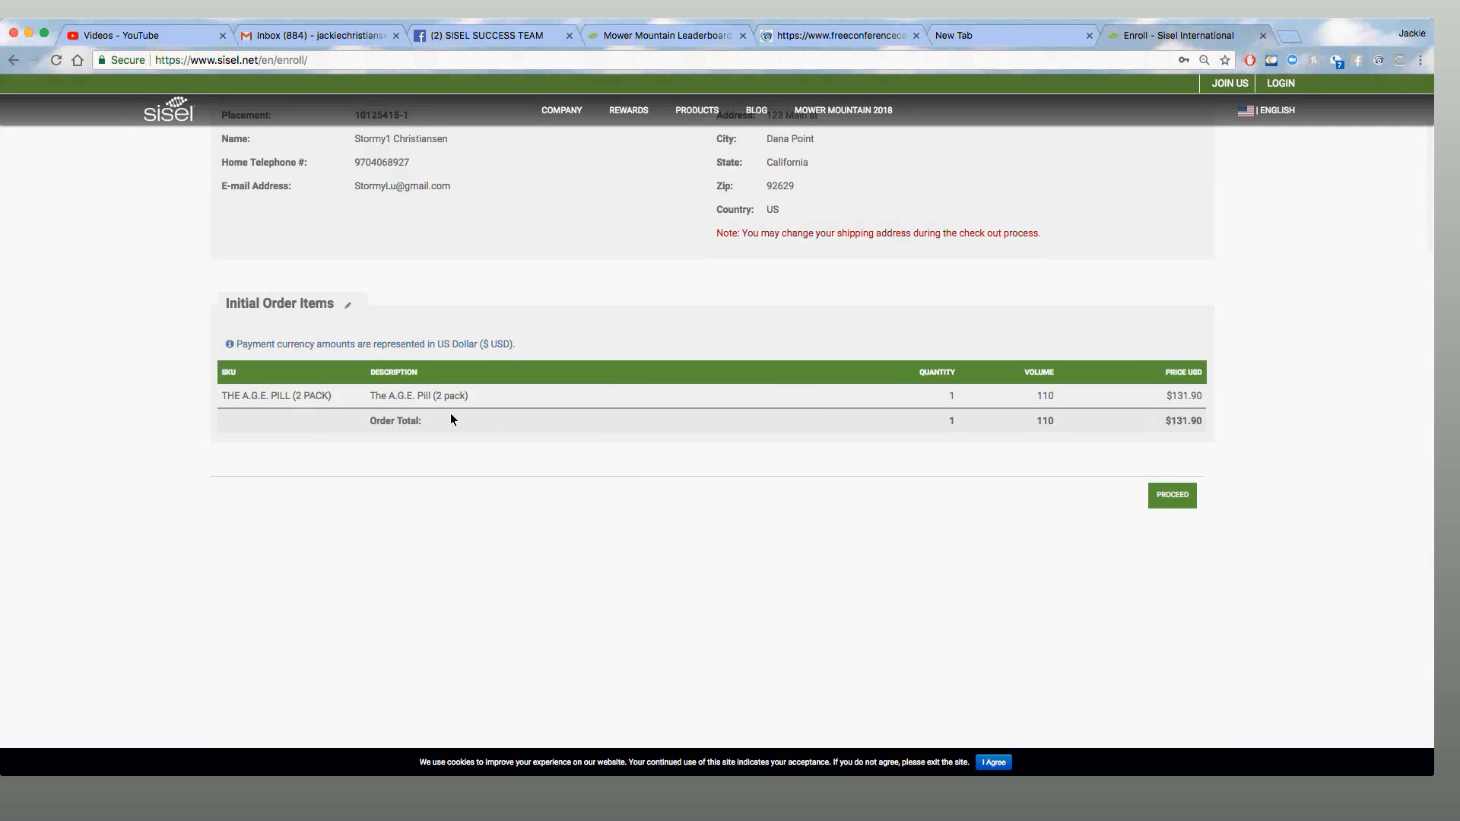
click(1171, 495)
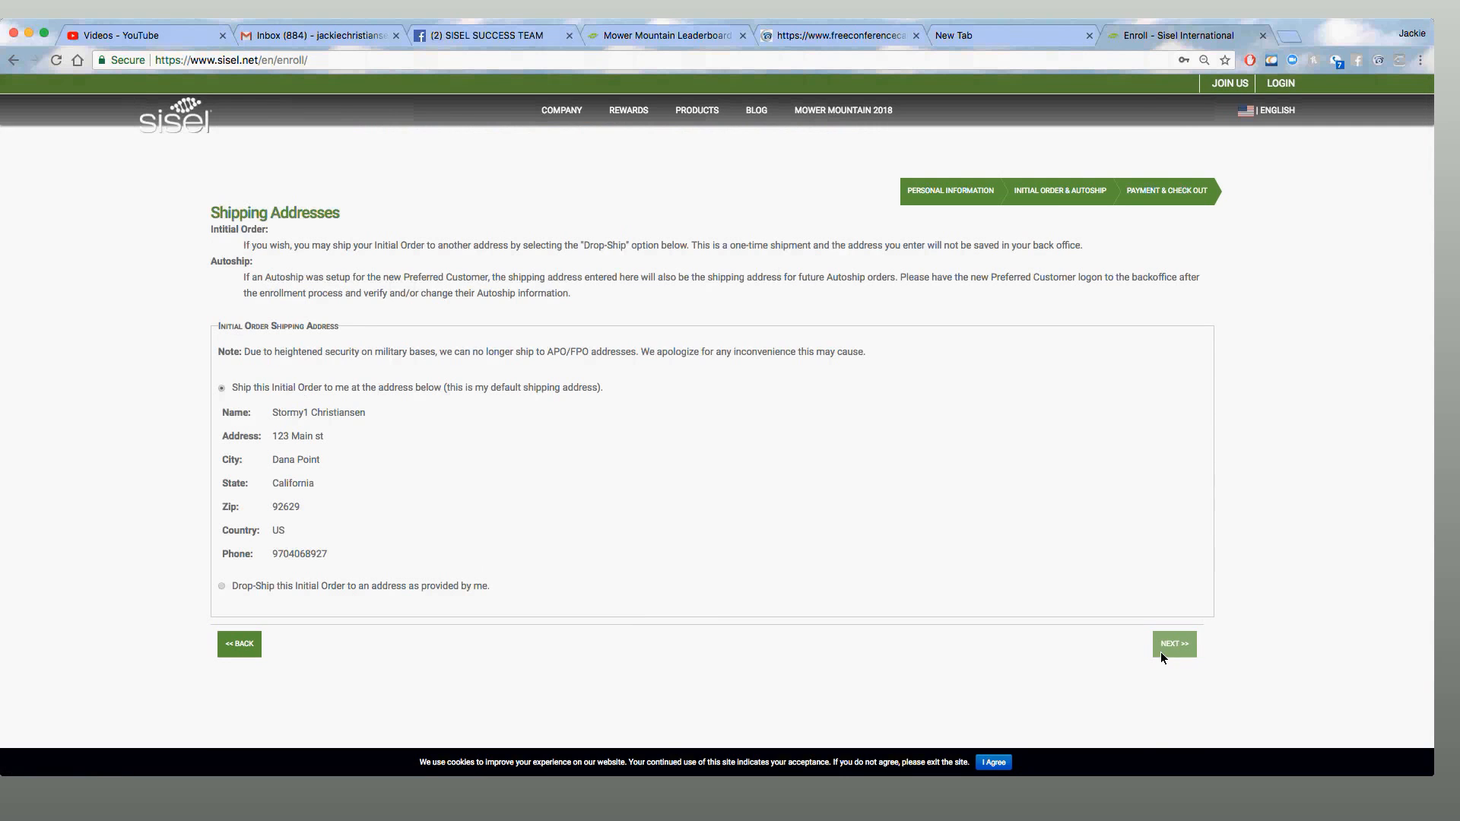
Step: Accept the default Dana Point shipping address, reaching USPS Priority at $6.00
click(1172, 643)
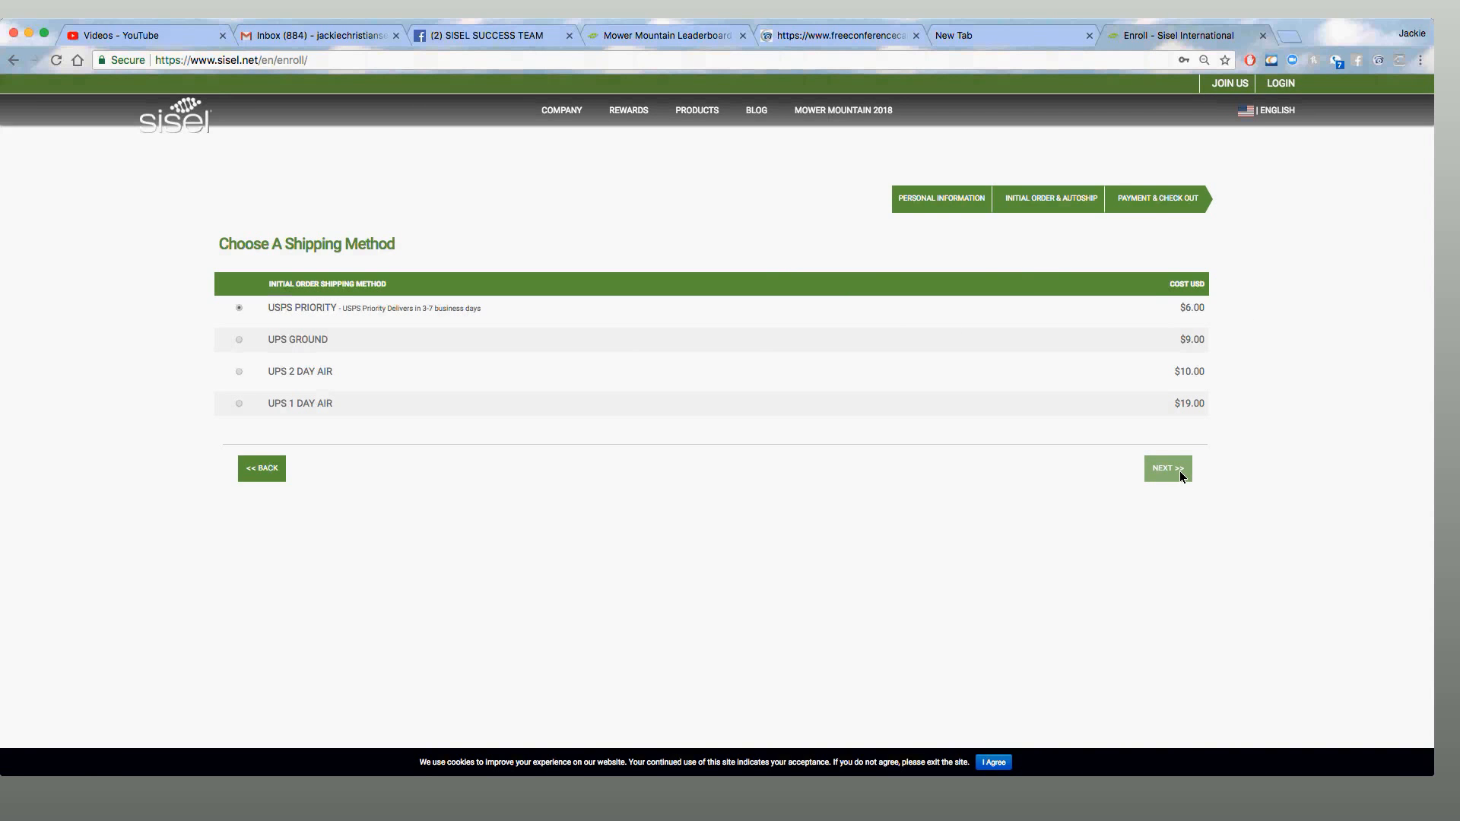
Step: Keep USPS Priority shipping and choose New Credit Card as payment for the $148.12 total
click(1166, 467)
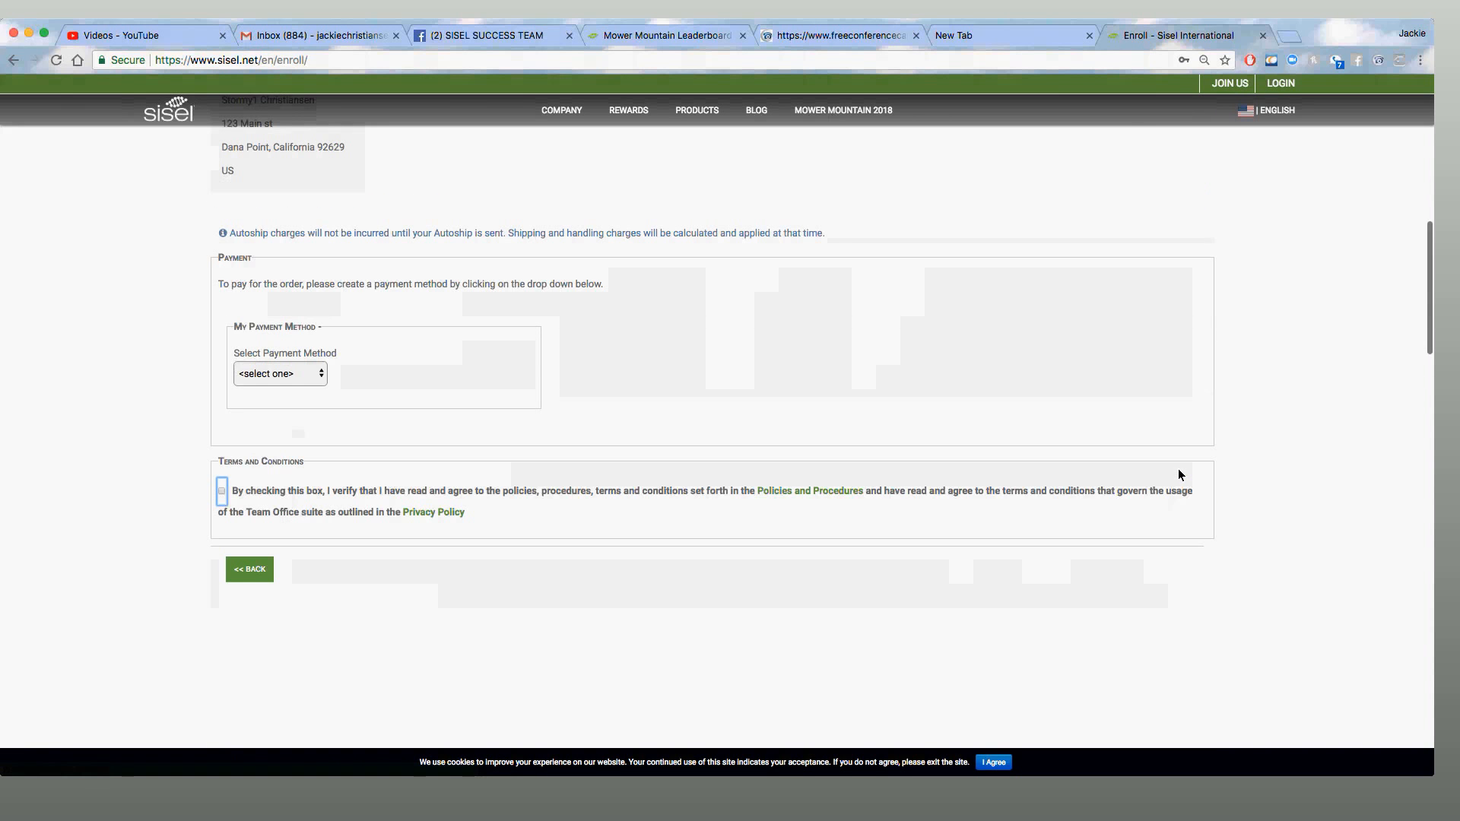
scroll(up, 3)
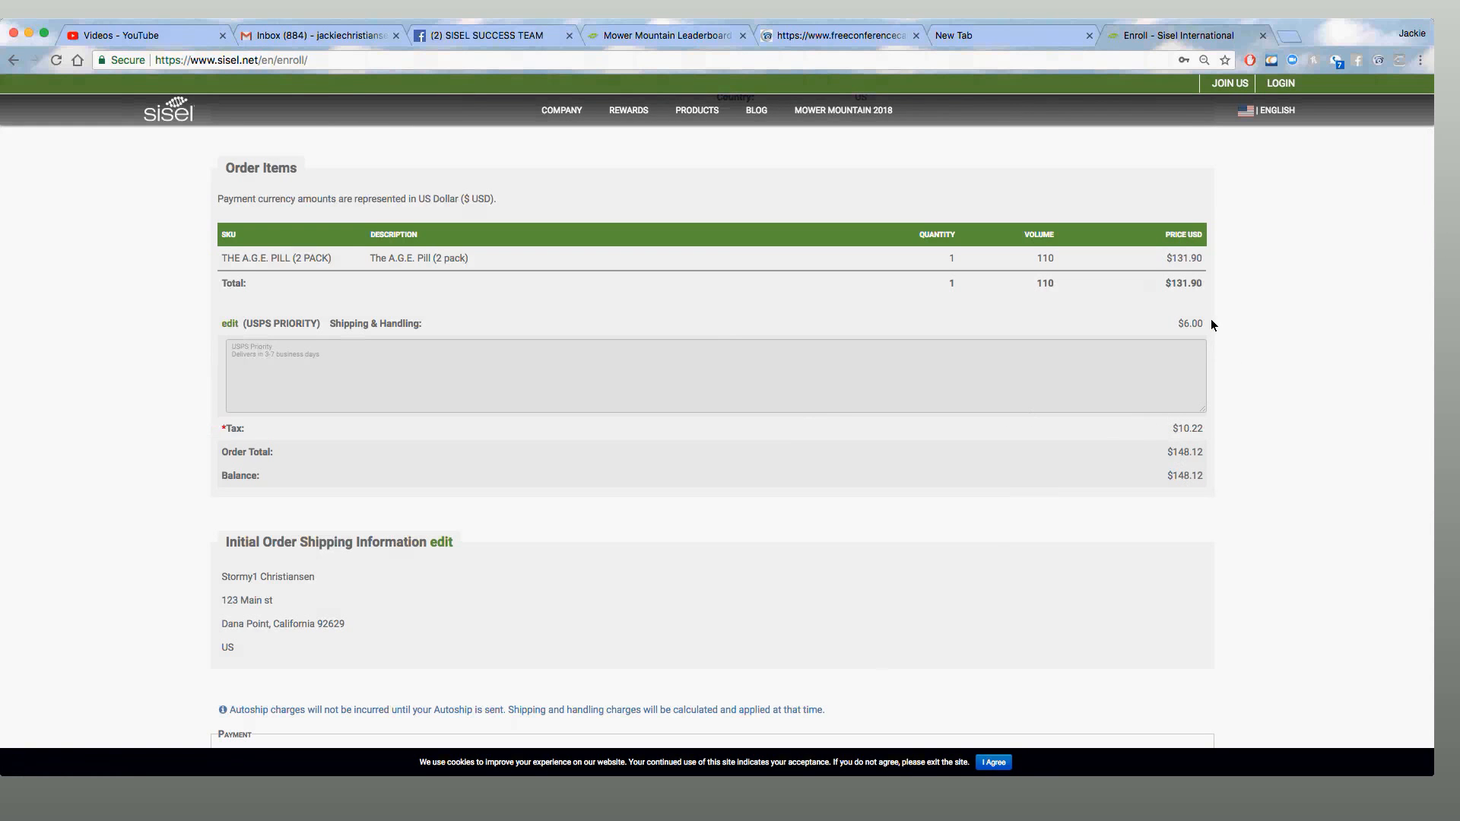
mouse_move(1189, 336)
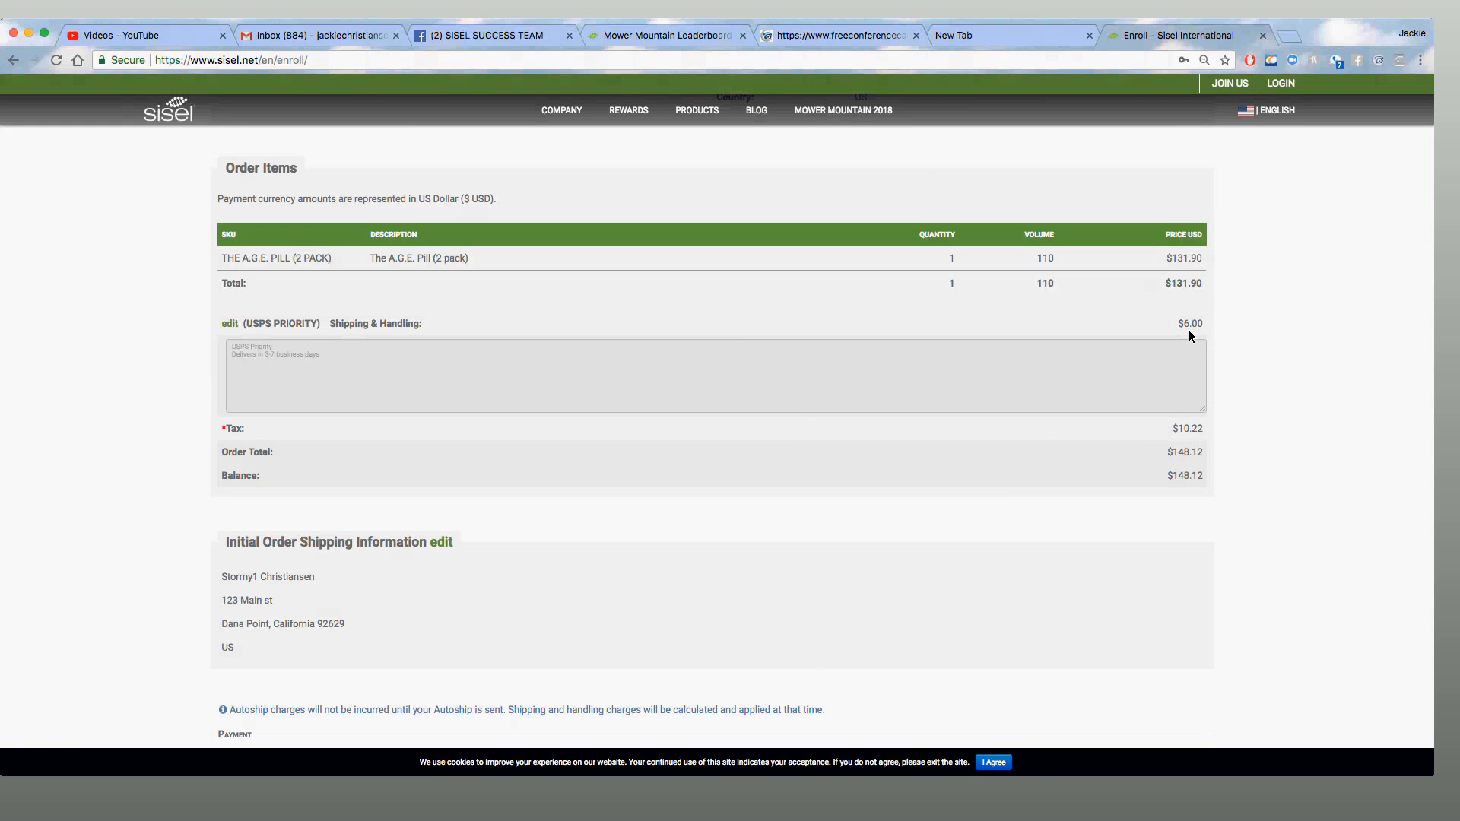
mouse_move(1200, 438)
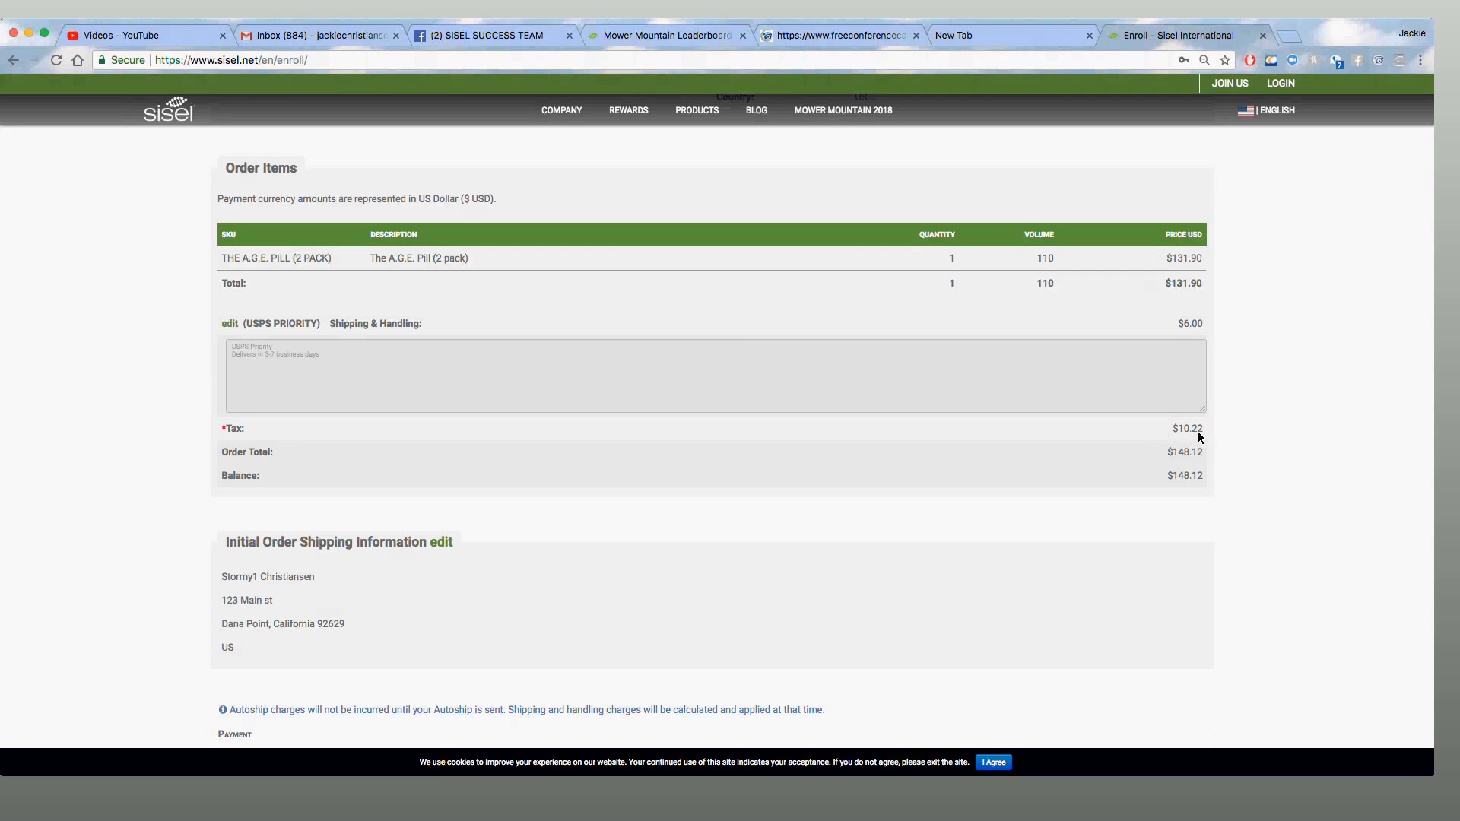
scroll(down, 3)
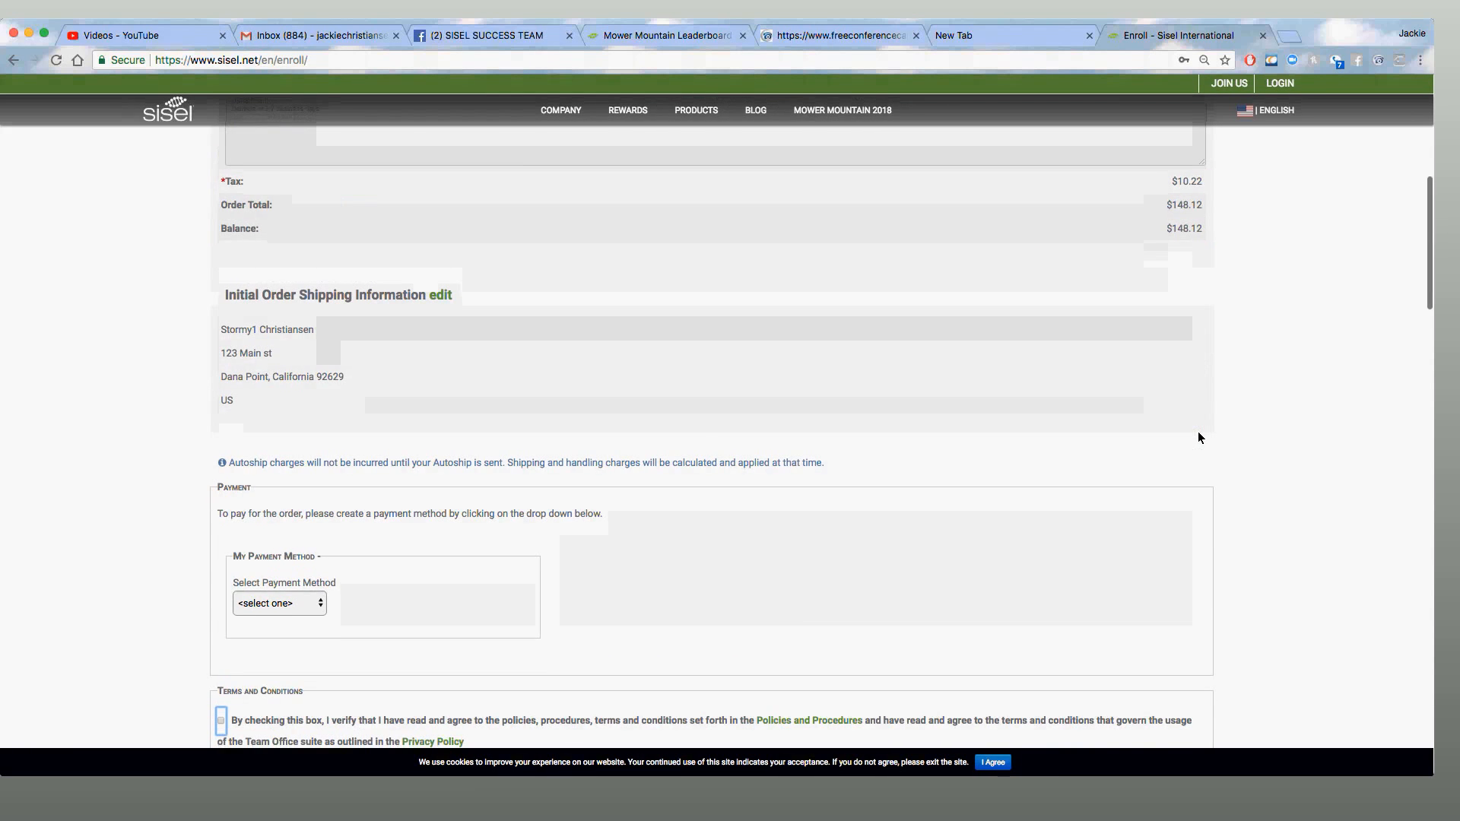
mouse_move(780, 456)
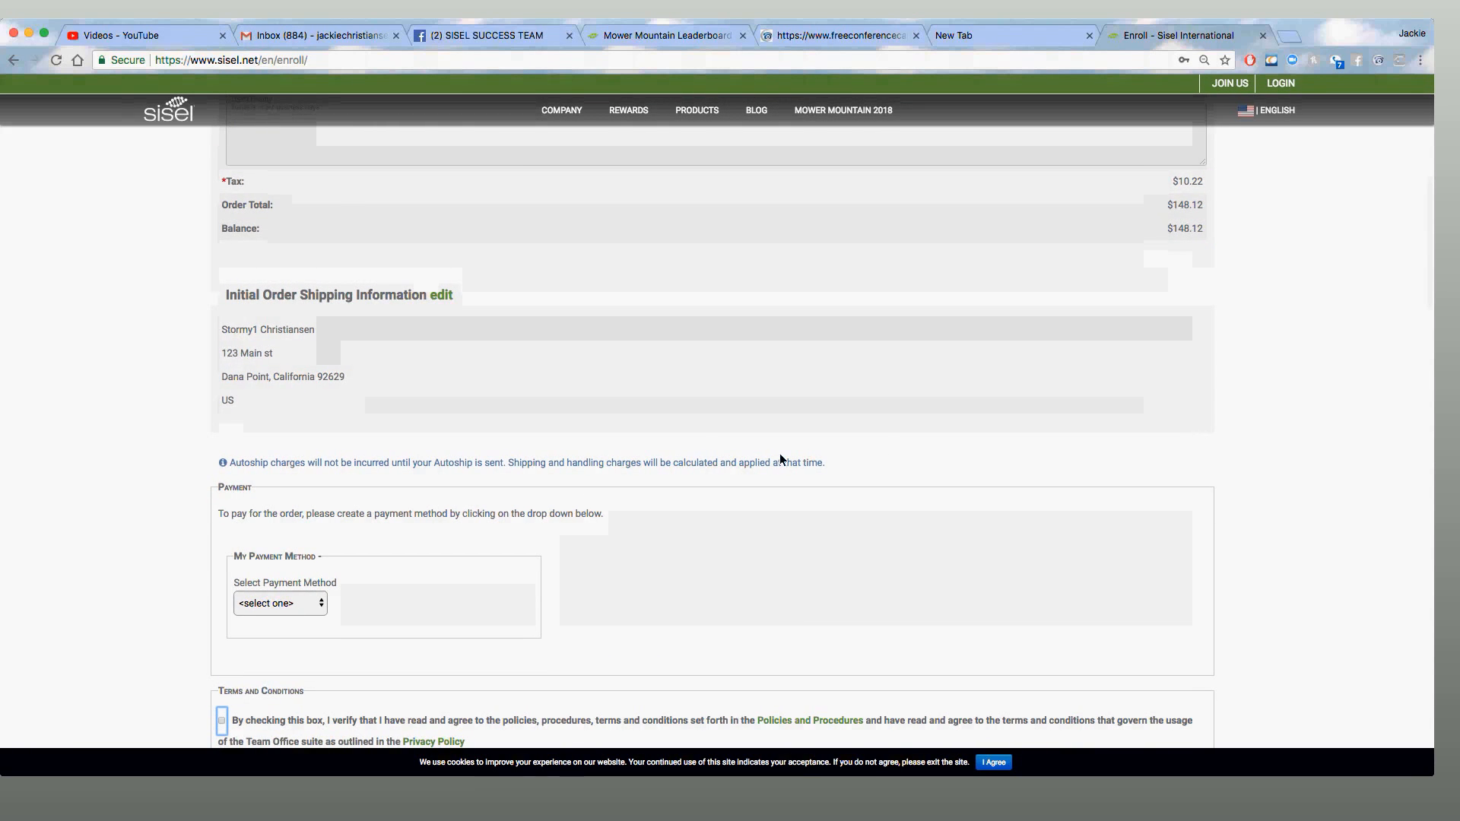
click(279, 602)
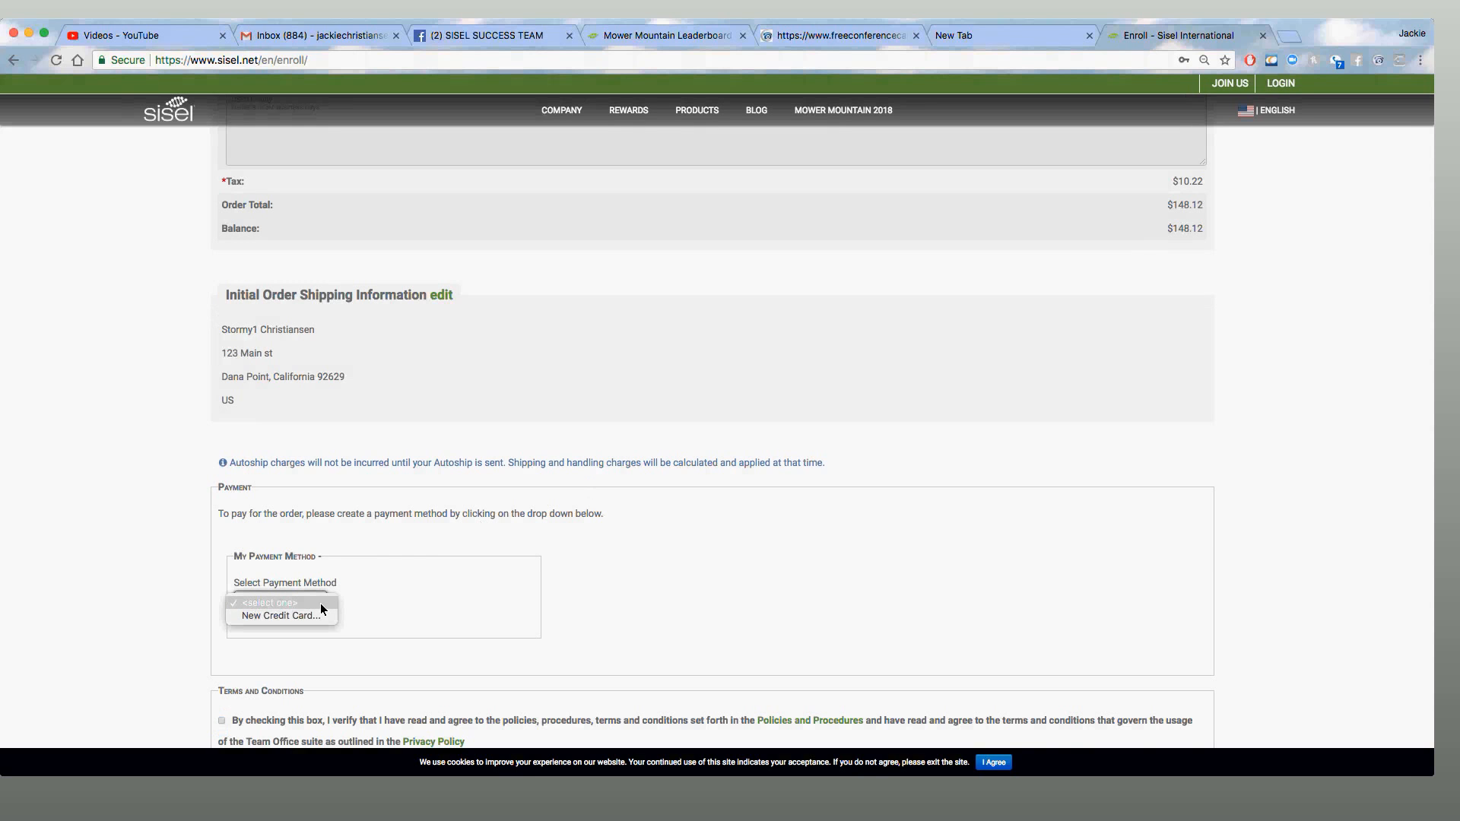
click(280, 616)
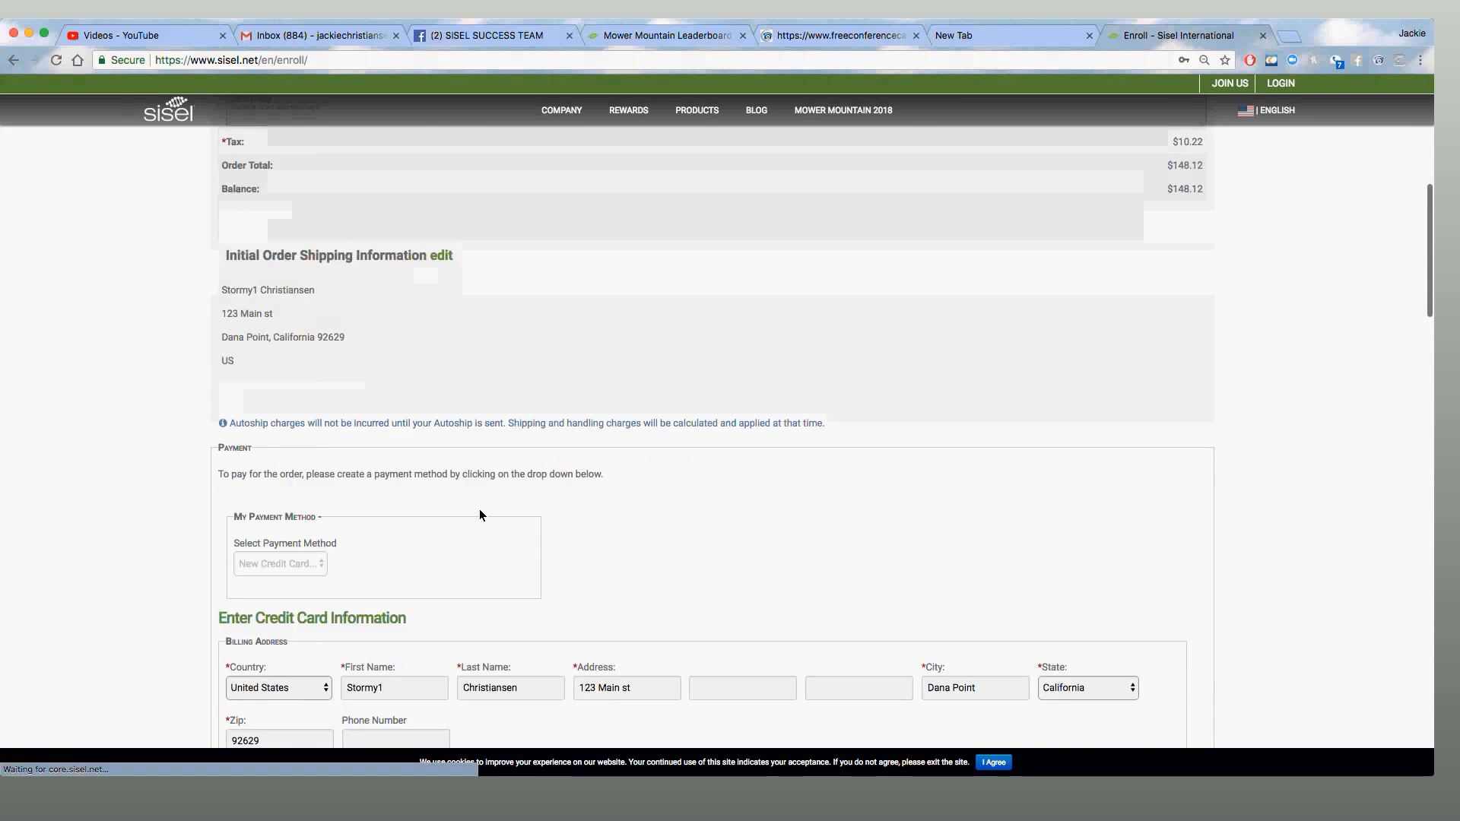
scroll(down, 3)
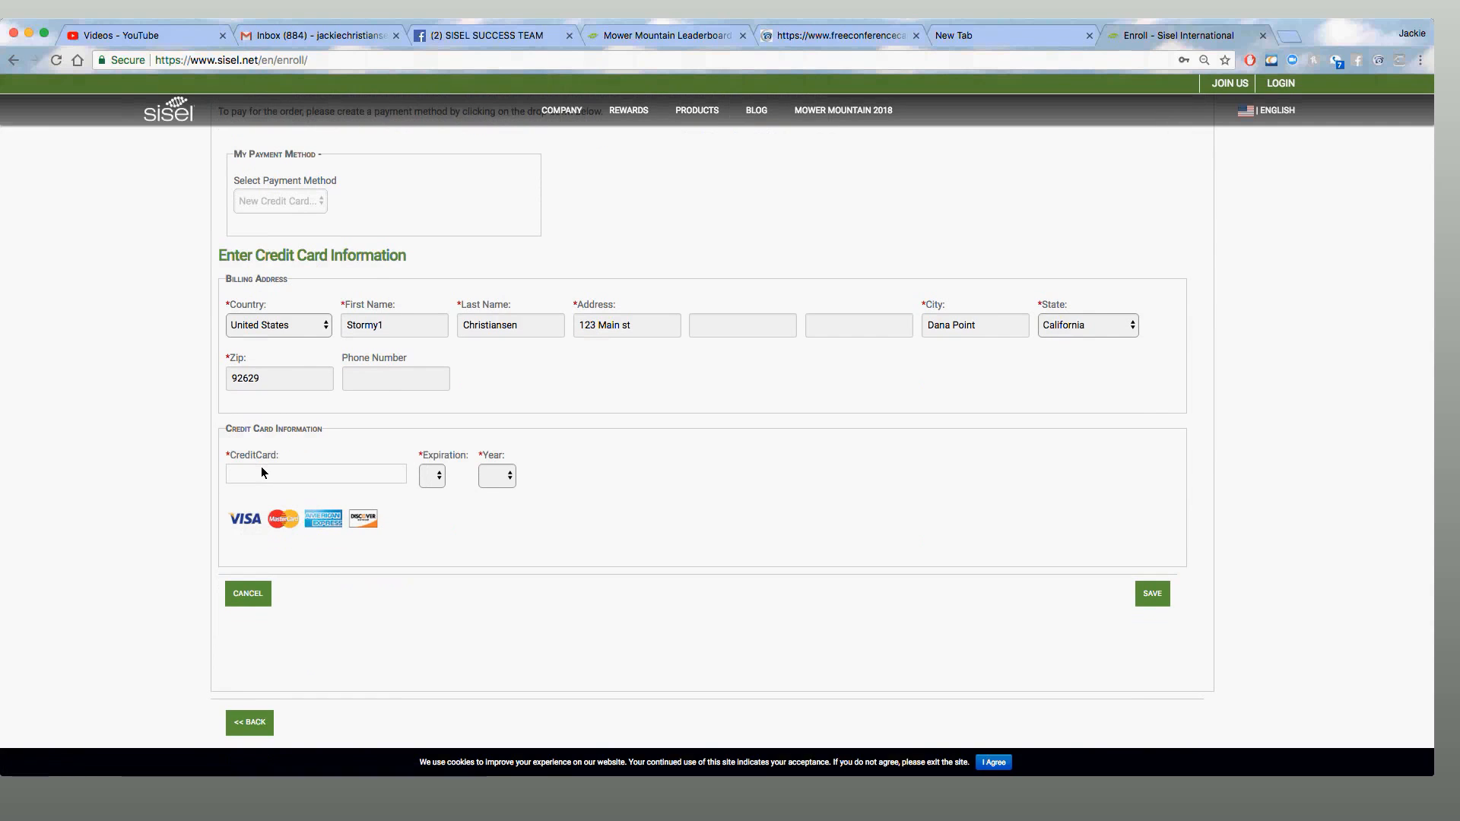
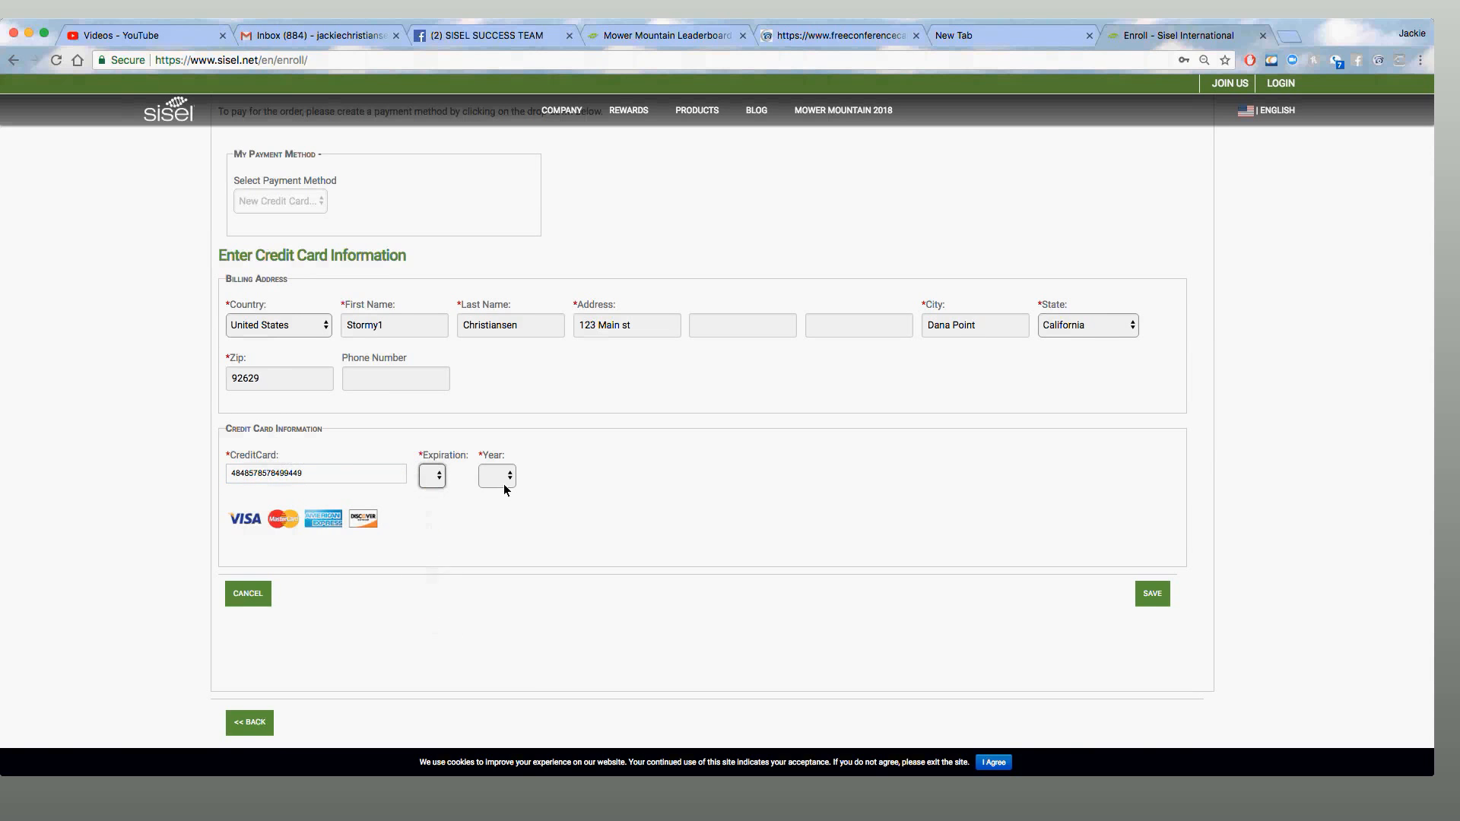
click(496, 476)
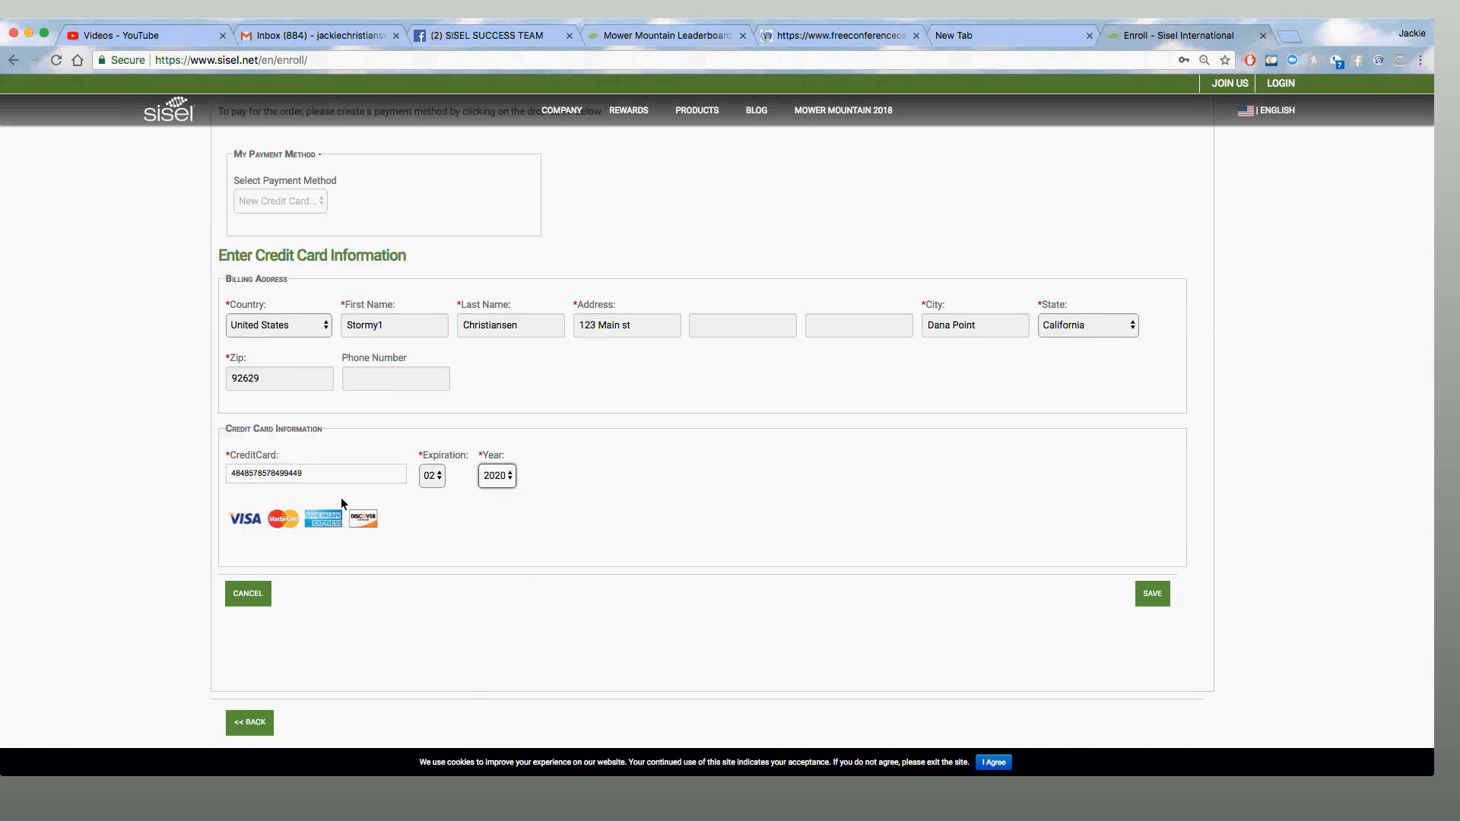
mouse_move(585, 407)
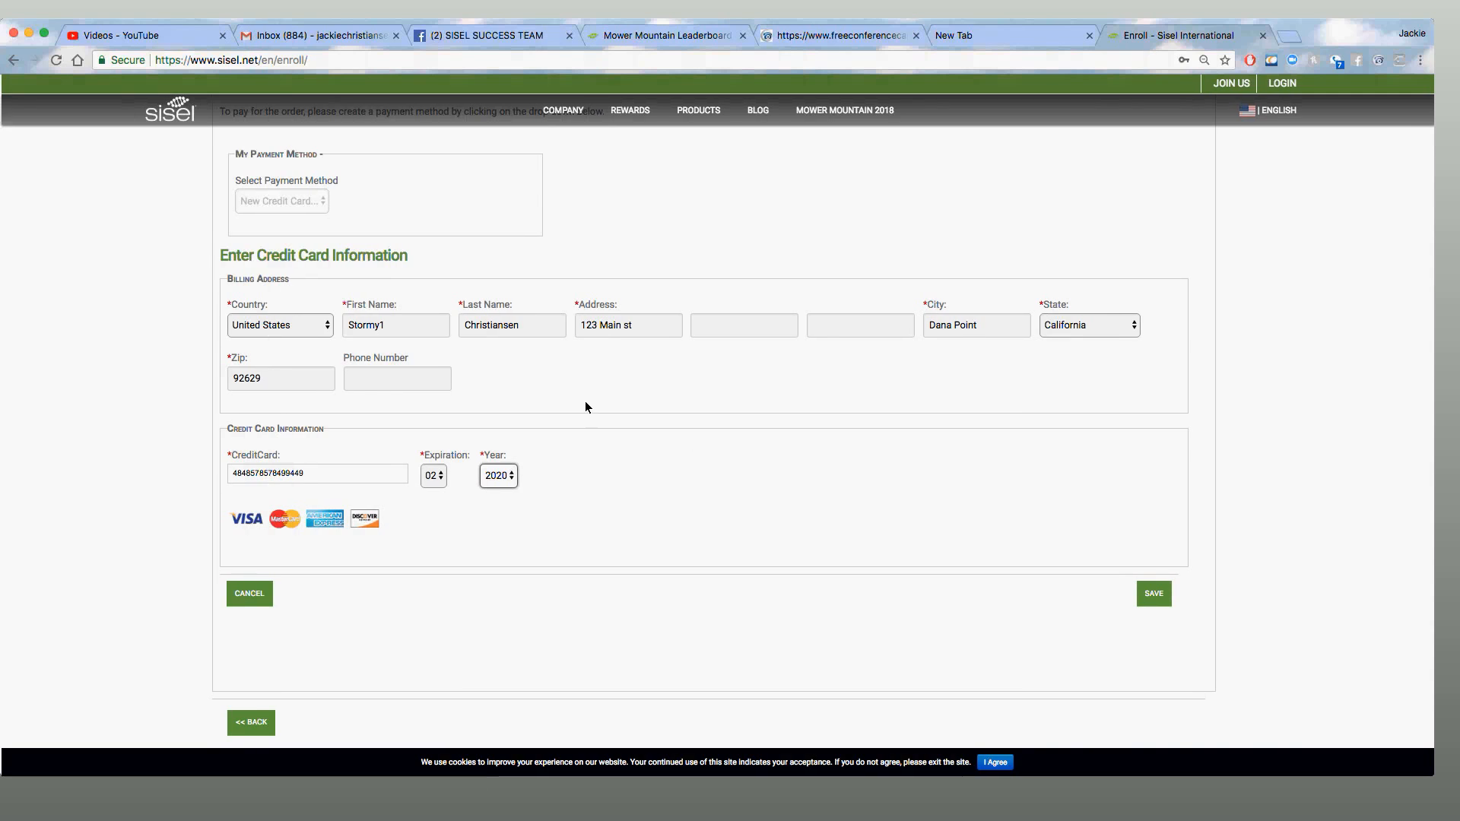
mouse_move(561, 564)
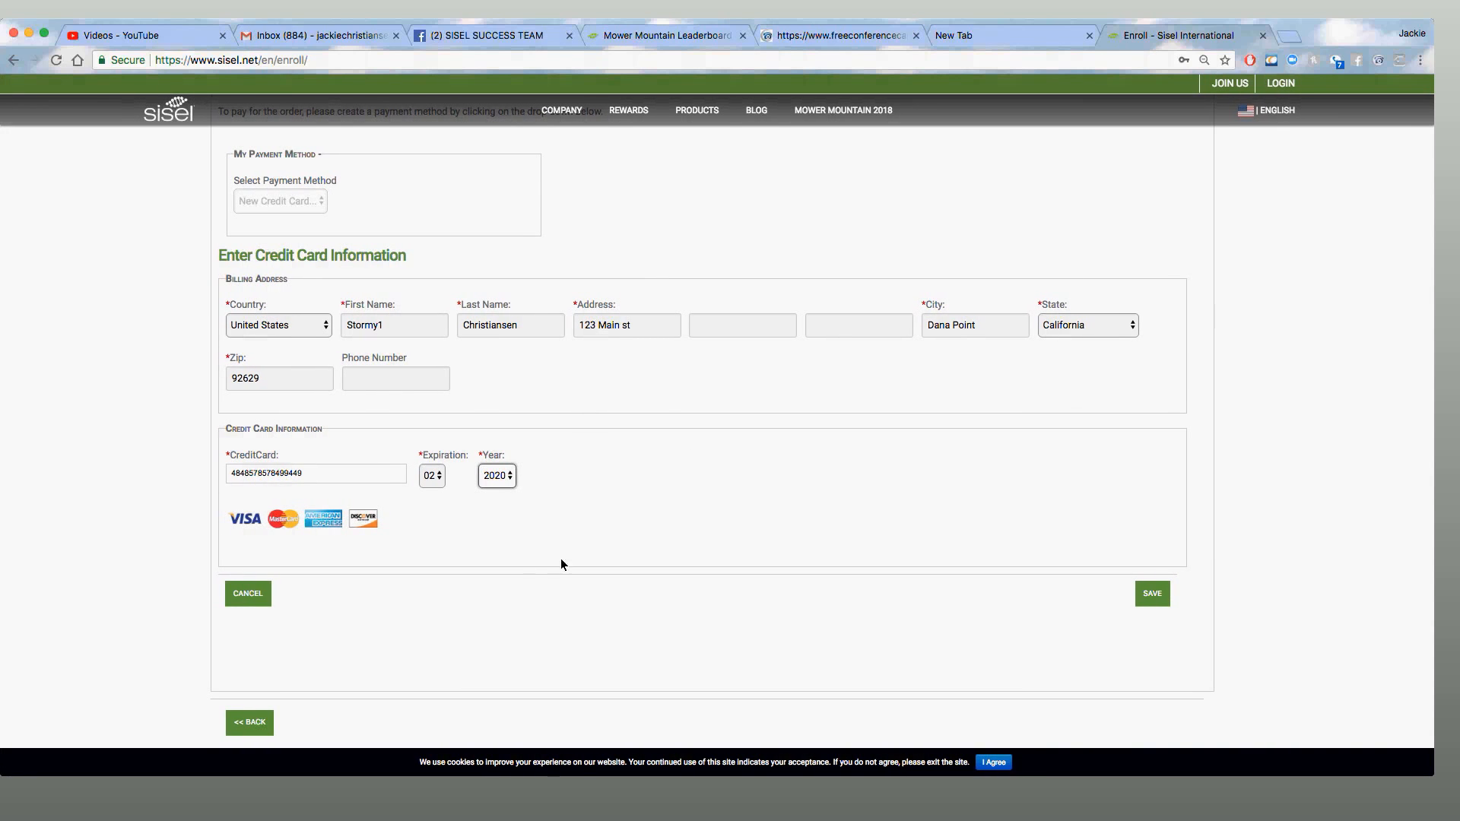
mouse_move(530, 515)
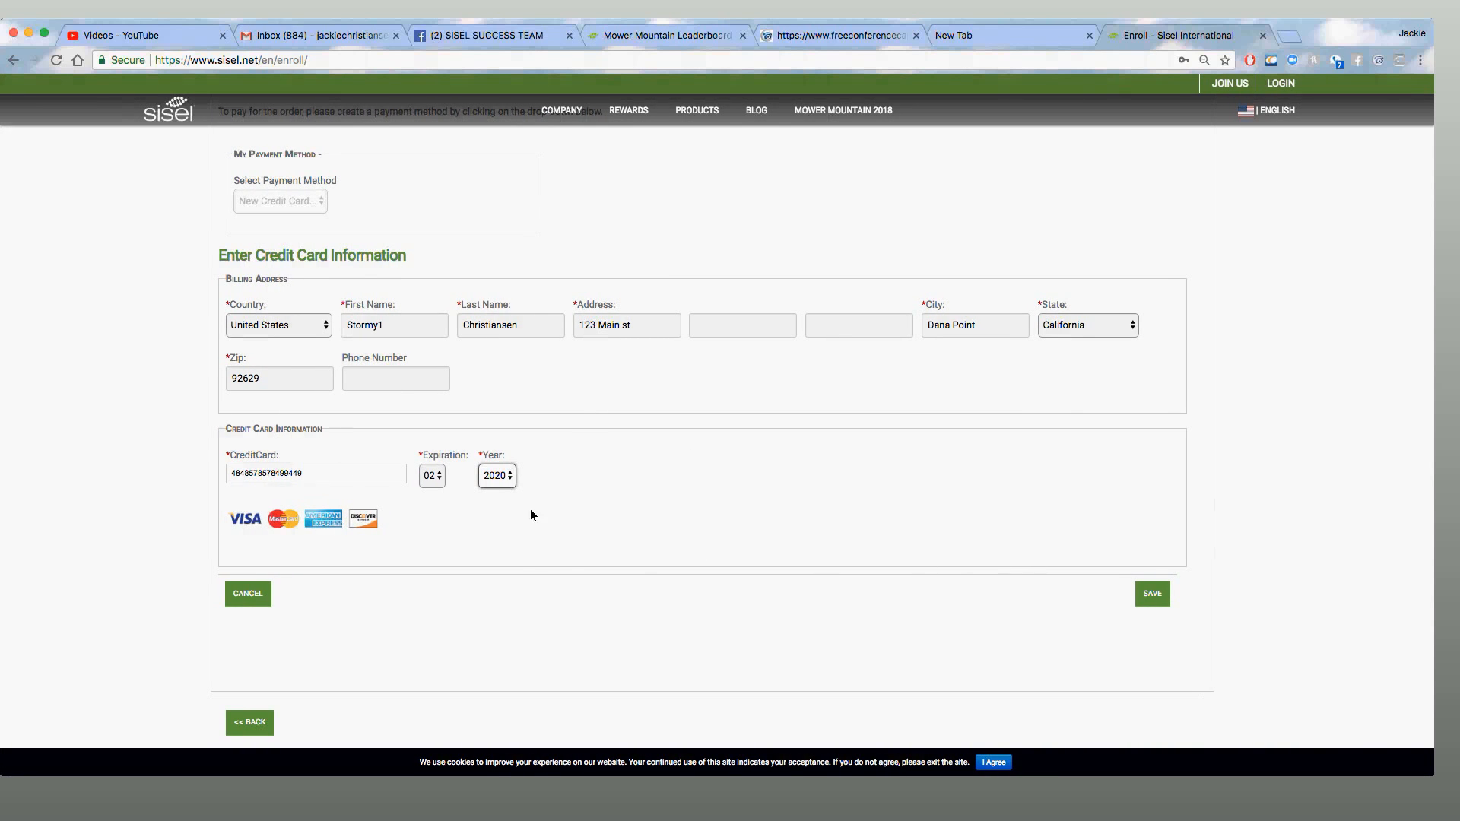
mouse_move(1180, 603)
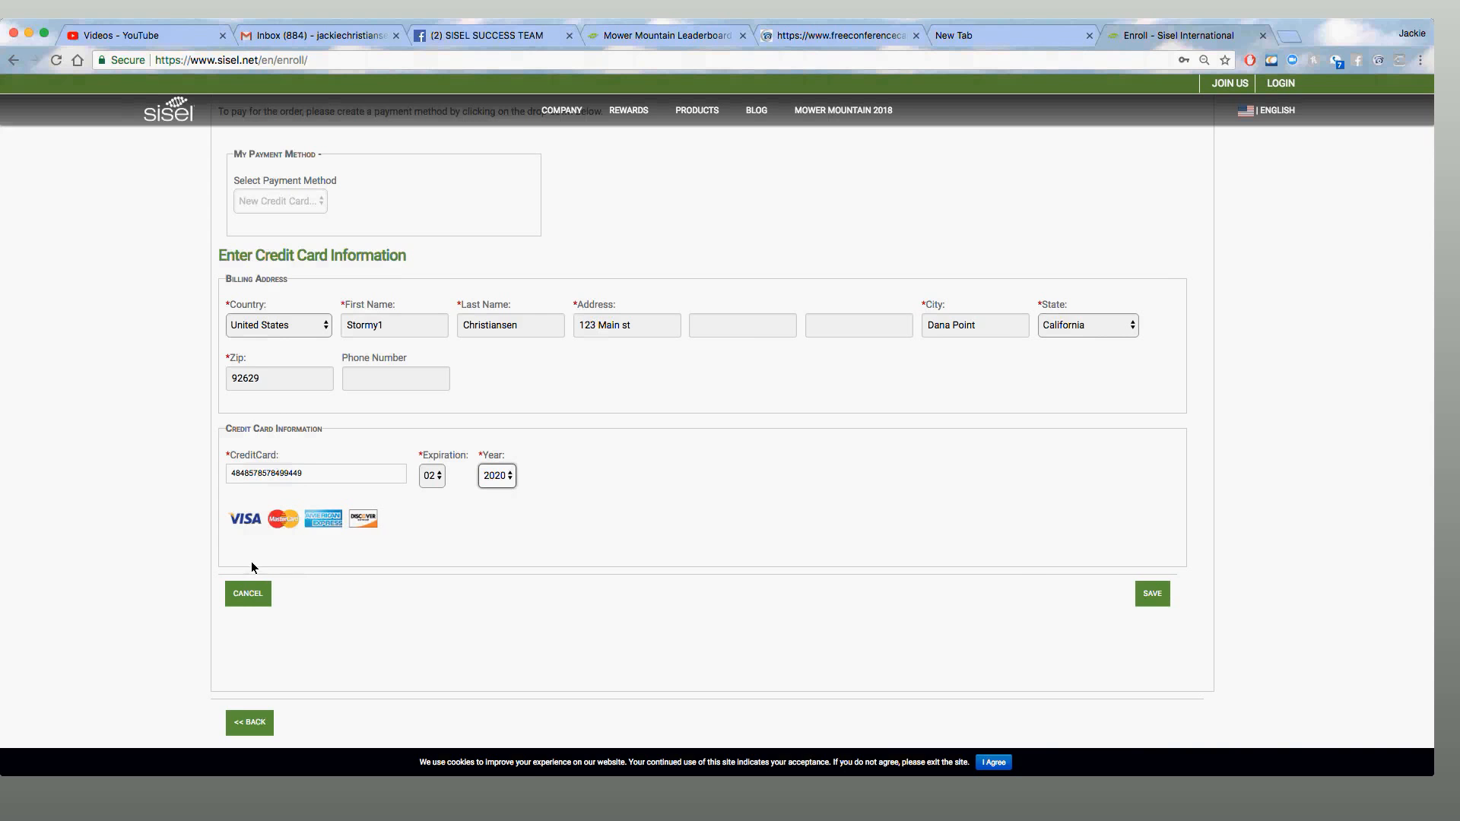
mouse_move(531, 555)
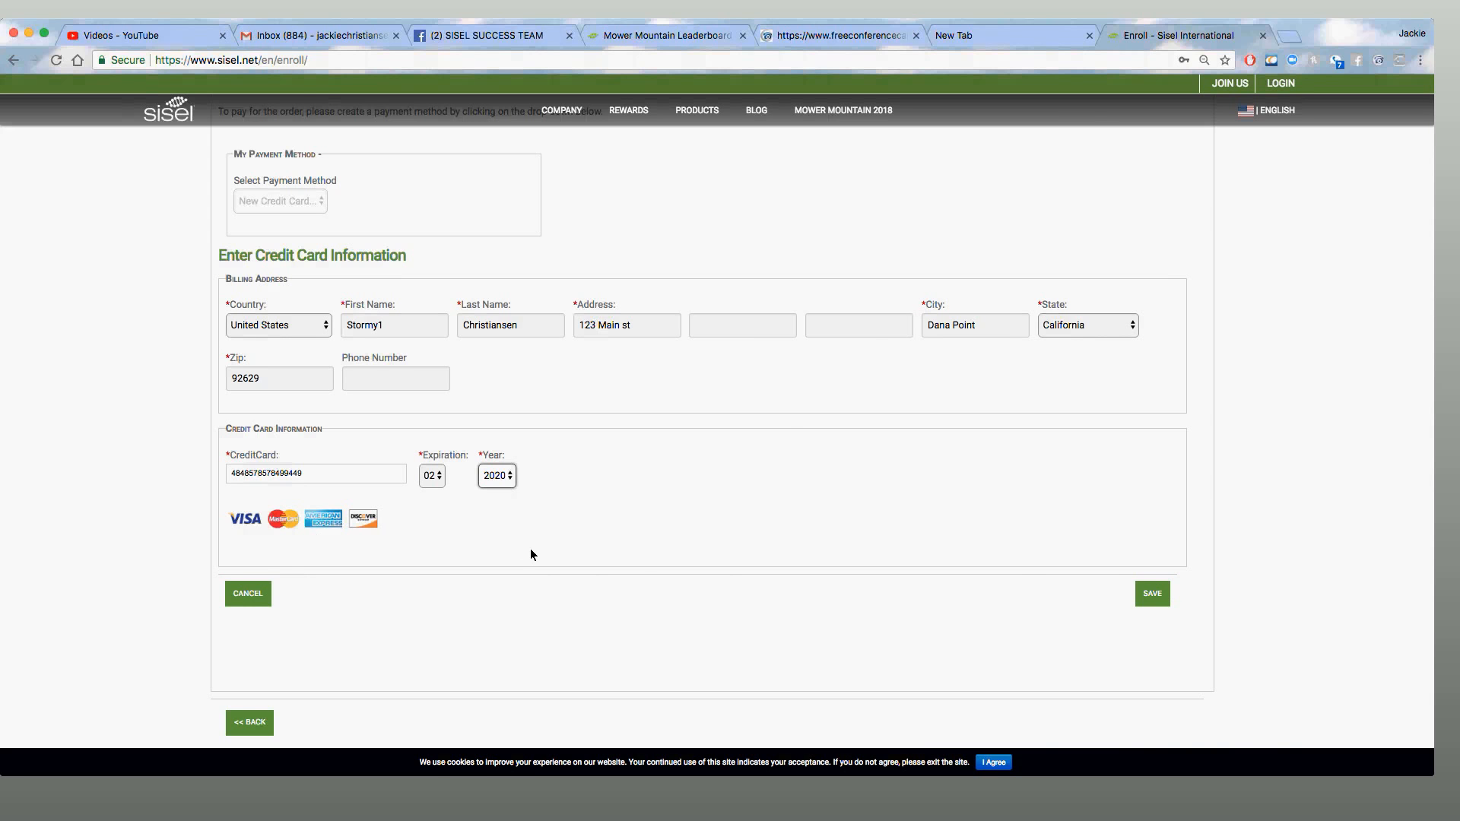
scroll(down, 3)
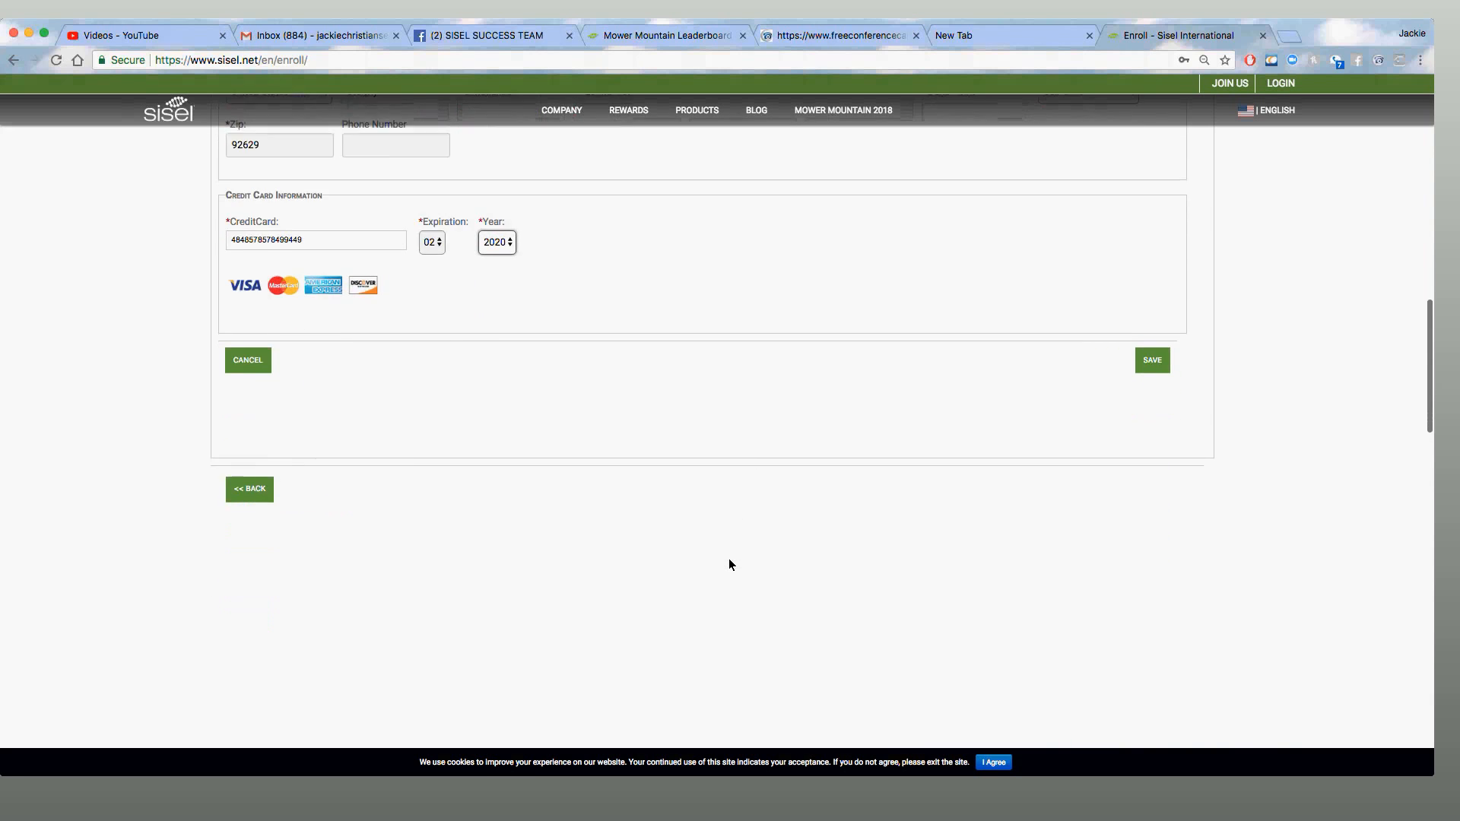
scroll(down, 3)
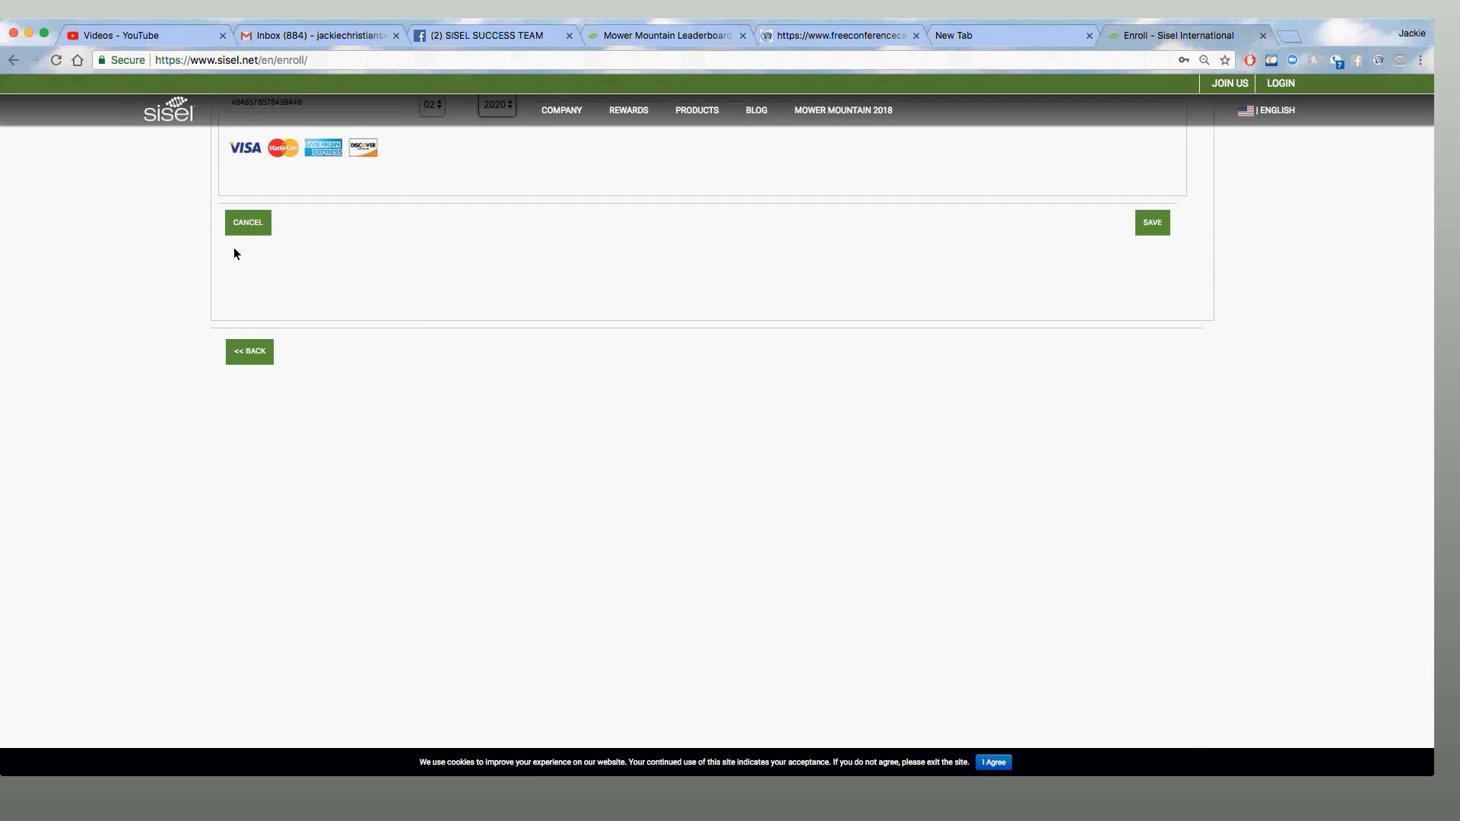
mouse_move(967, 286)
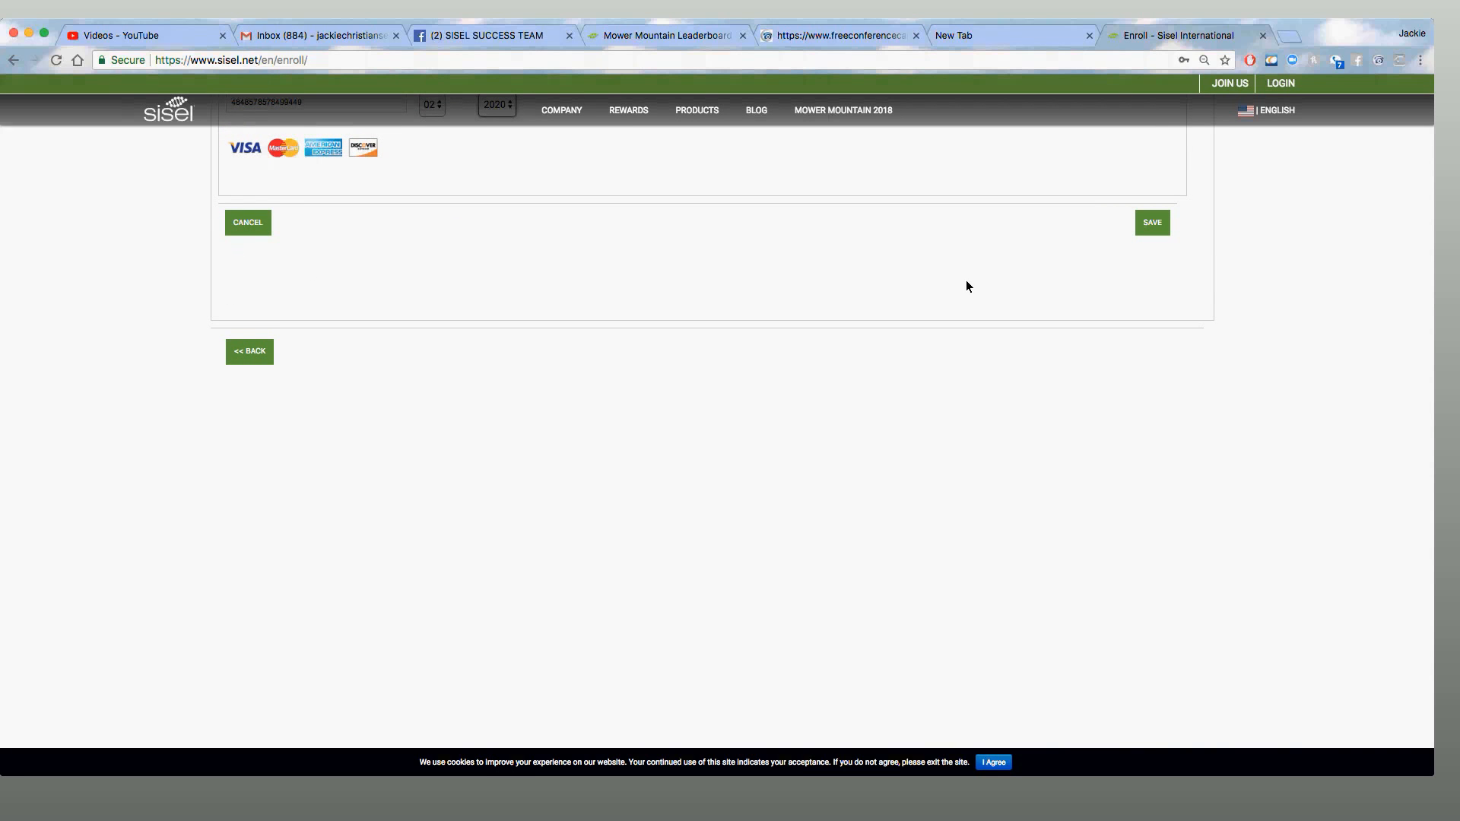
mouse_move(236, 250)
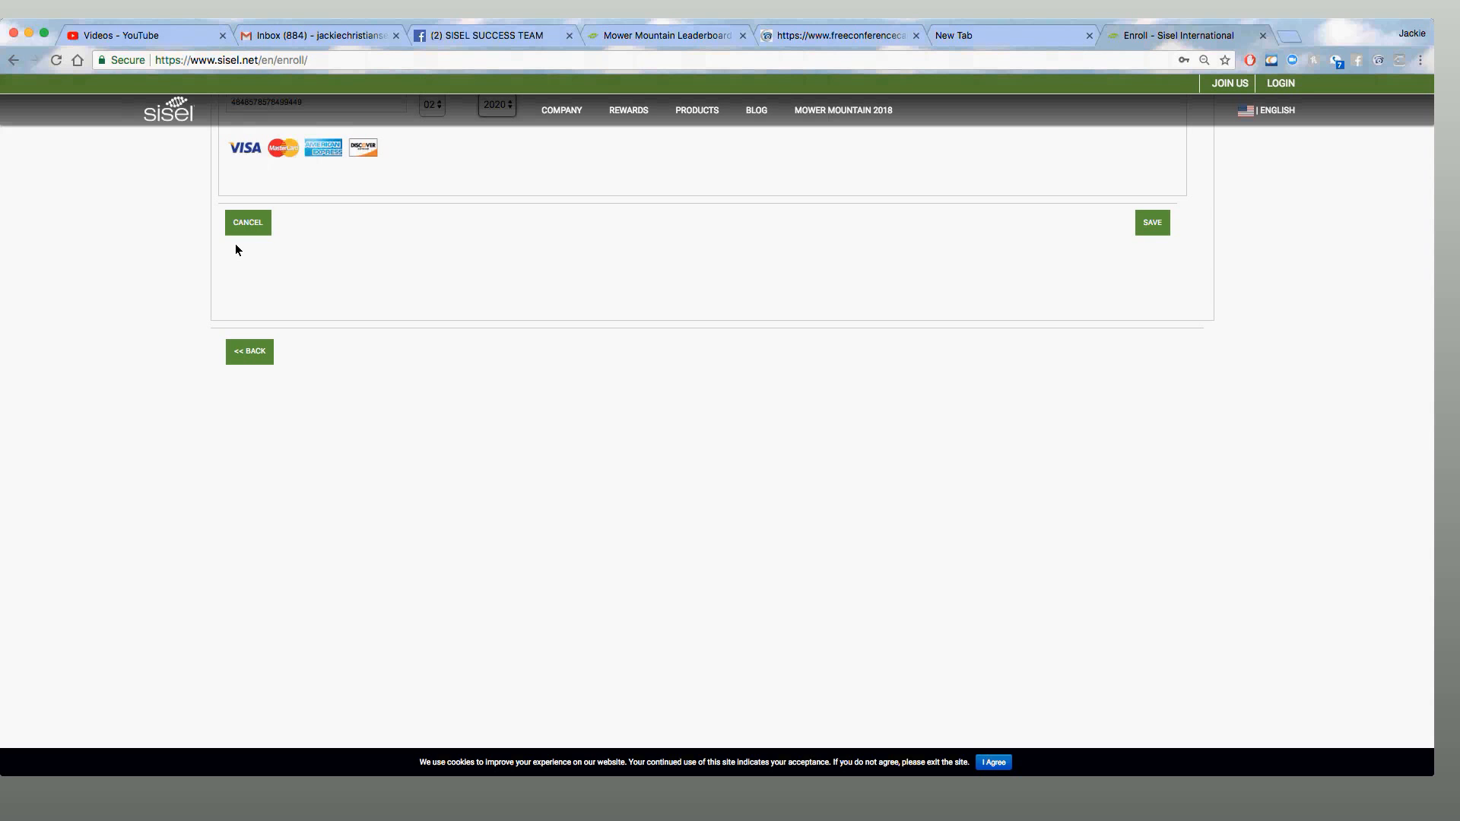
mouse_move(1063, 294)
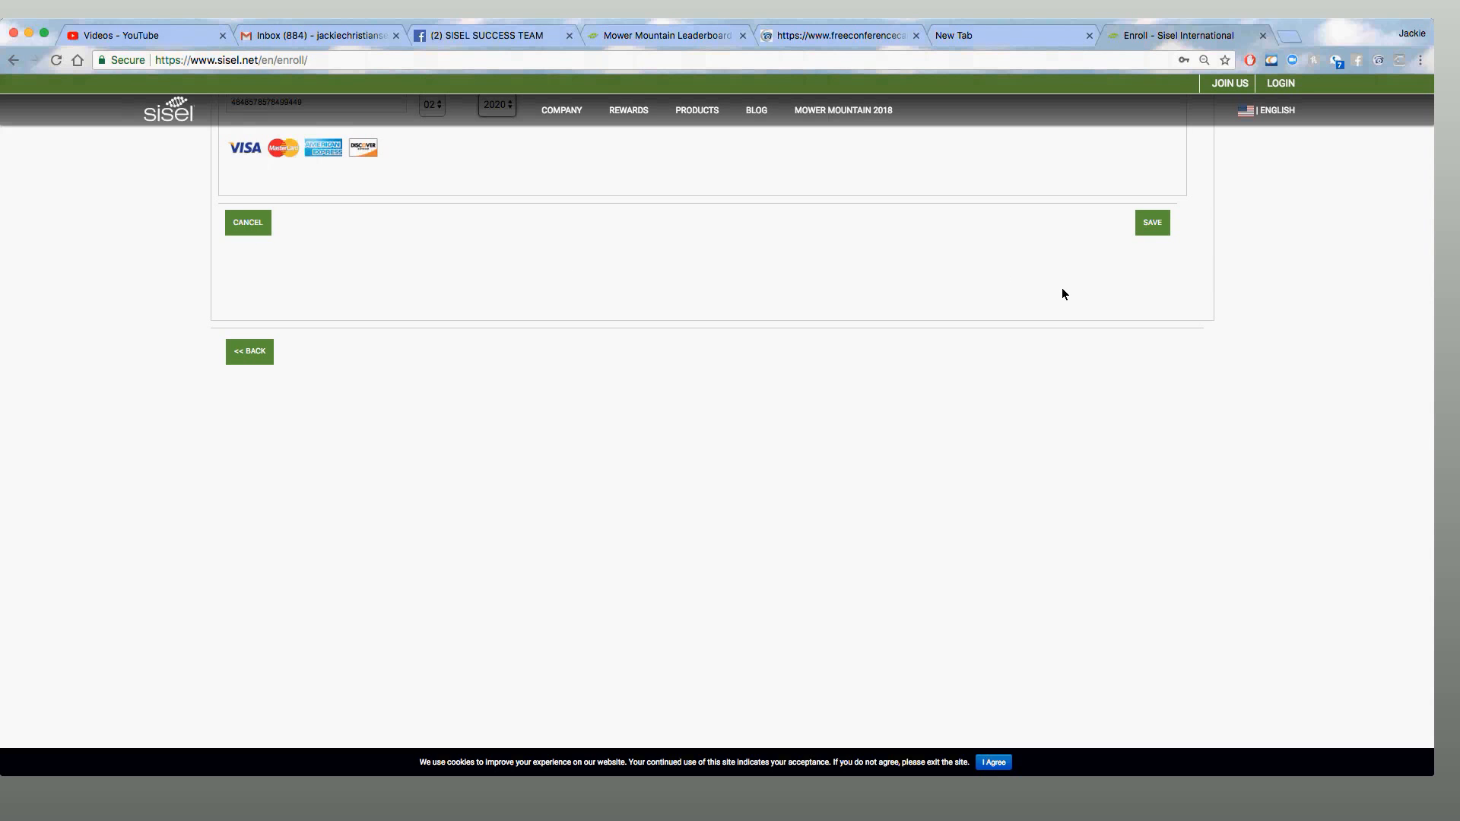
mouse_move(1209, 397)
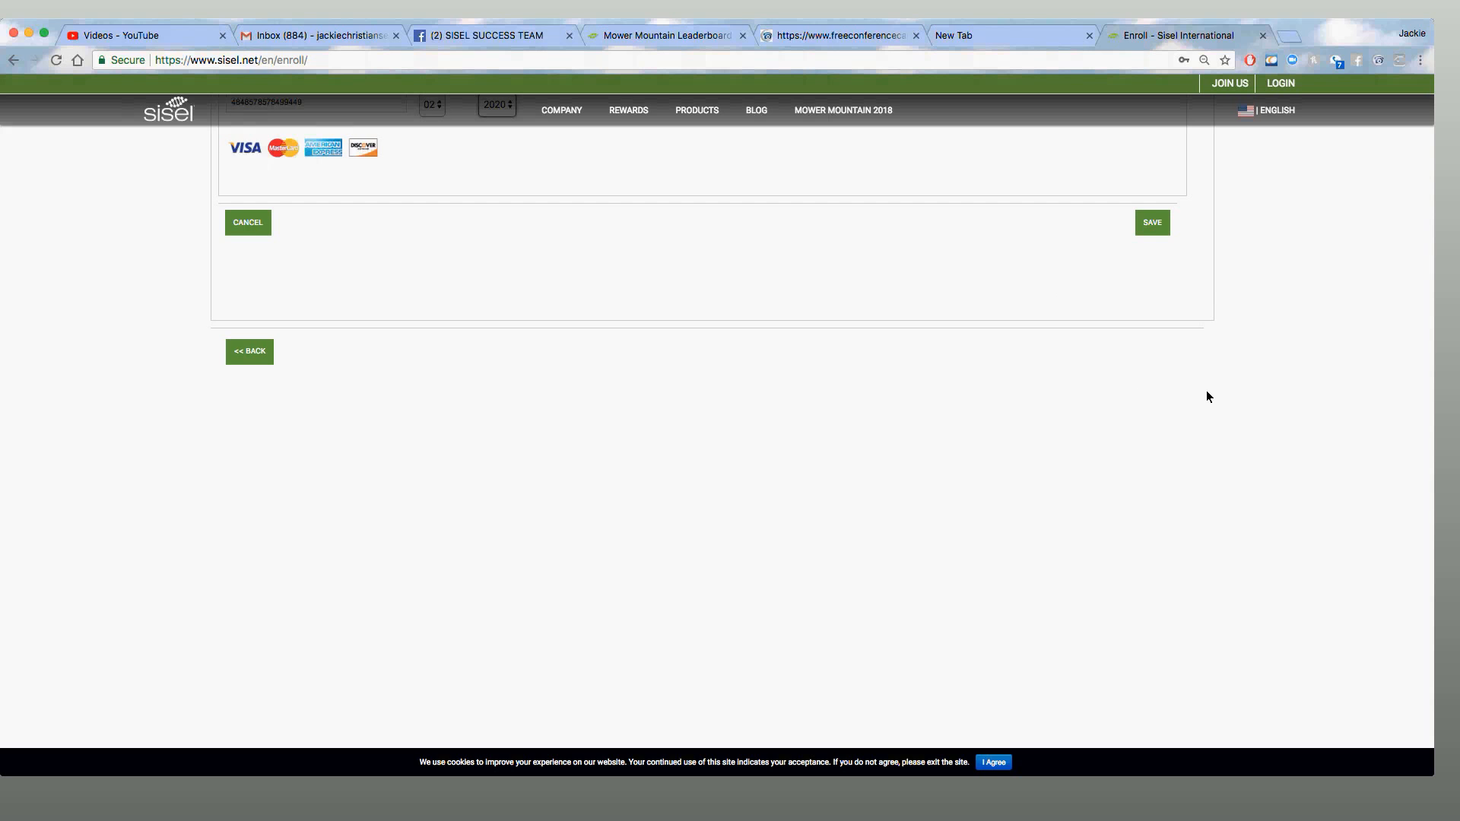
mouse_move(1222, 399)
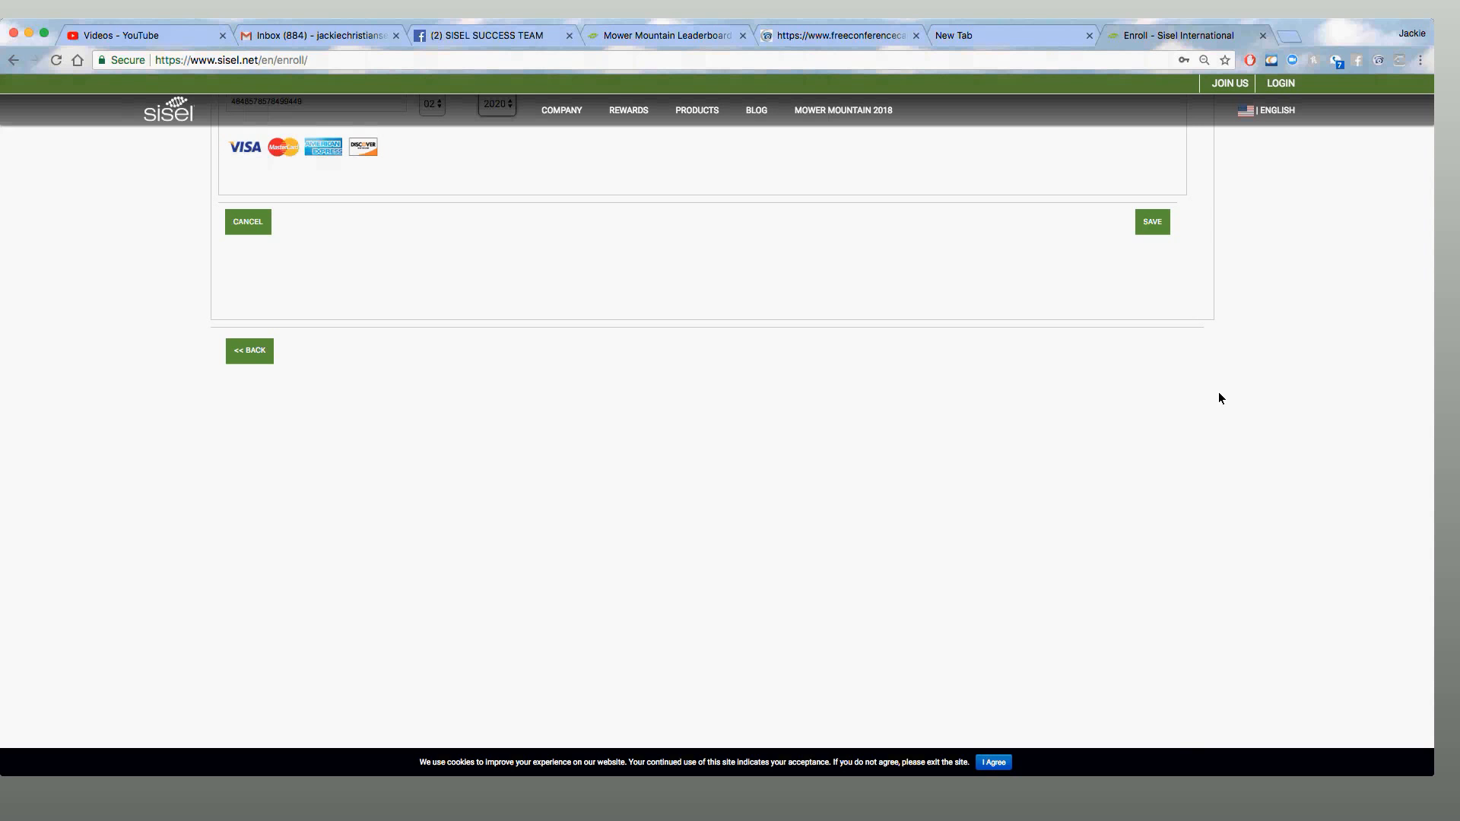
mouse_move(689, 437)
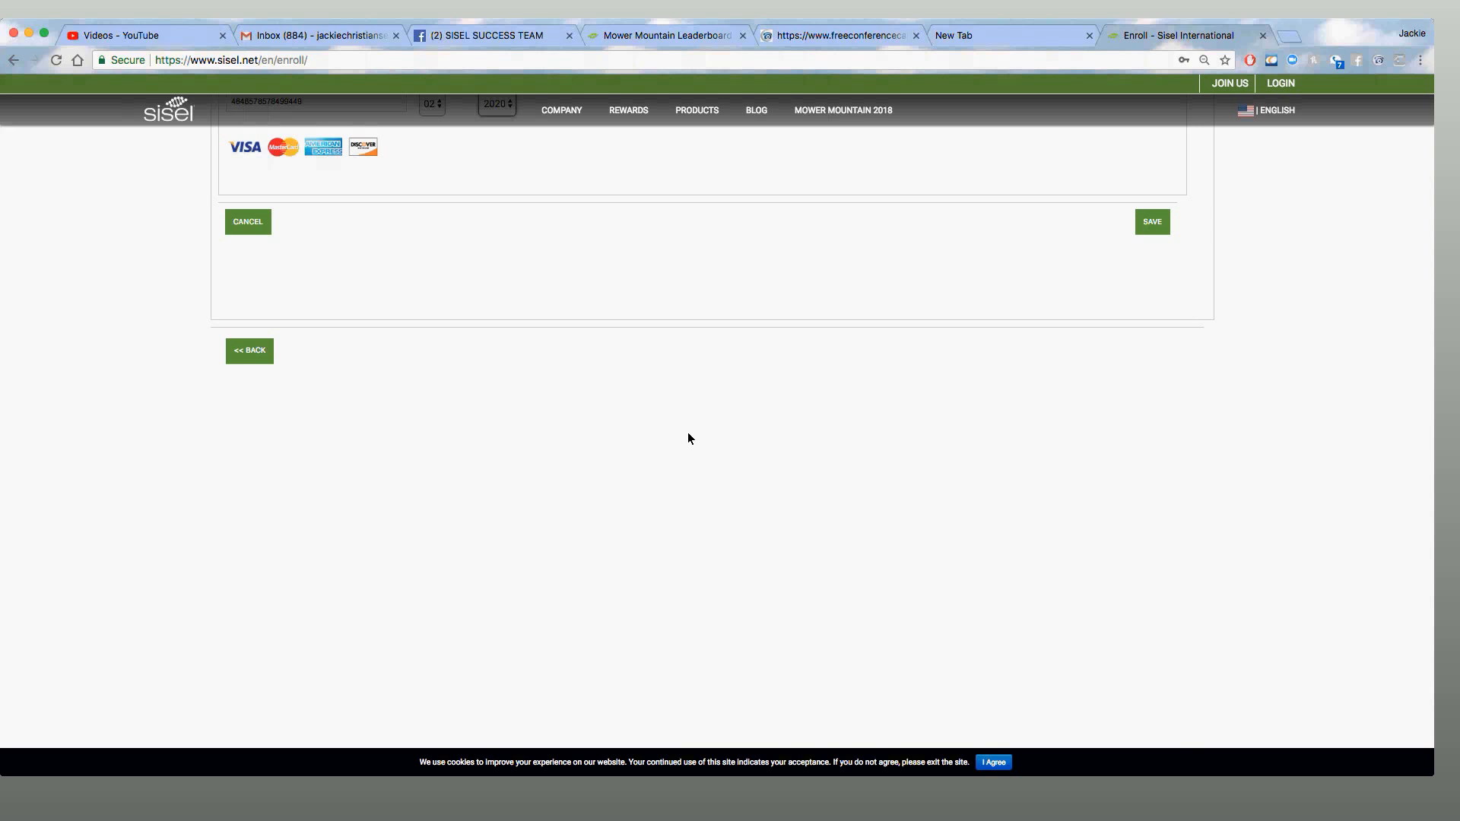
mouse_move(657, 445)
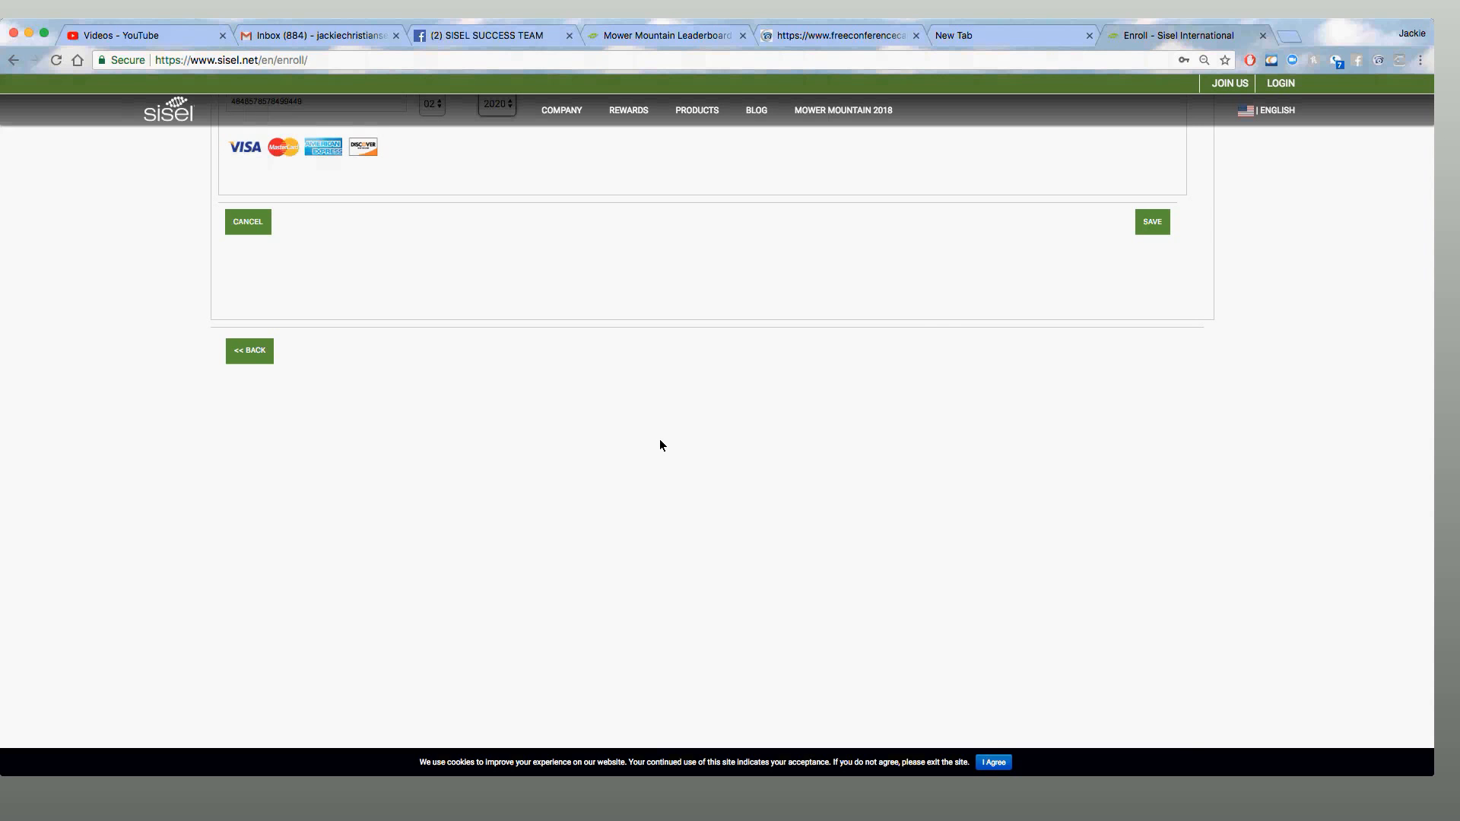
mouse_move(1002, 384)
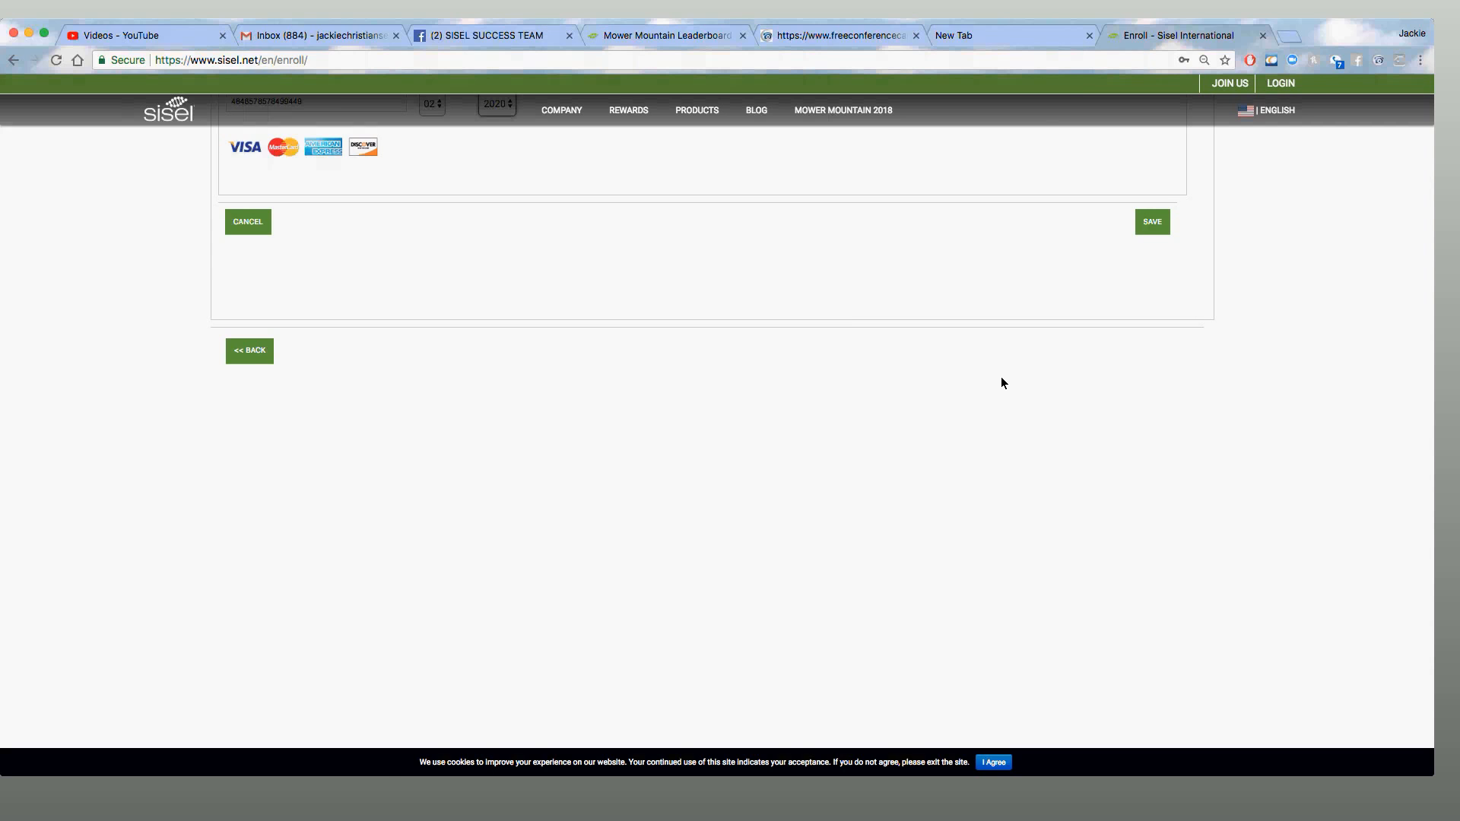
mouse_move(994, 390)
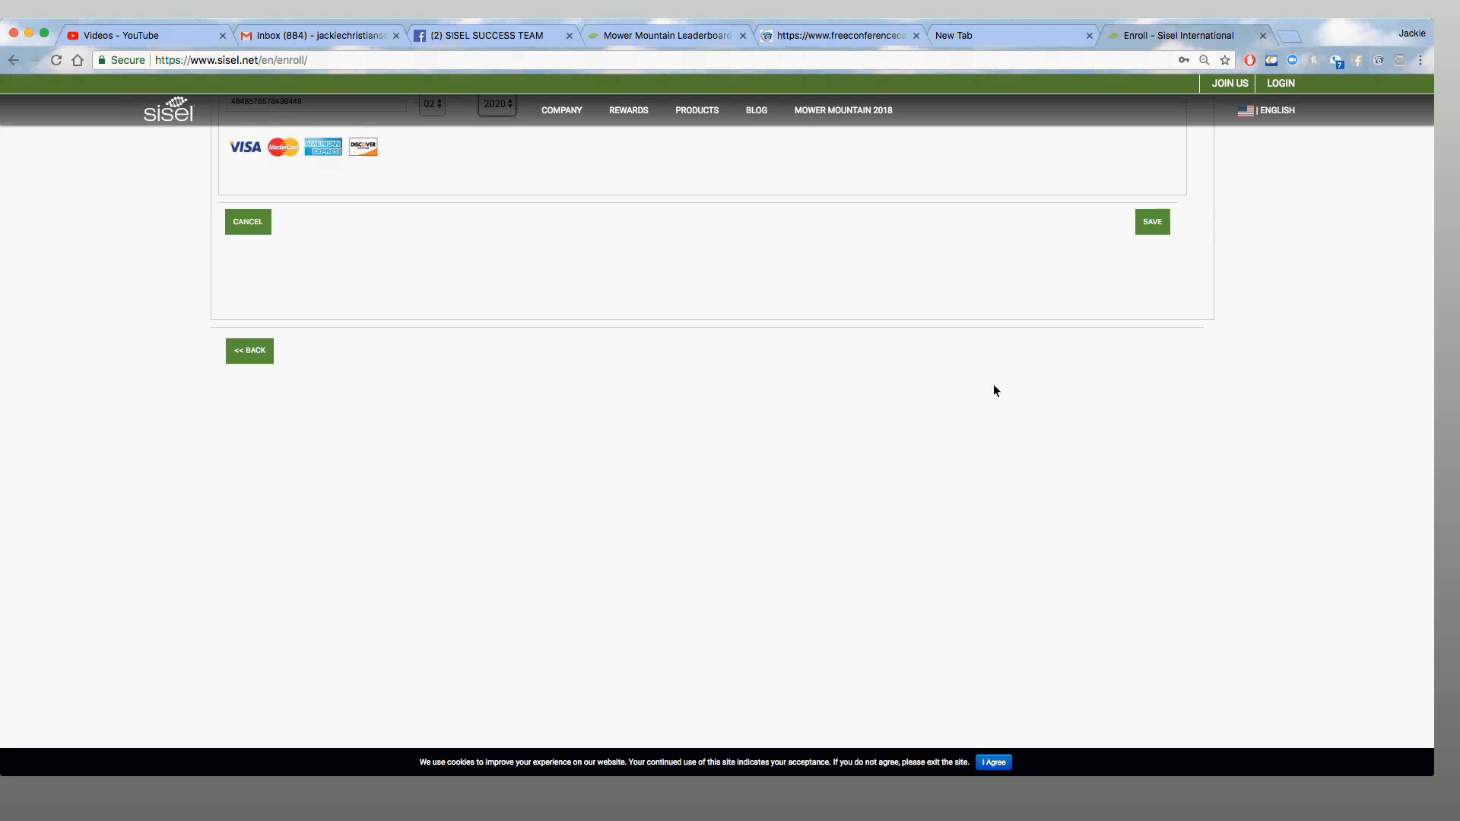
mouse_move(1098, 447)
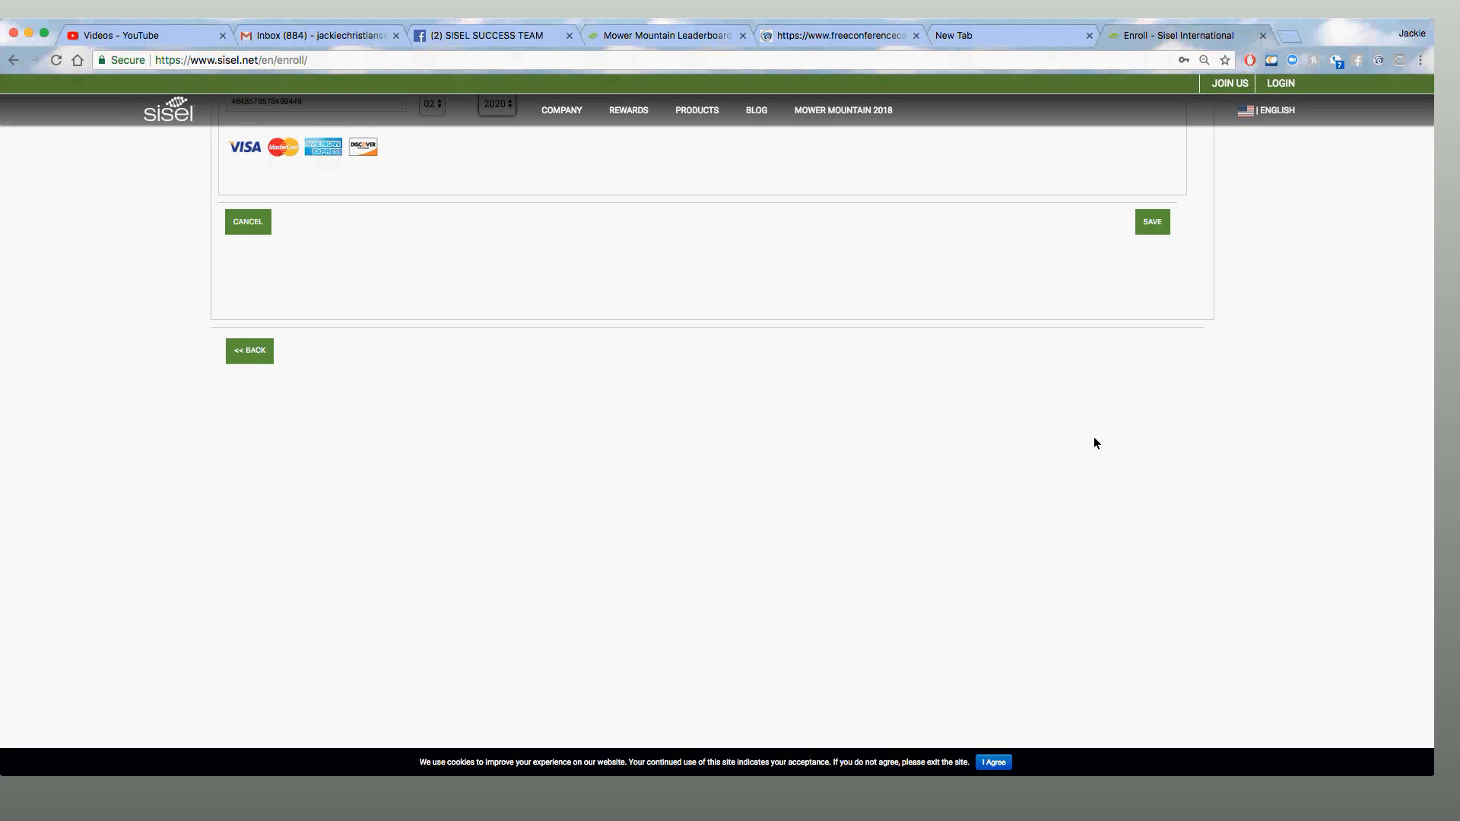
mouse_move(1101, 390)
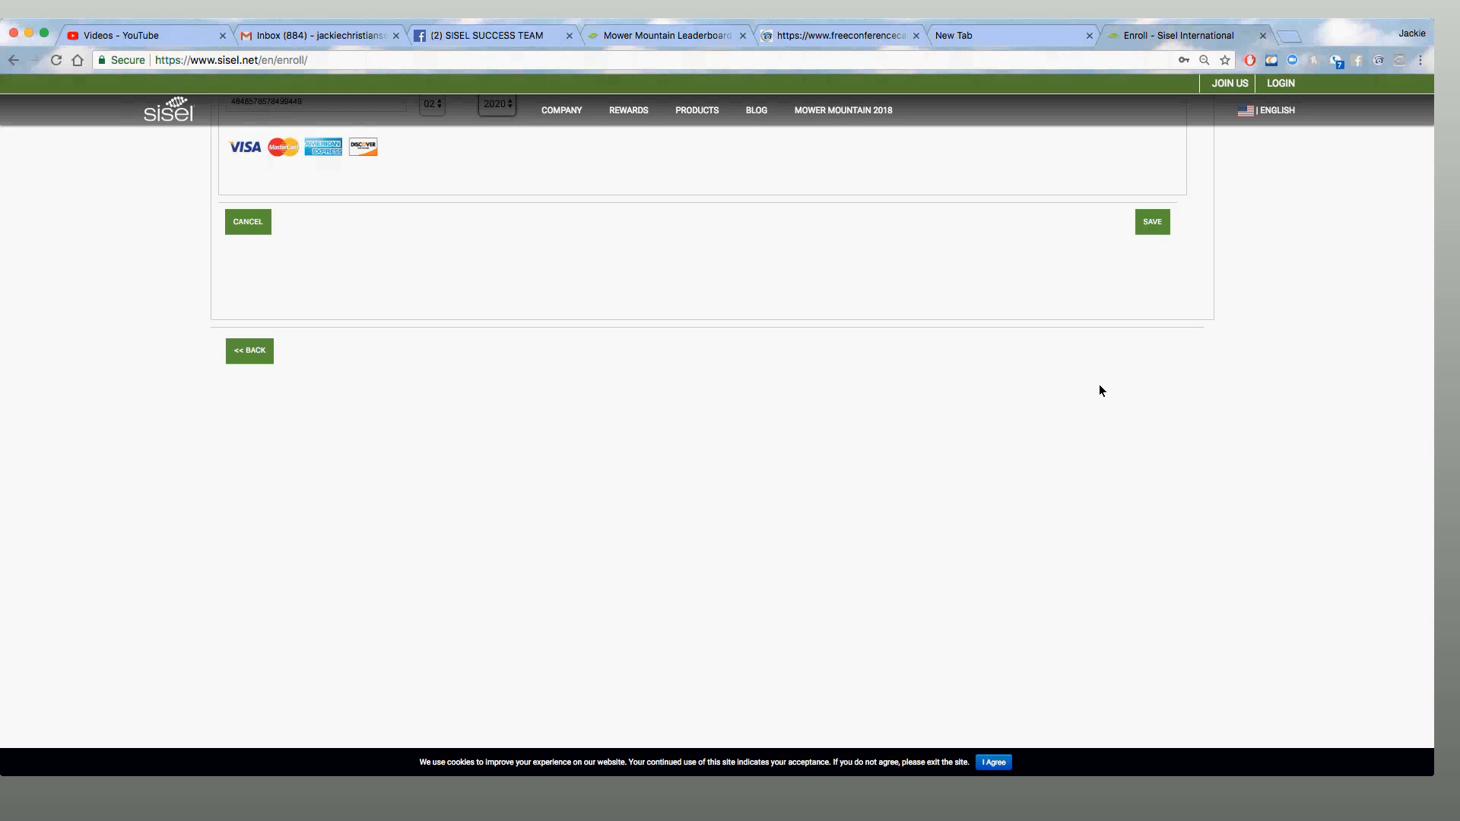
scroll(up, 3)
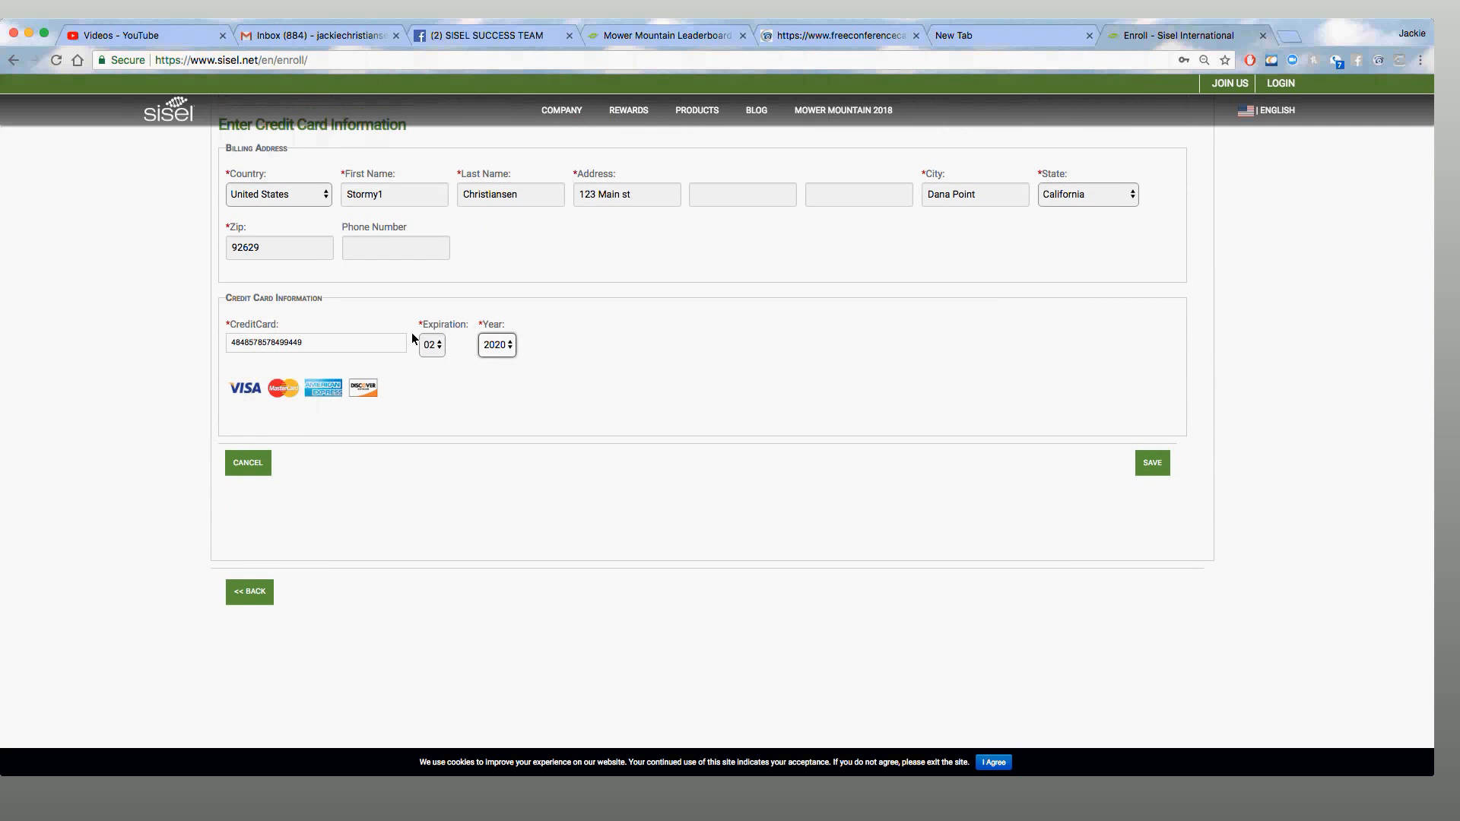
scroll(down, 3)
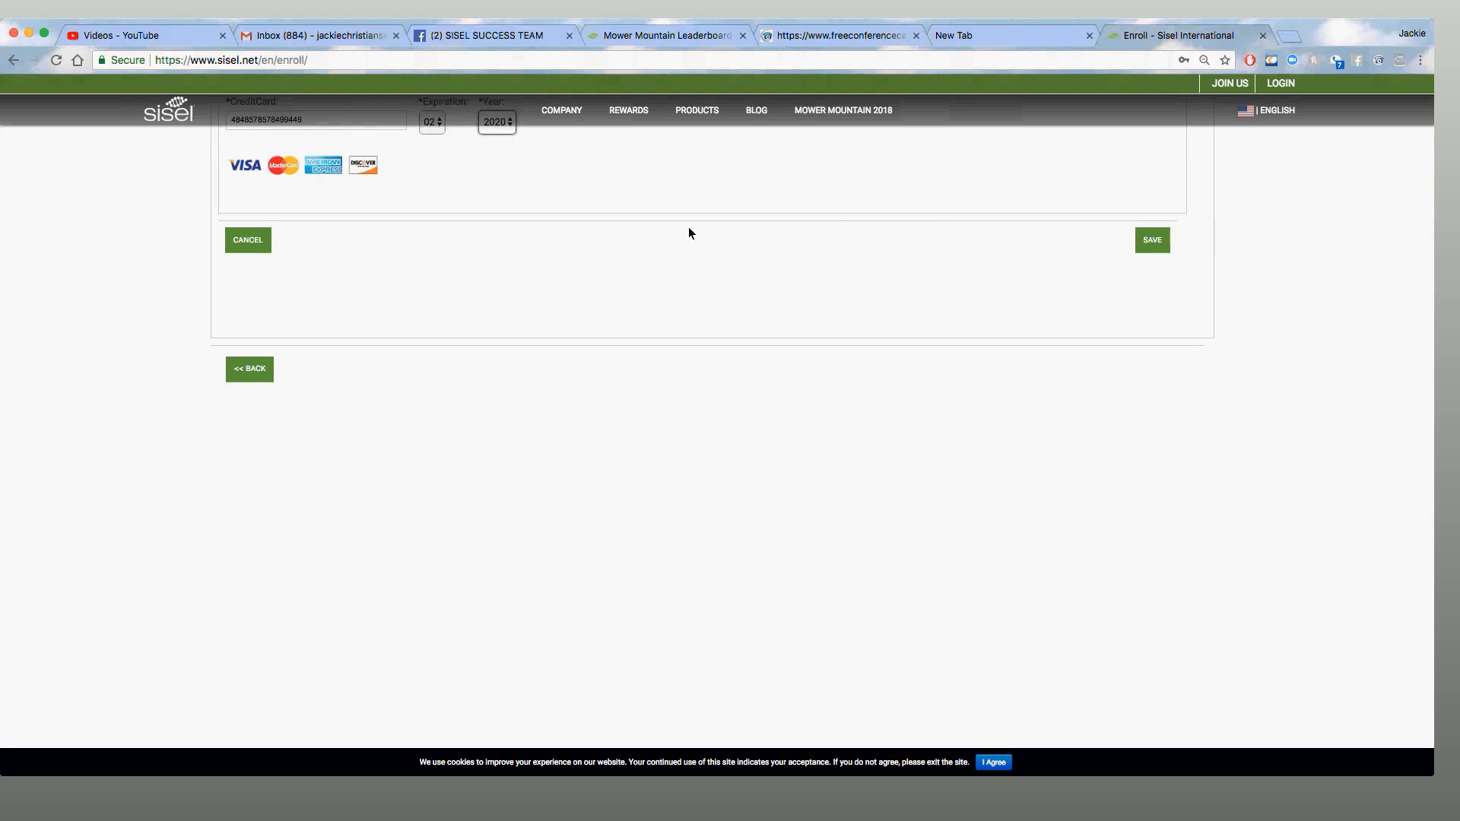
mouse_move(505, 200)
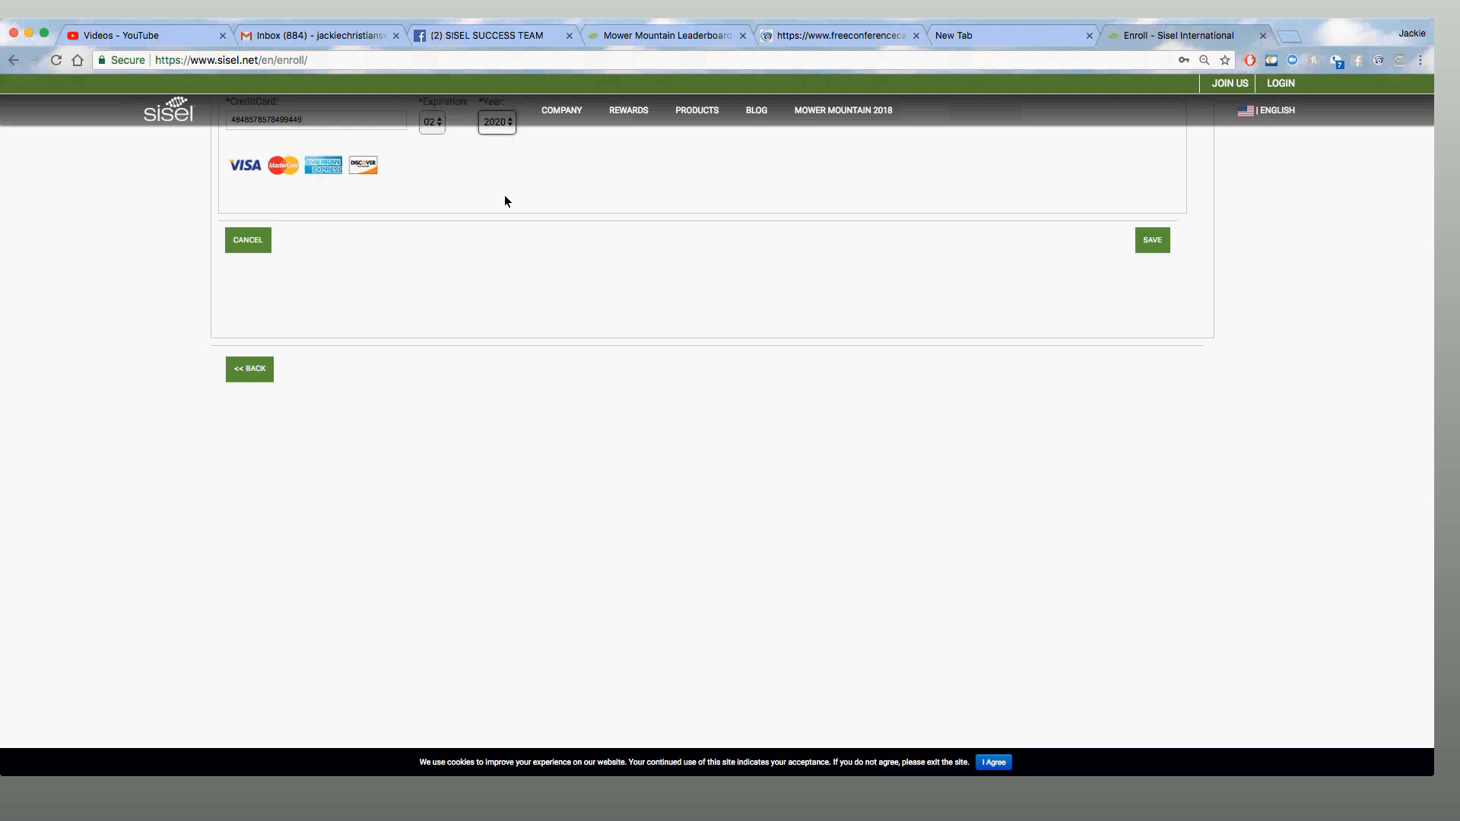
mouse_move(570, 284)
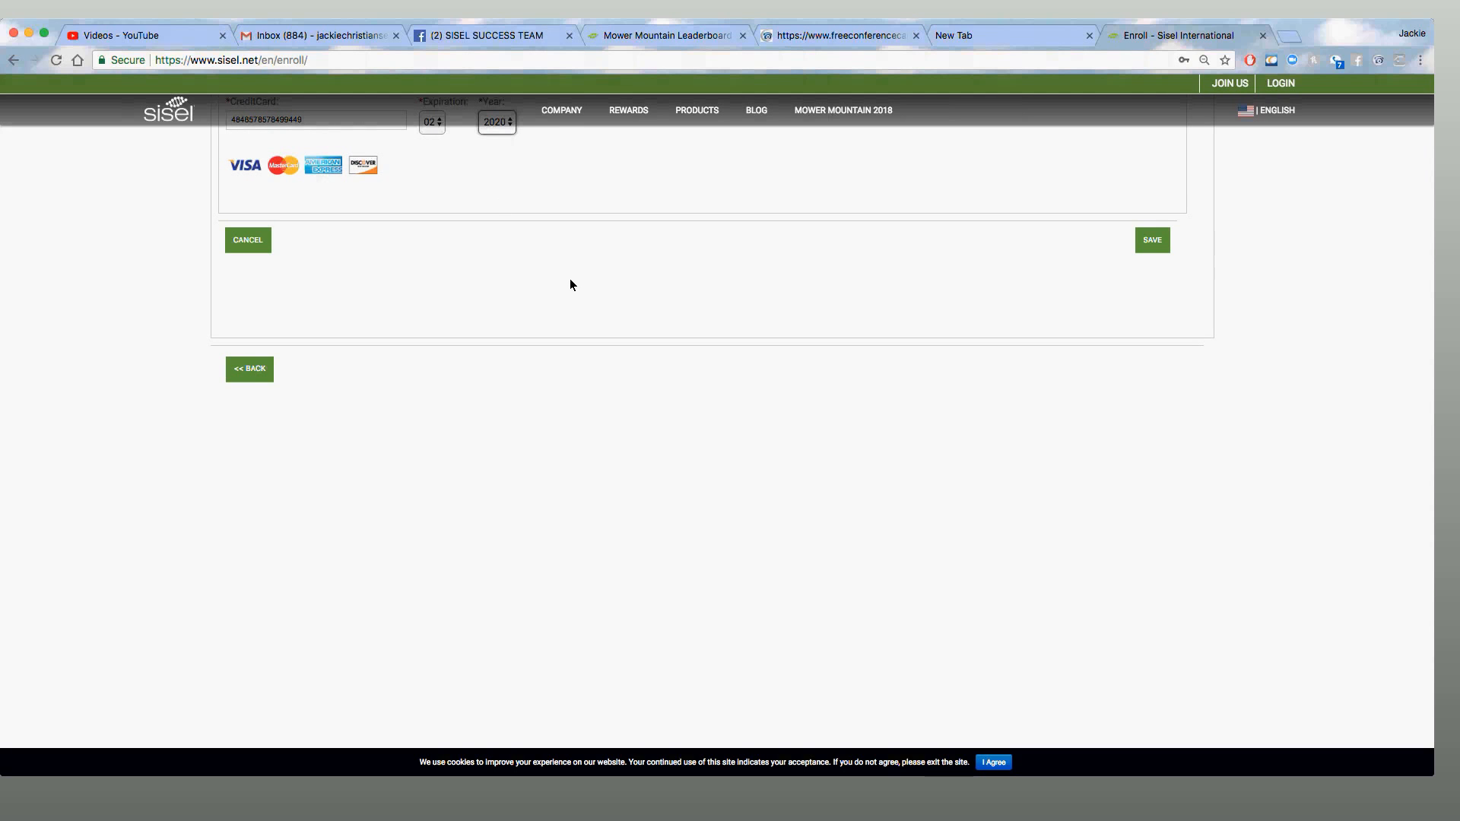
mouse_move(588, 287)
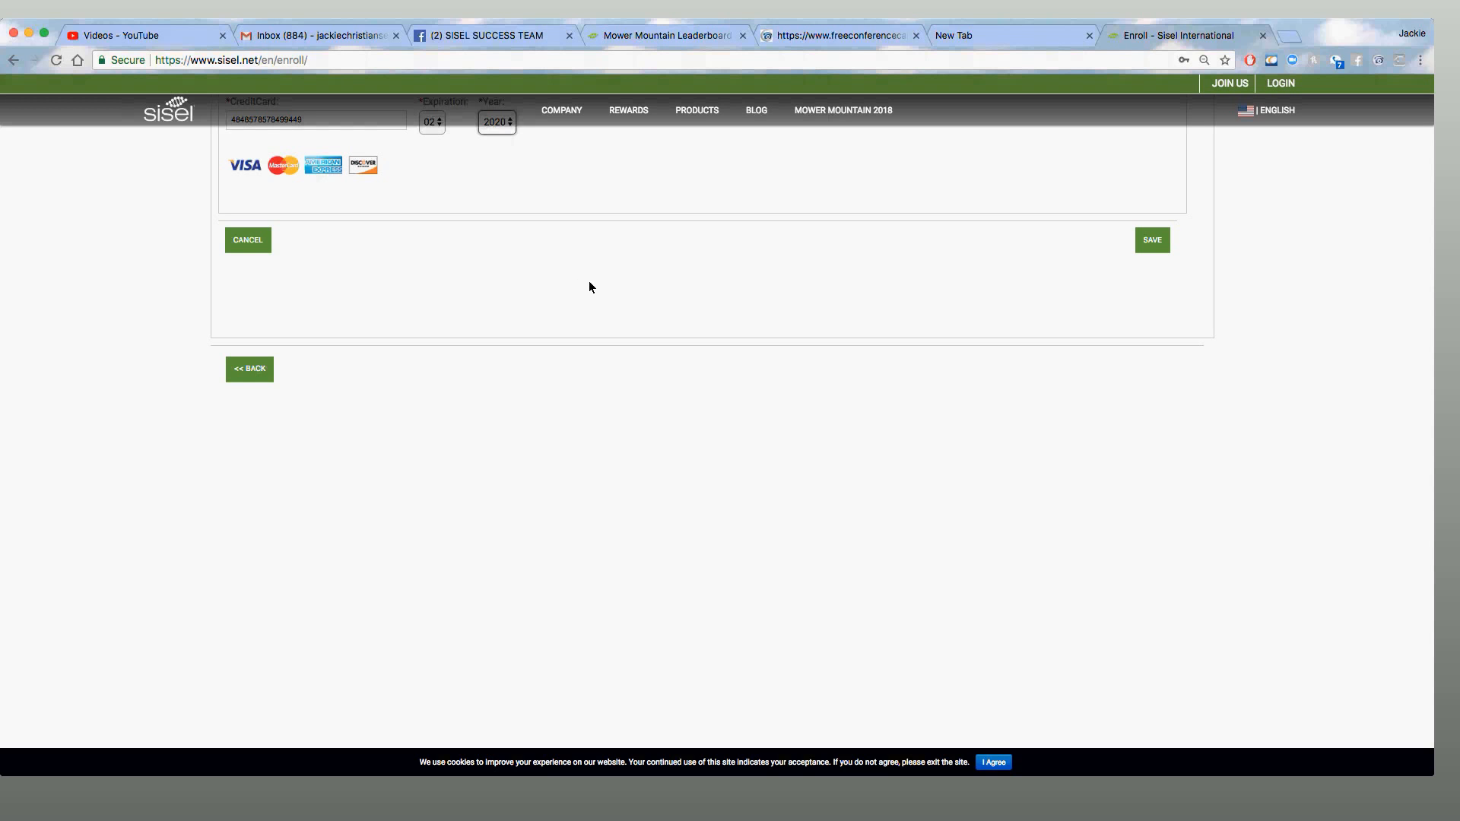
scroll(up, 3)
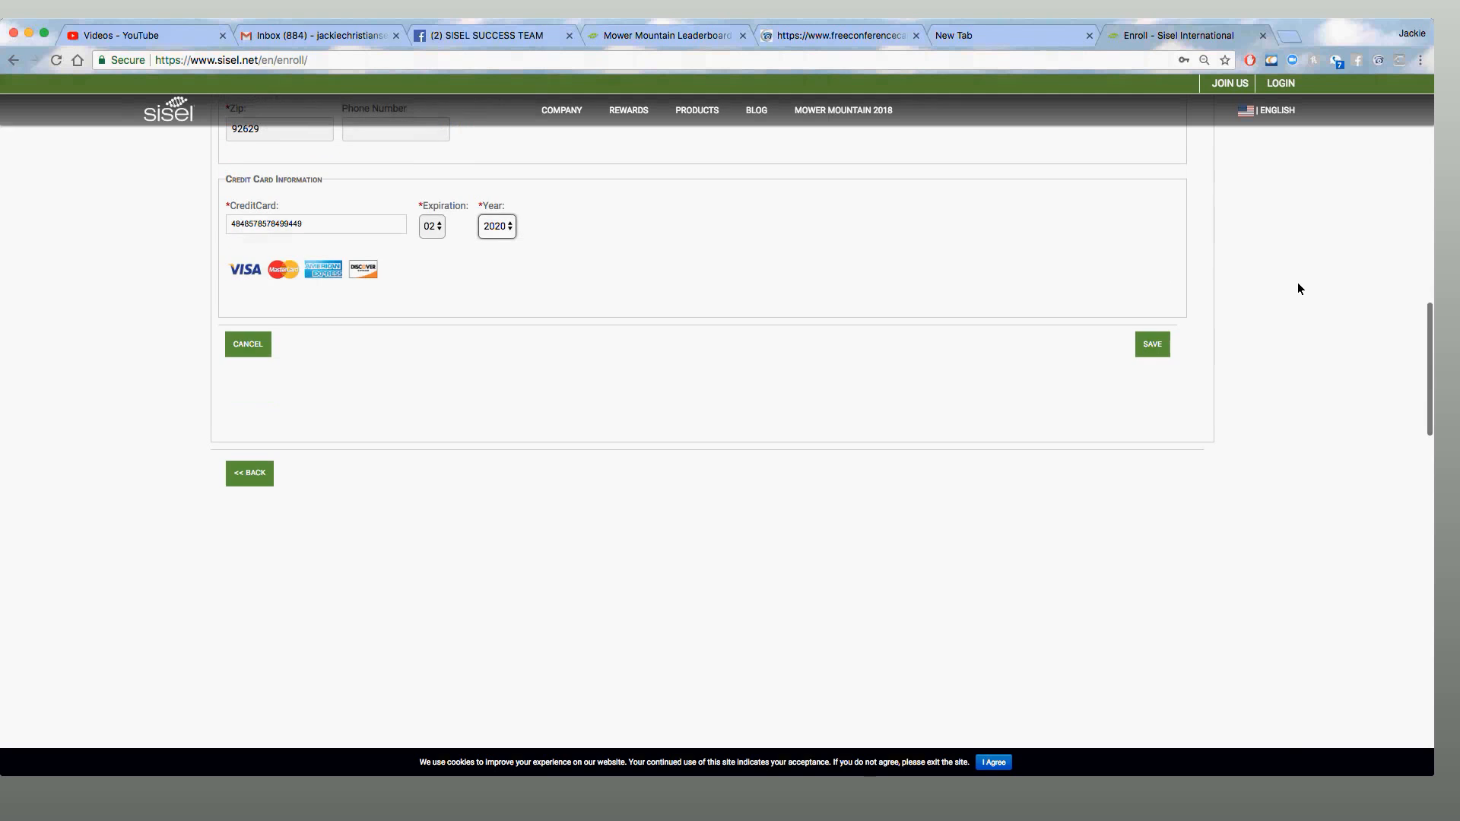
mouse_move(659, 233)
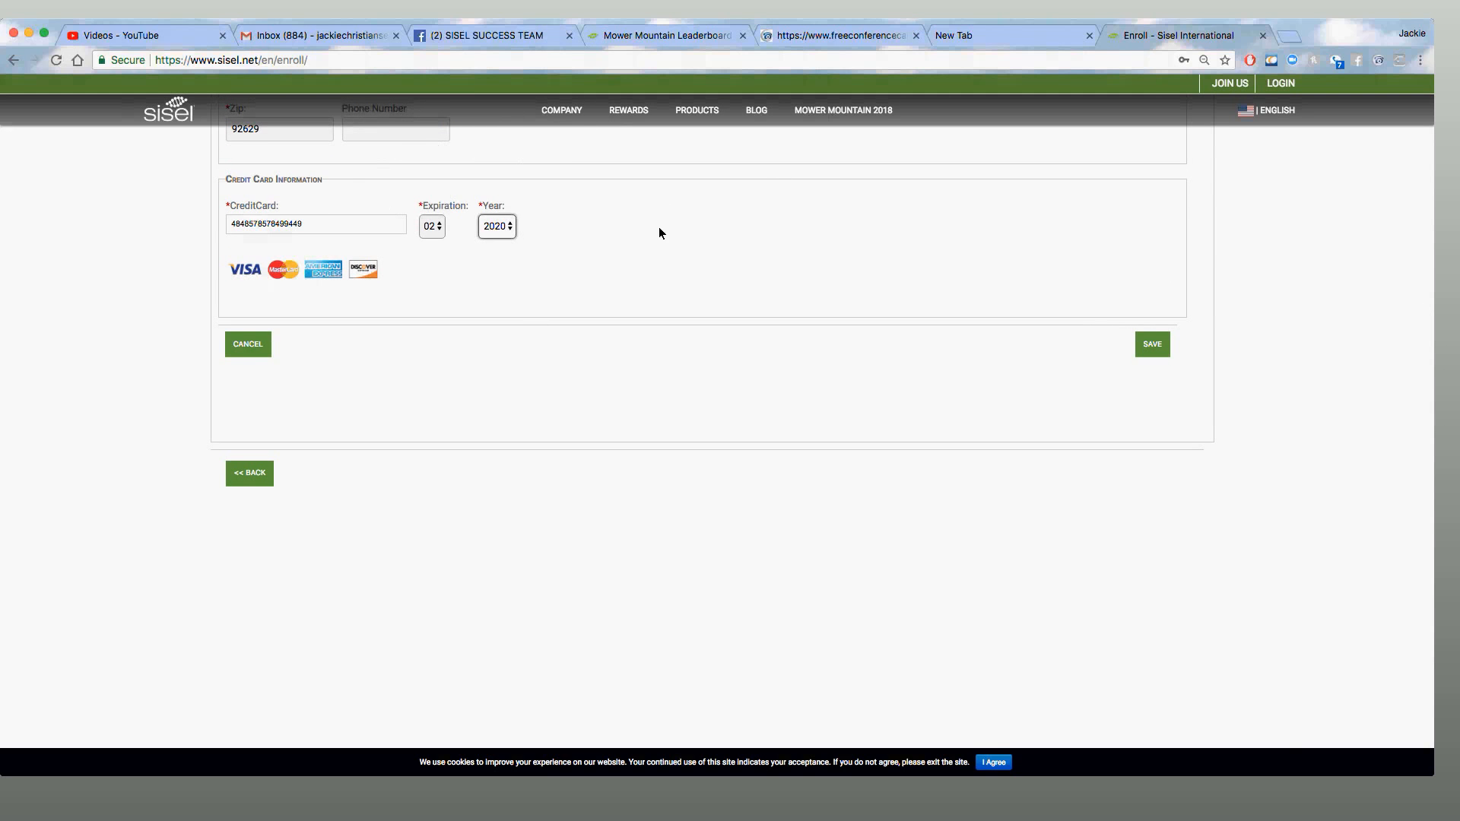
mouse_move(607, 235)
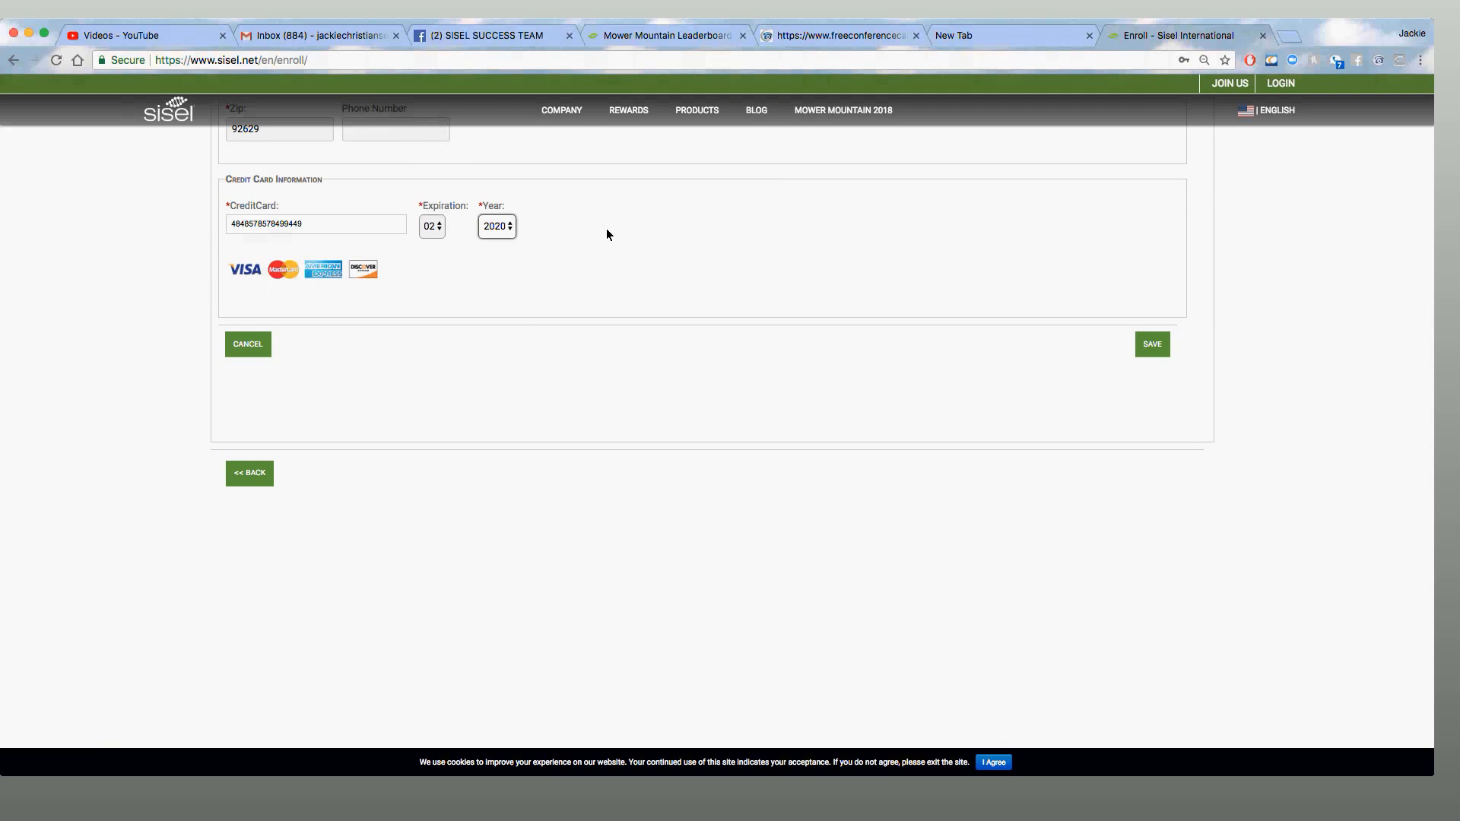
scroll(down, 3)
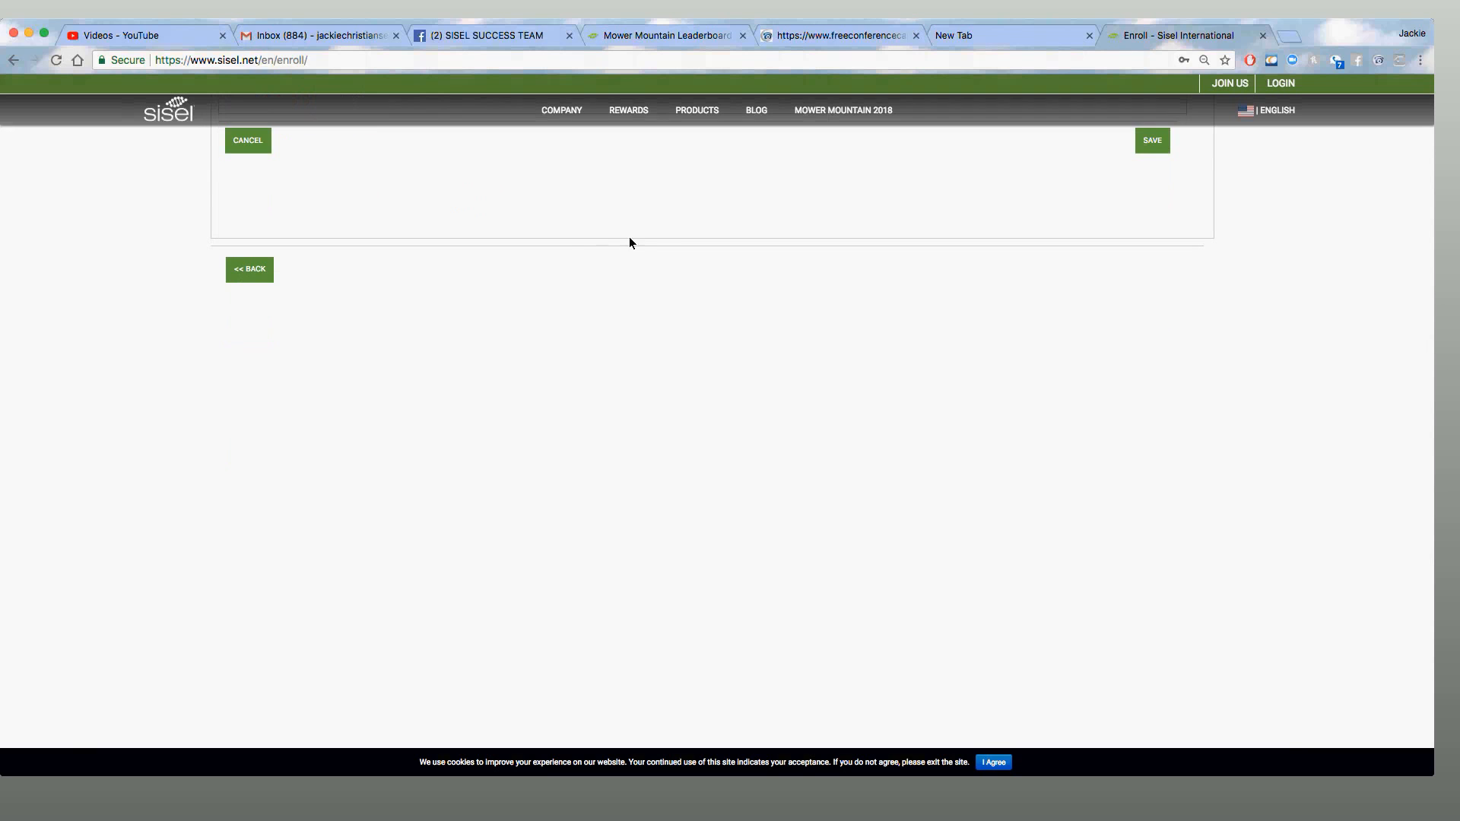
mouse_move(1172, 277)
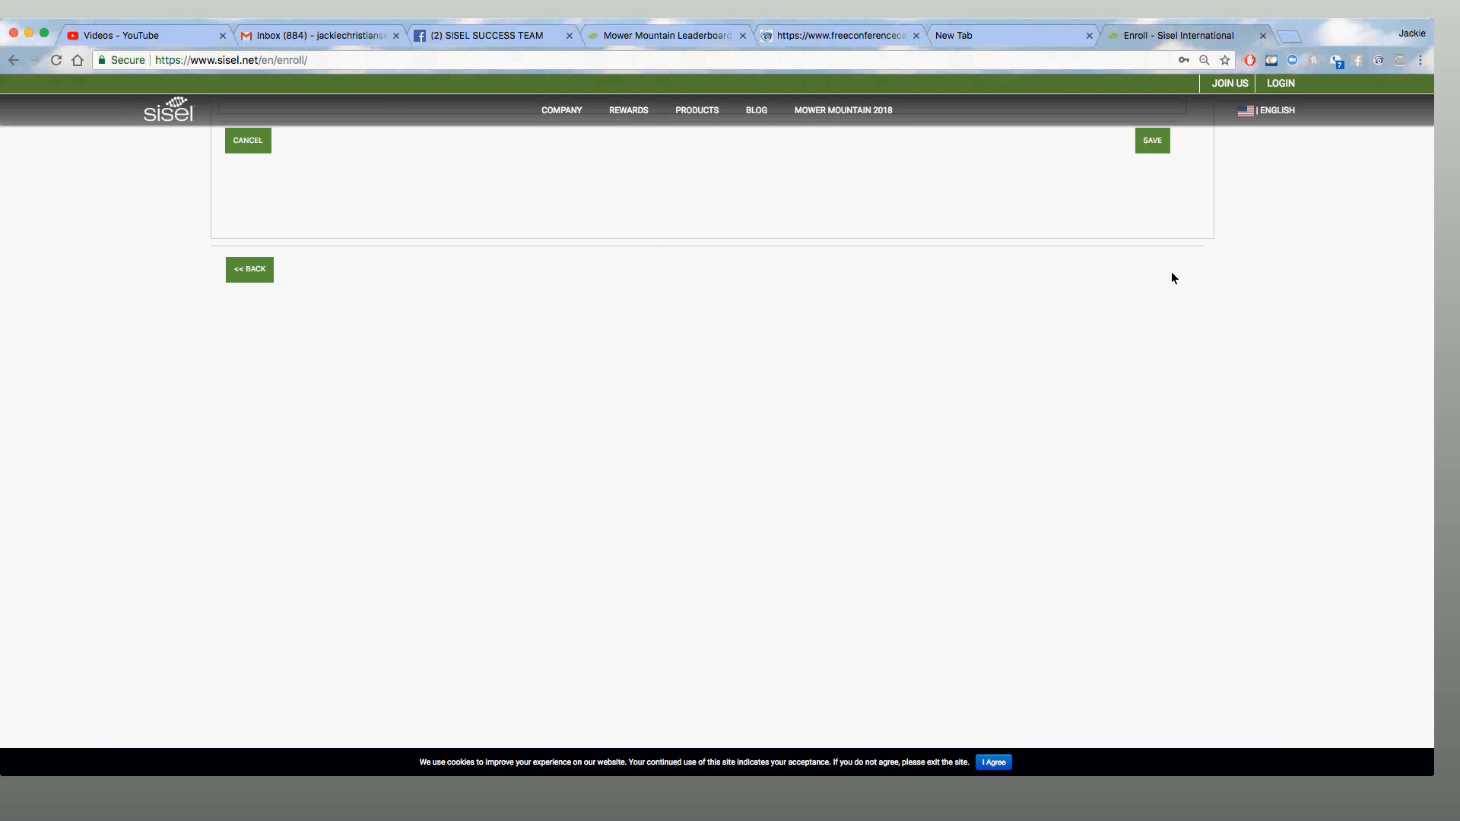
mouse_move(1346, 269)
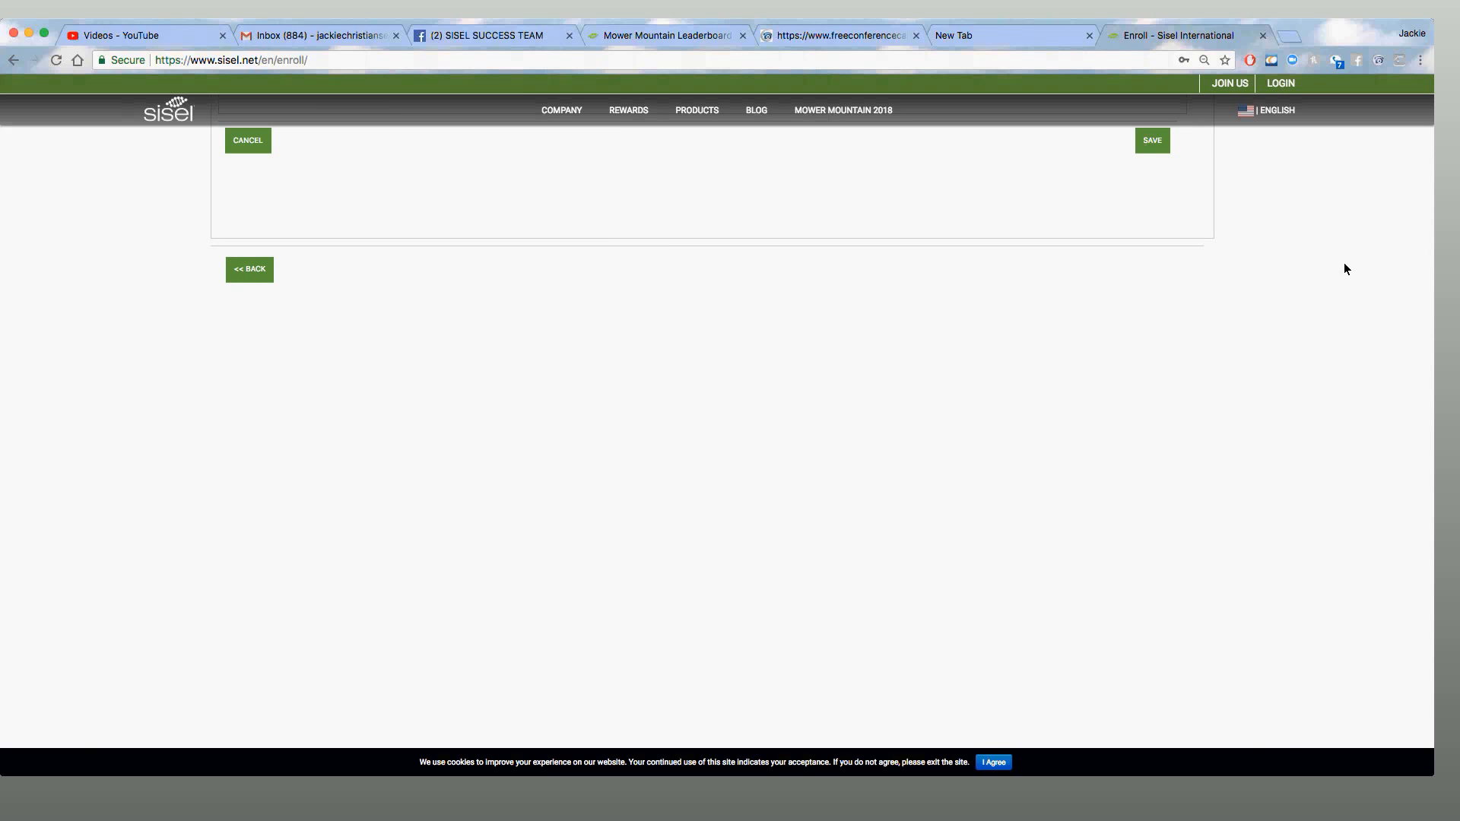
mouse_move(1335, 227)
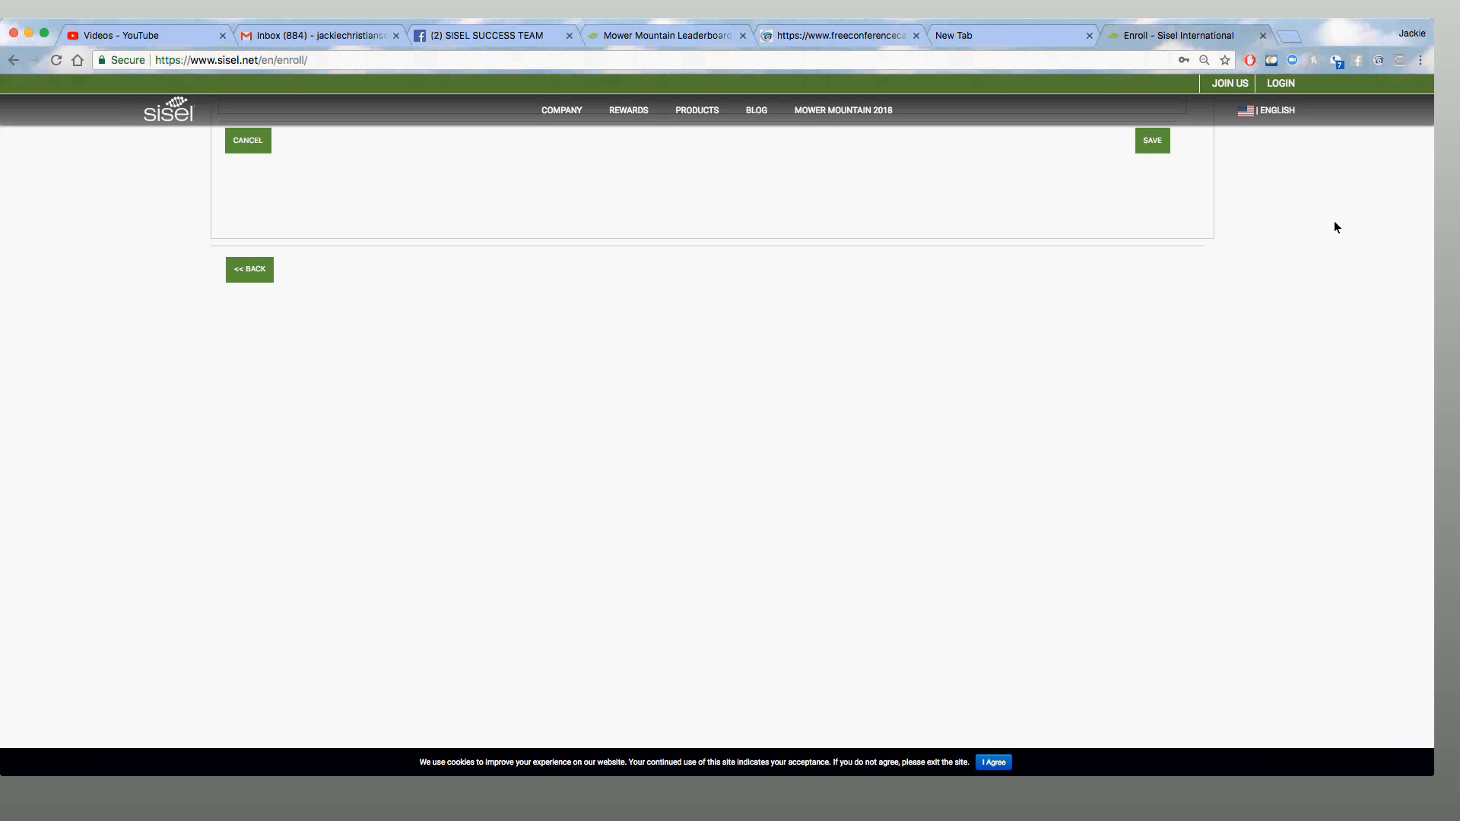